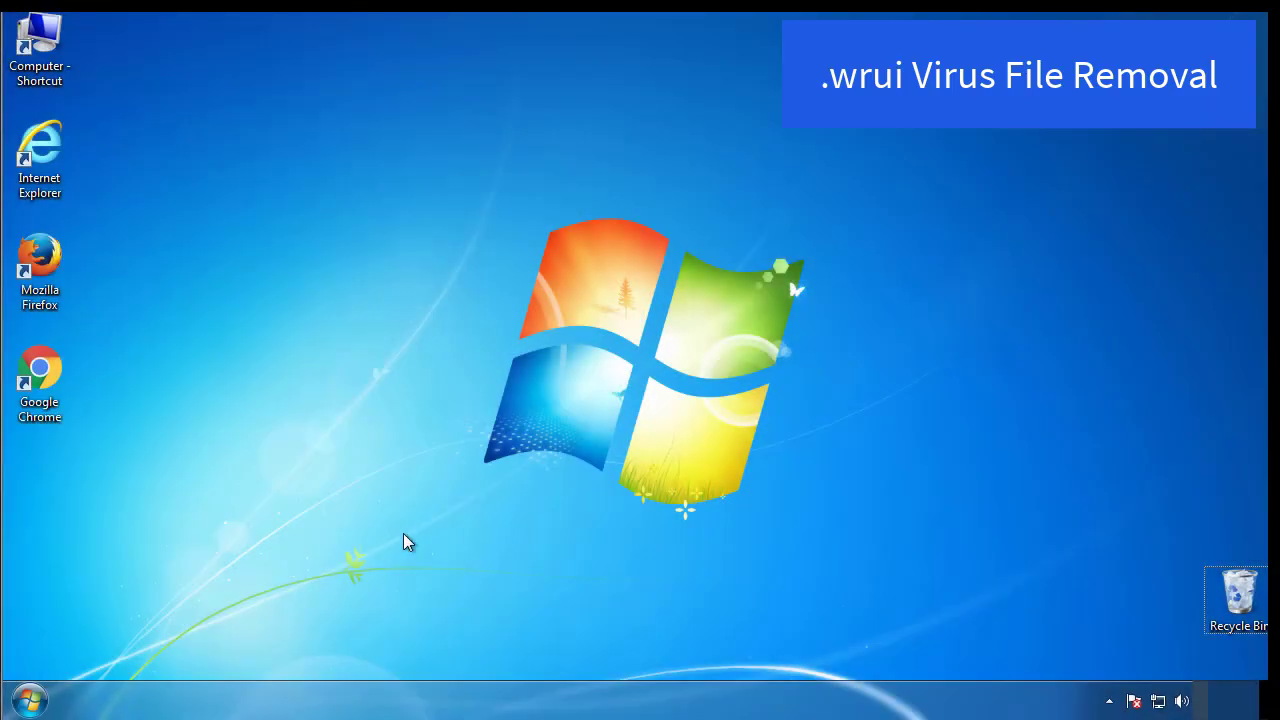
Launch System Configuration by searching msconfig from the Start menu
click(28, 698)
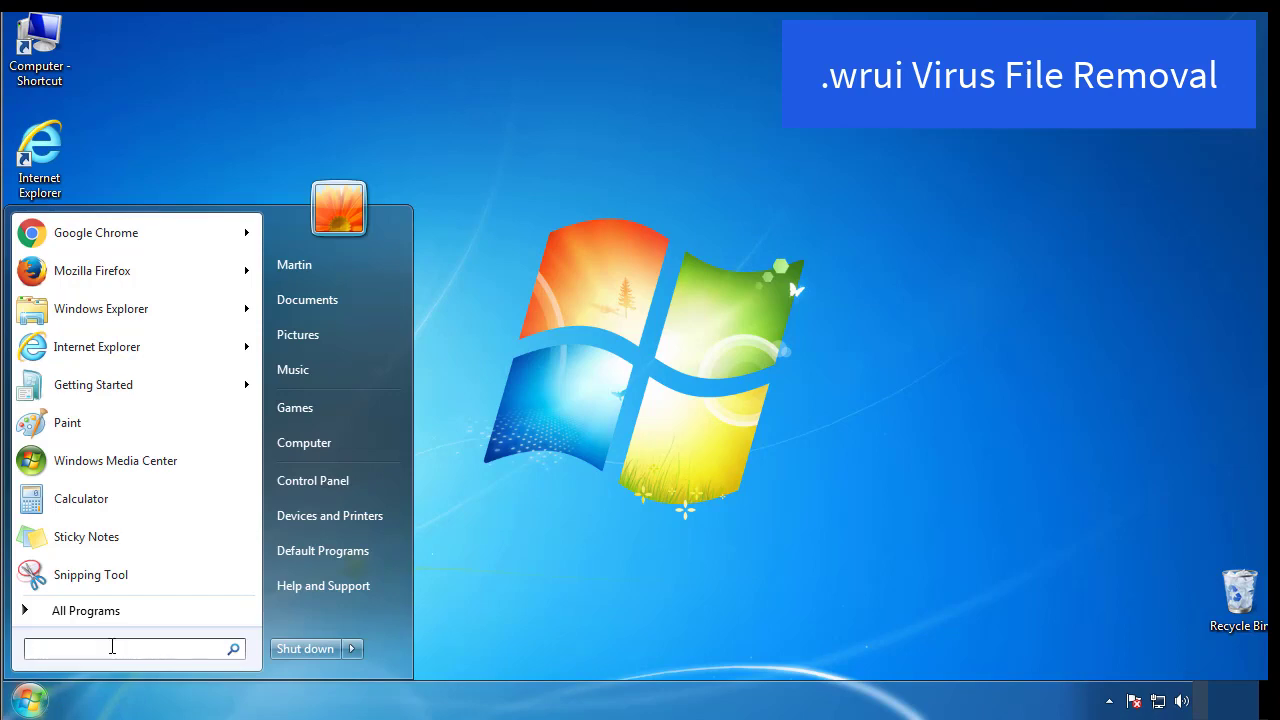
text(mscon)
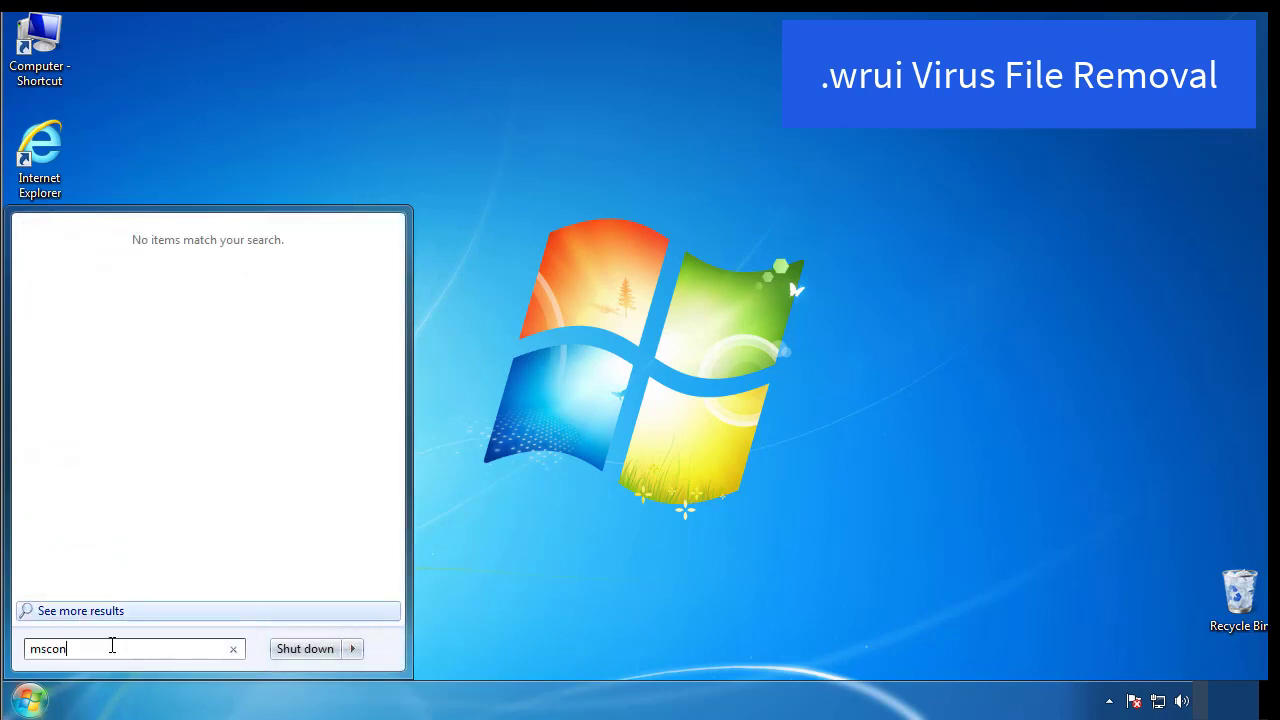
key(Return)
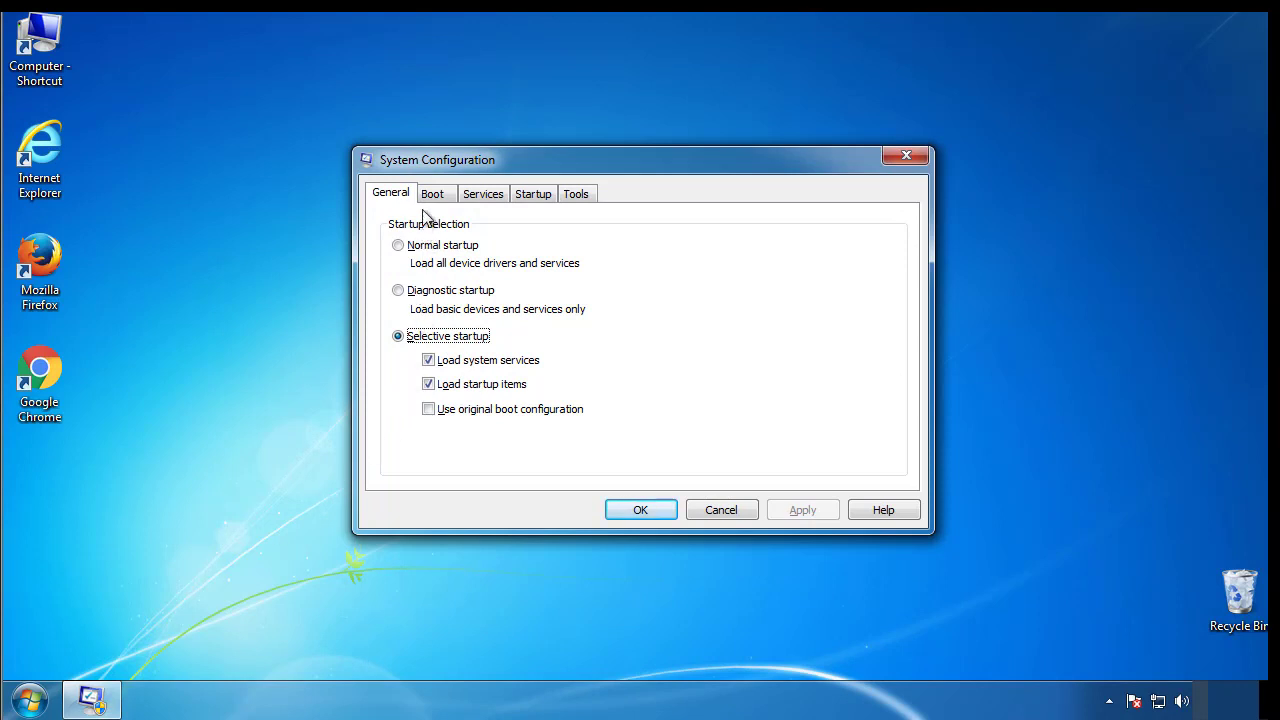
Enable Safe boot with the Minimal option on the Boot settings and apply it
click(432, 192)
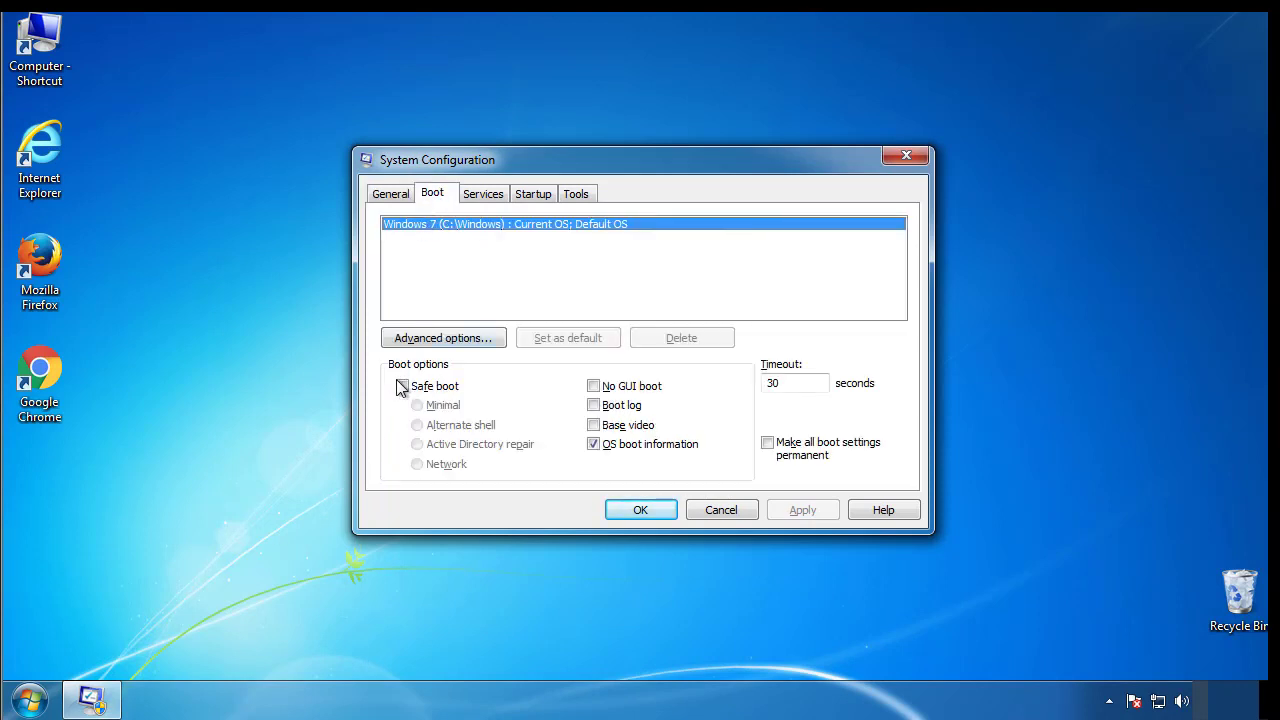
click(402, 386)
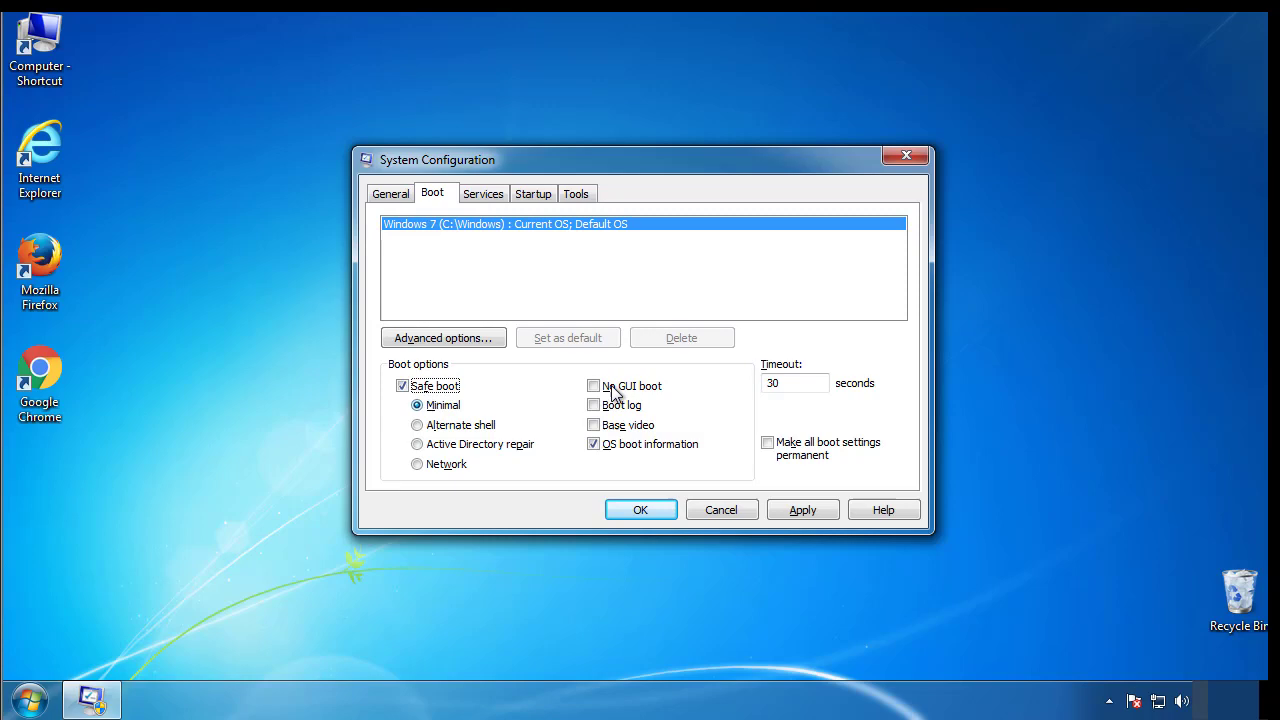
mouse_move(640, 510)
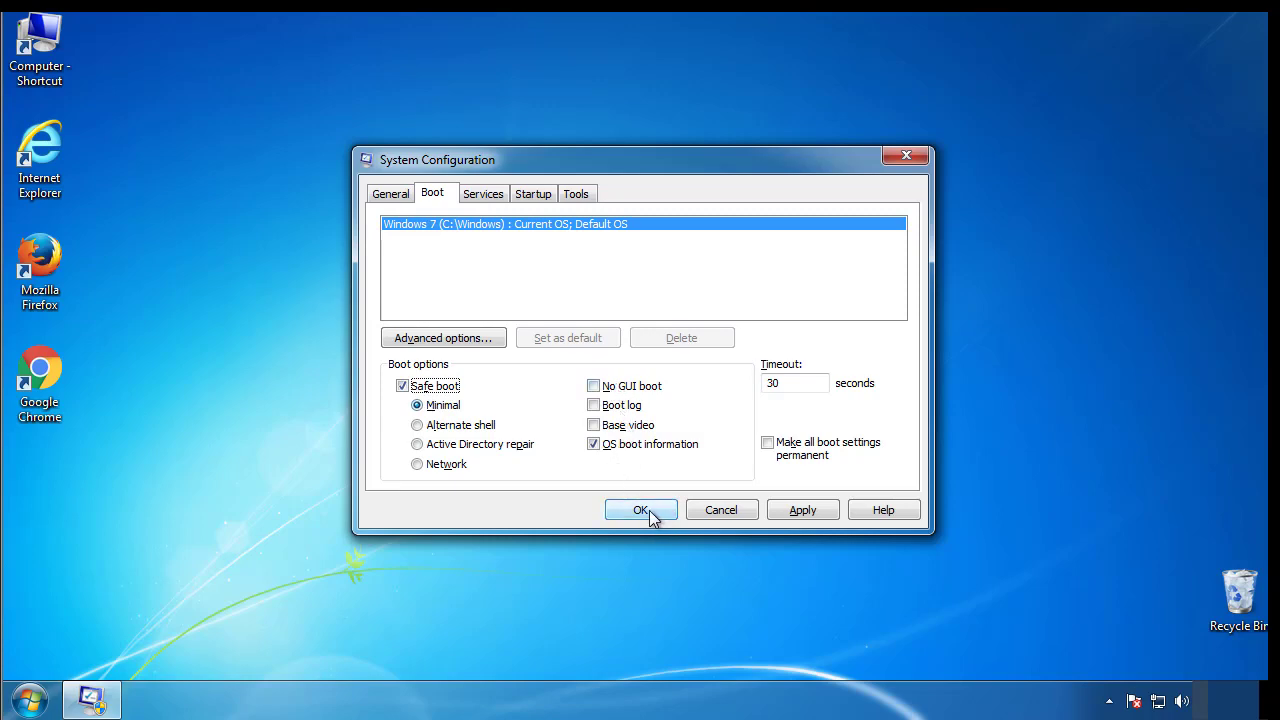
click(640, 510)
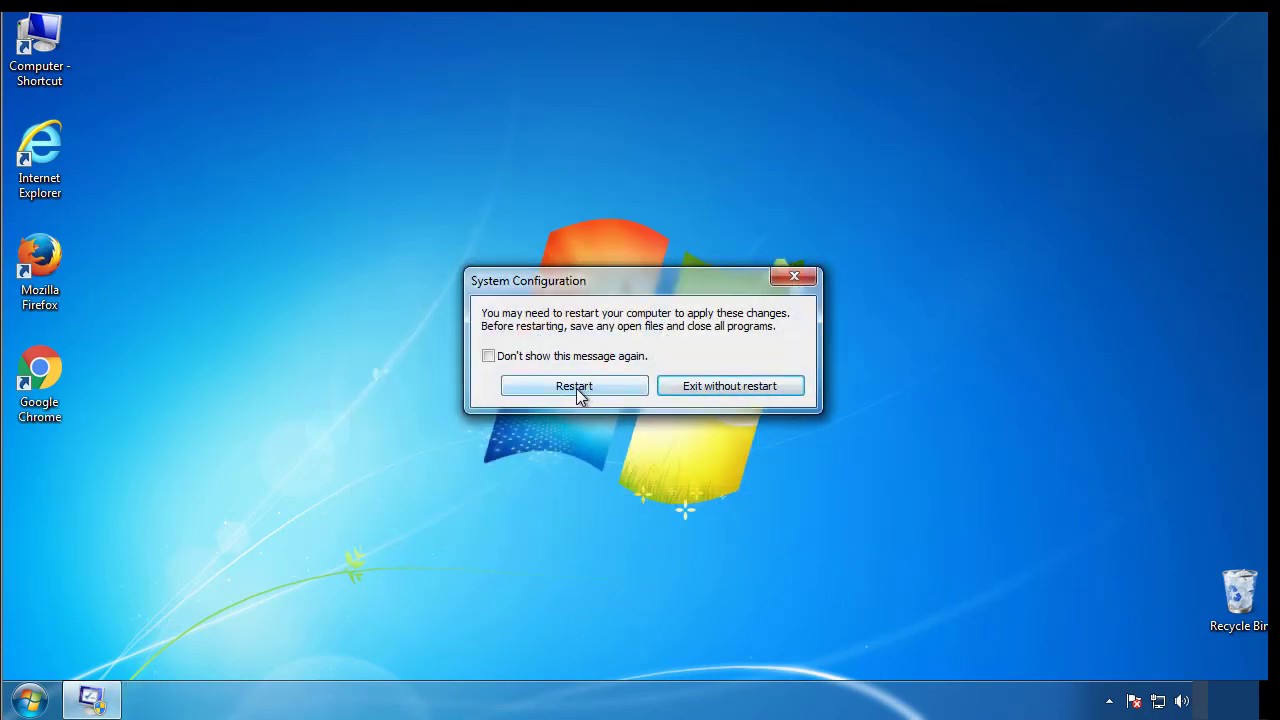
Restart into Safe Mode and dismiss the Safe Mode help window
click(574, 386)
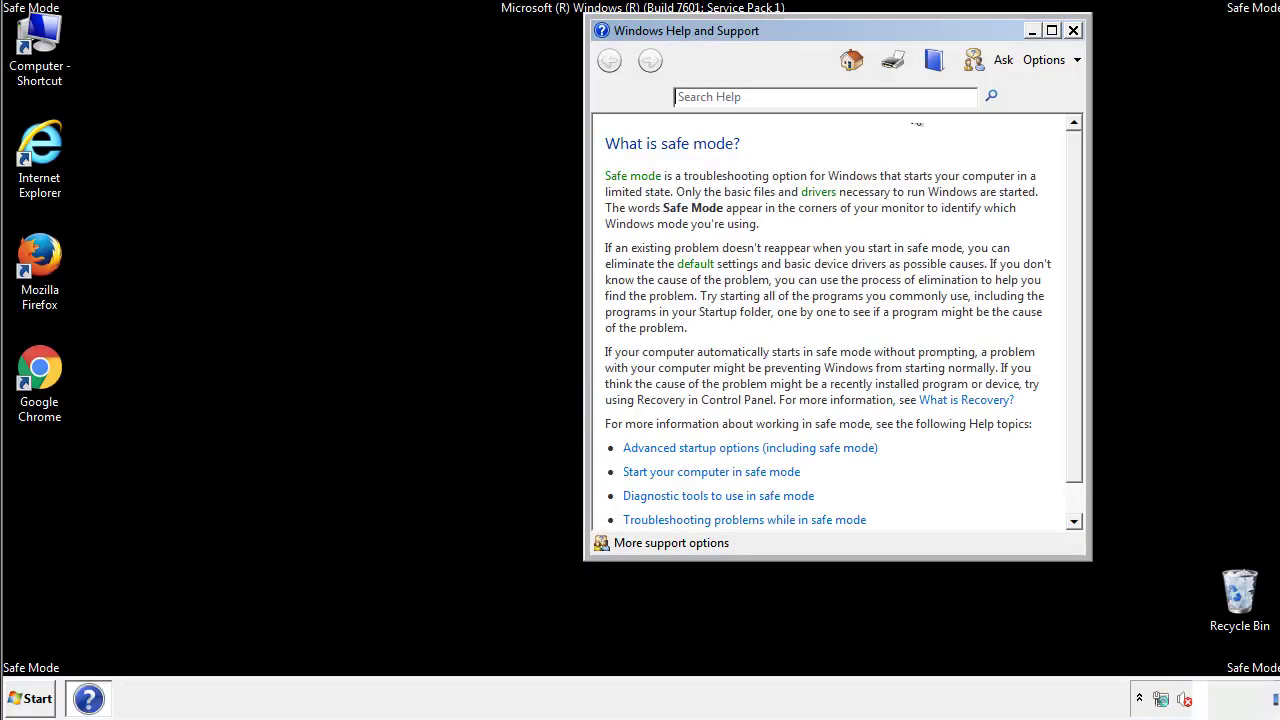
click(1072, 30)
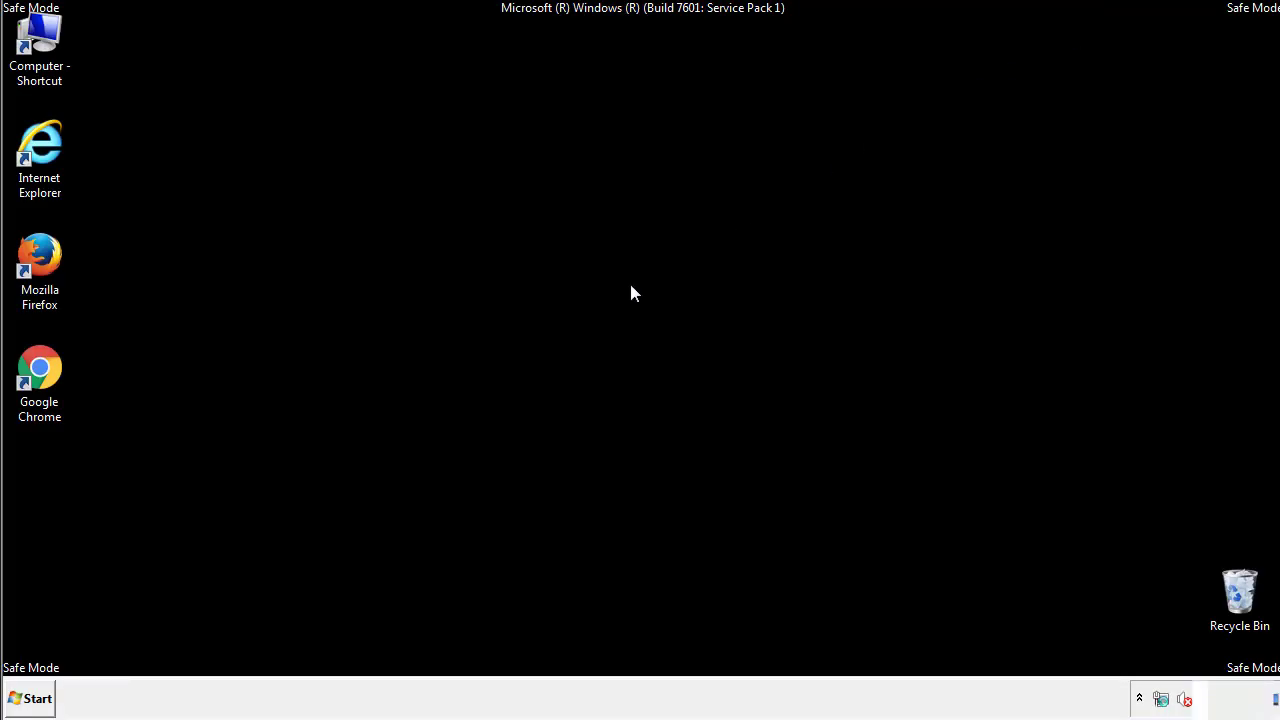
Review Folder Options in Control Panel, then close it to return to the desktop
click(30, 698)
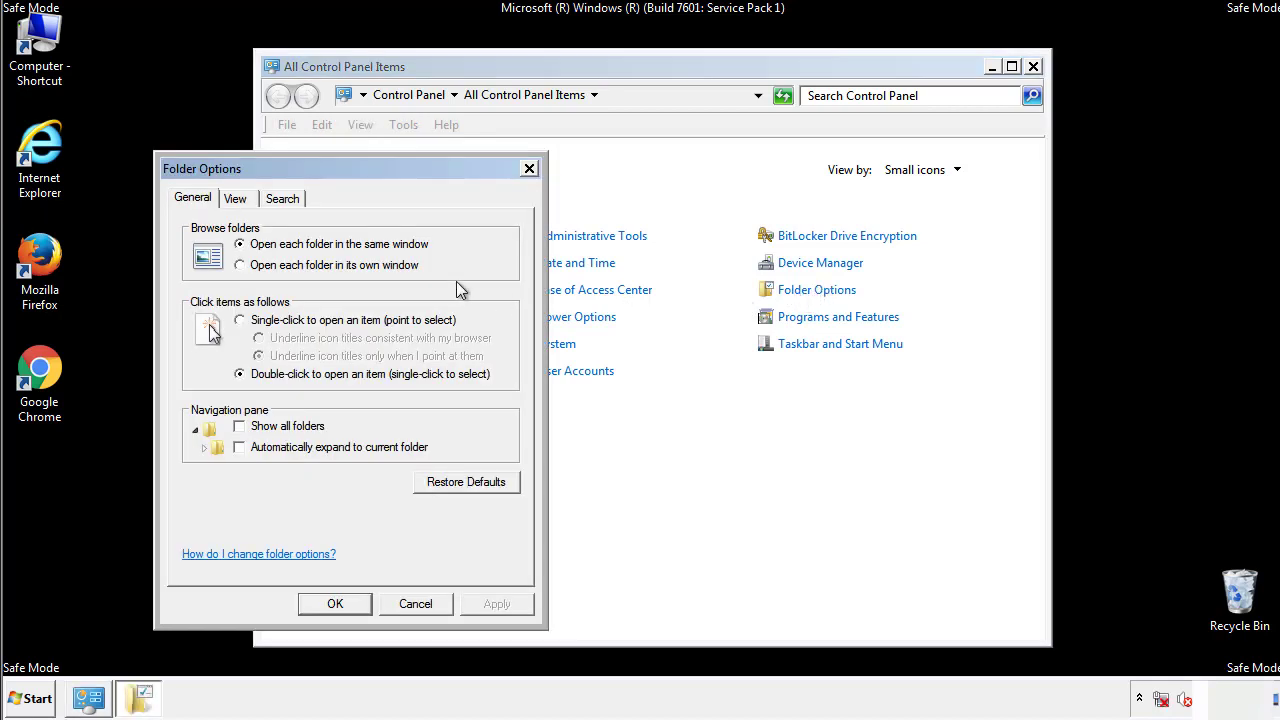
click(236, 198)
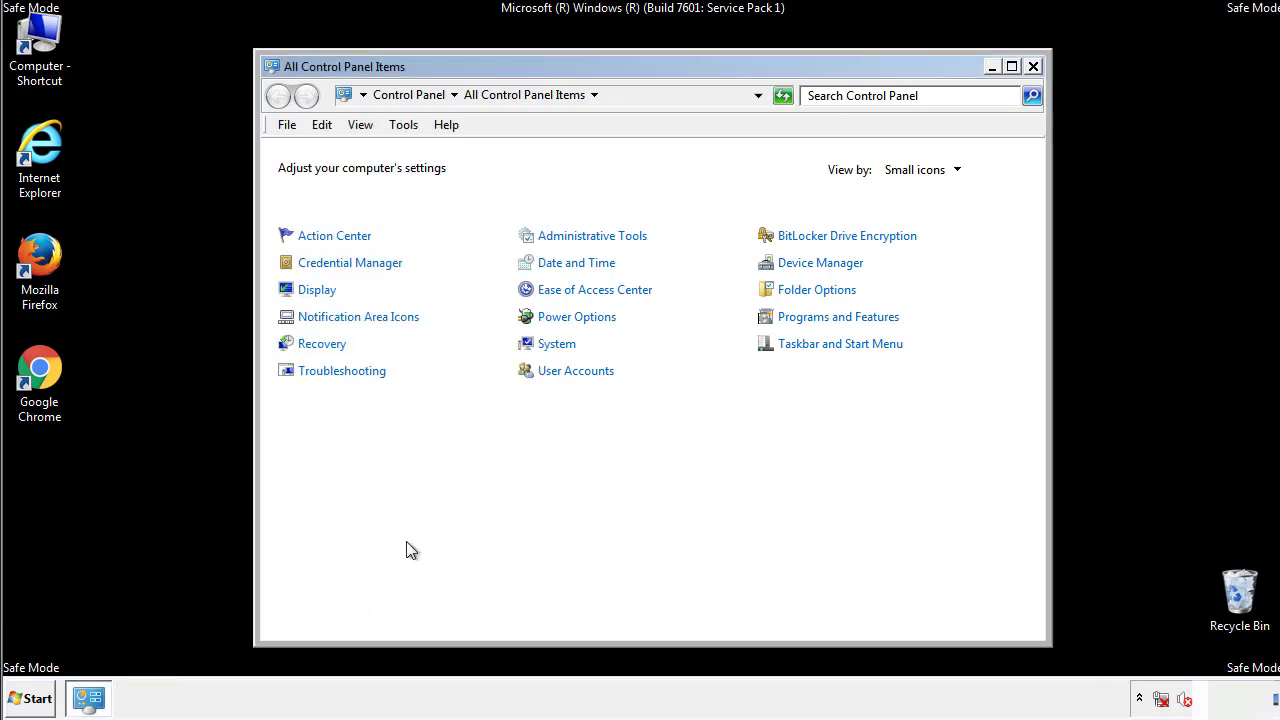
click(1032, 66)
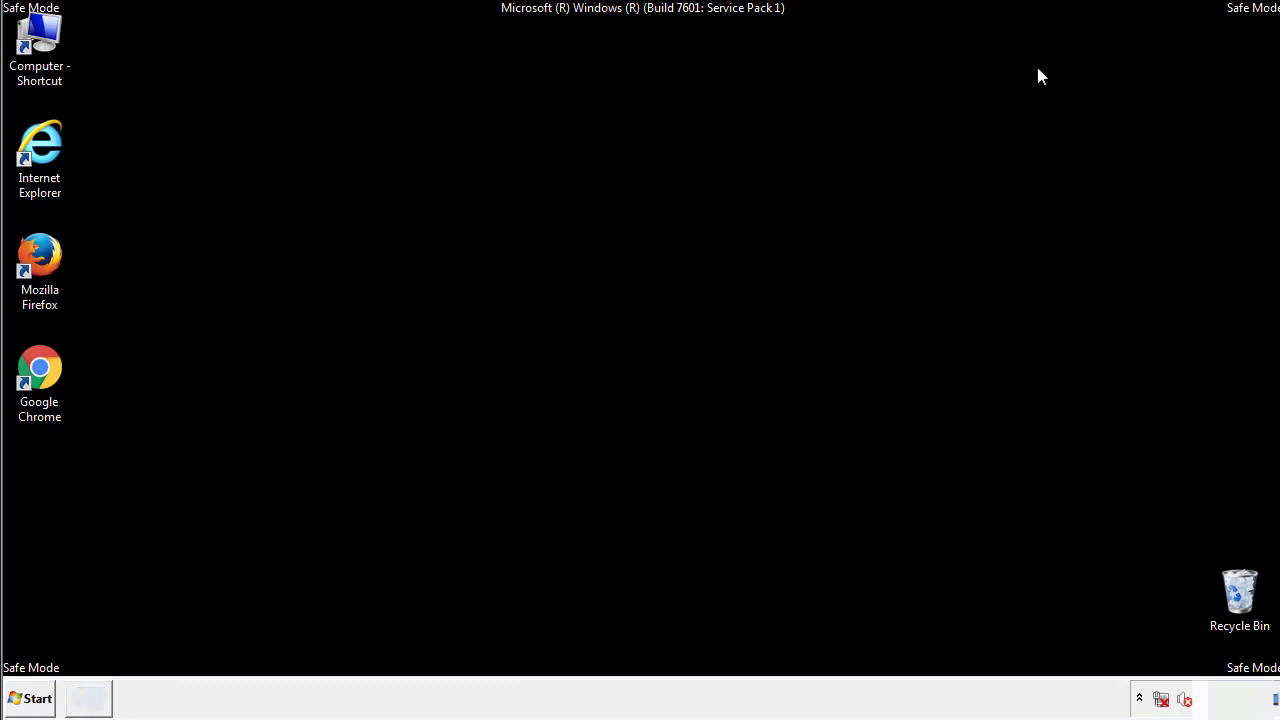
mouse_move(44, 42)
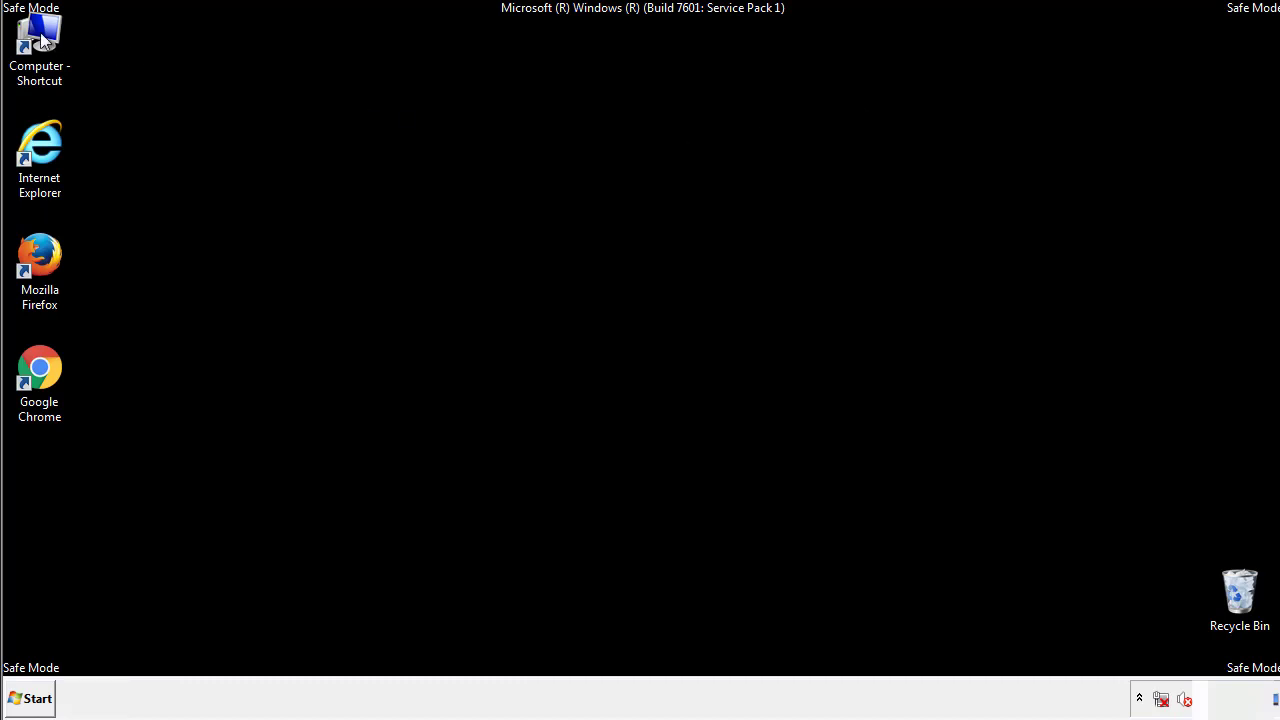
Browse from Computer to C:\Windows\System32\drivers\etc where the hosts file lives
double_click(40, 40)
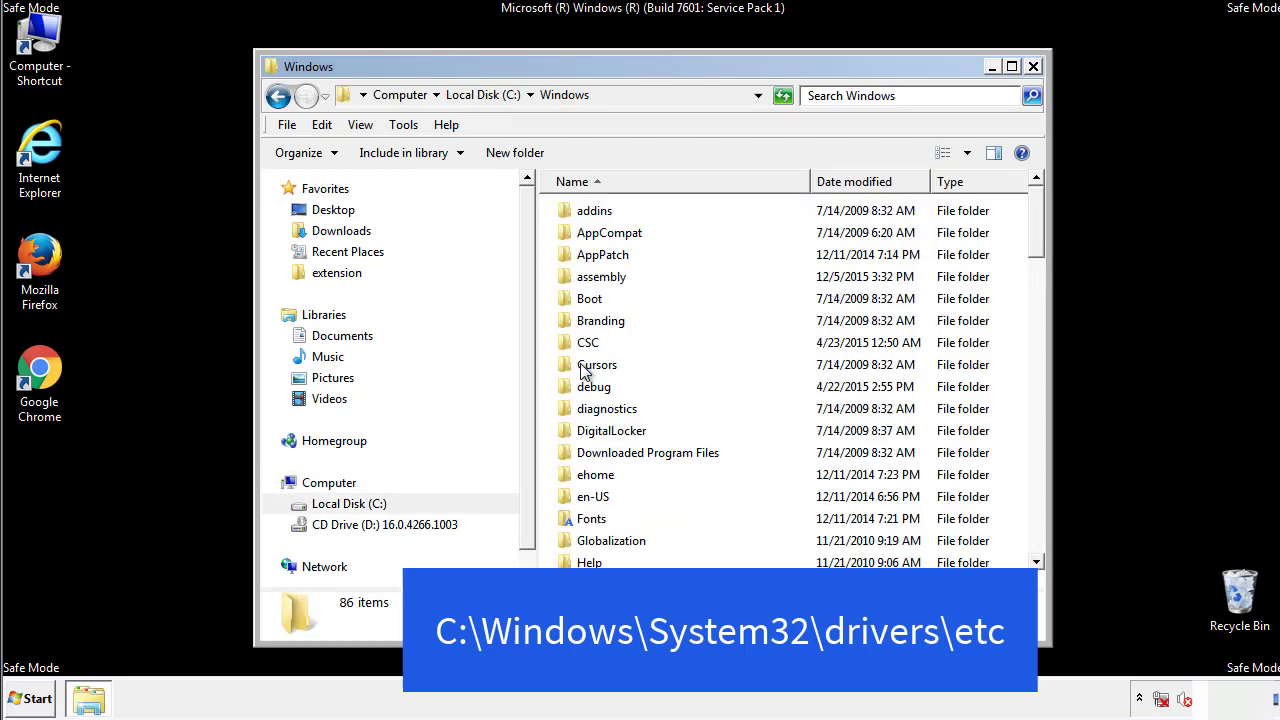
scroll(down, 3)
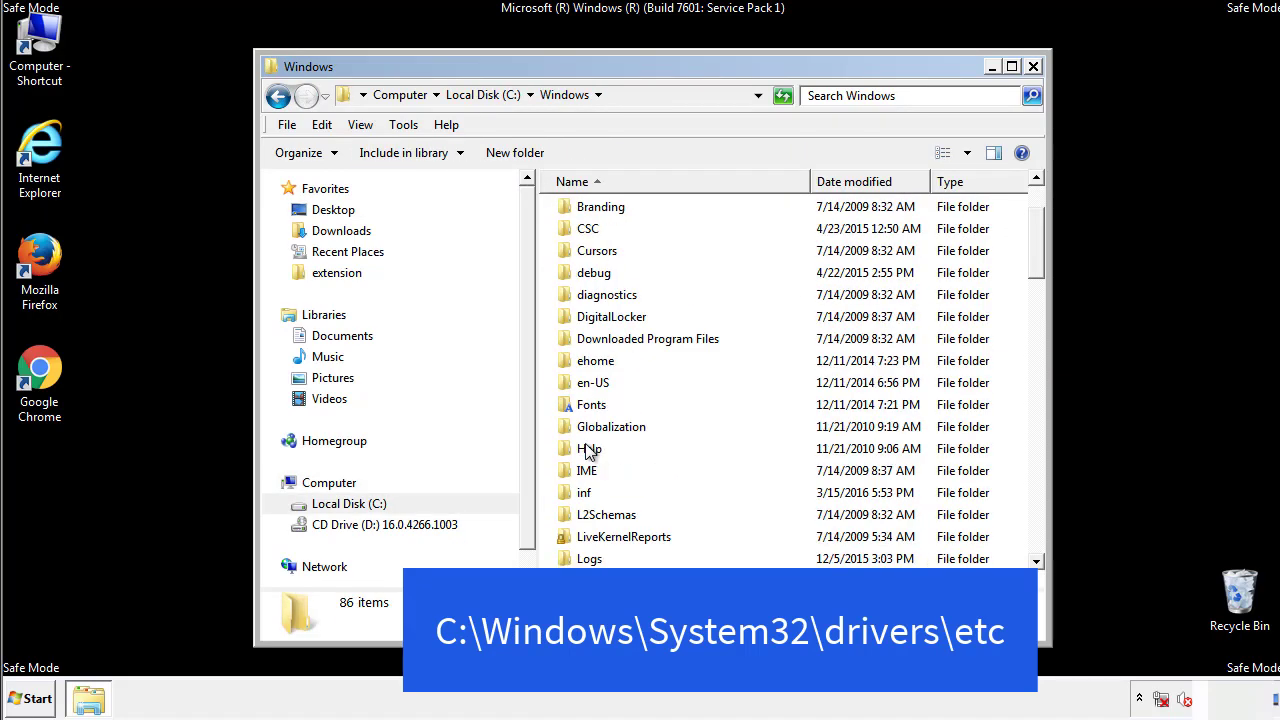
scroll(down, 3)
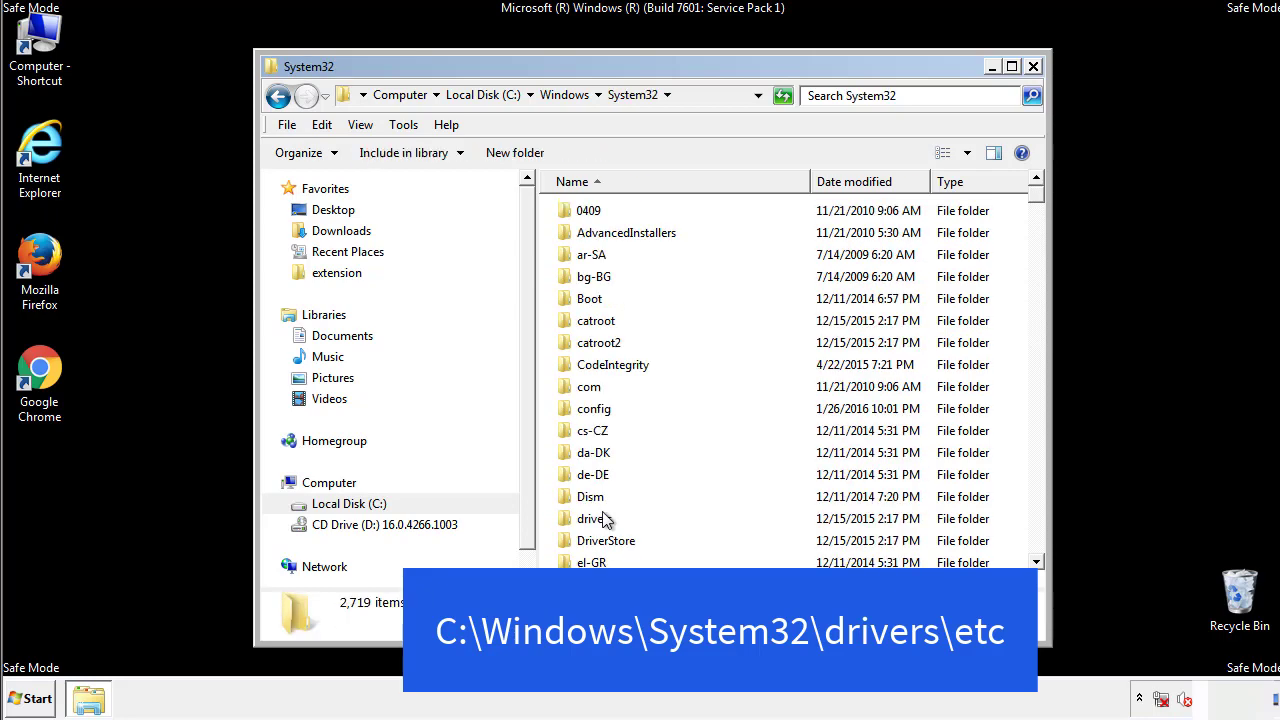
mouse_move(596, 524)
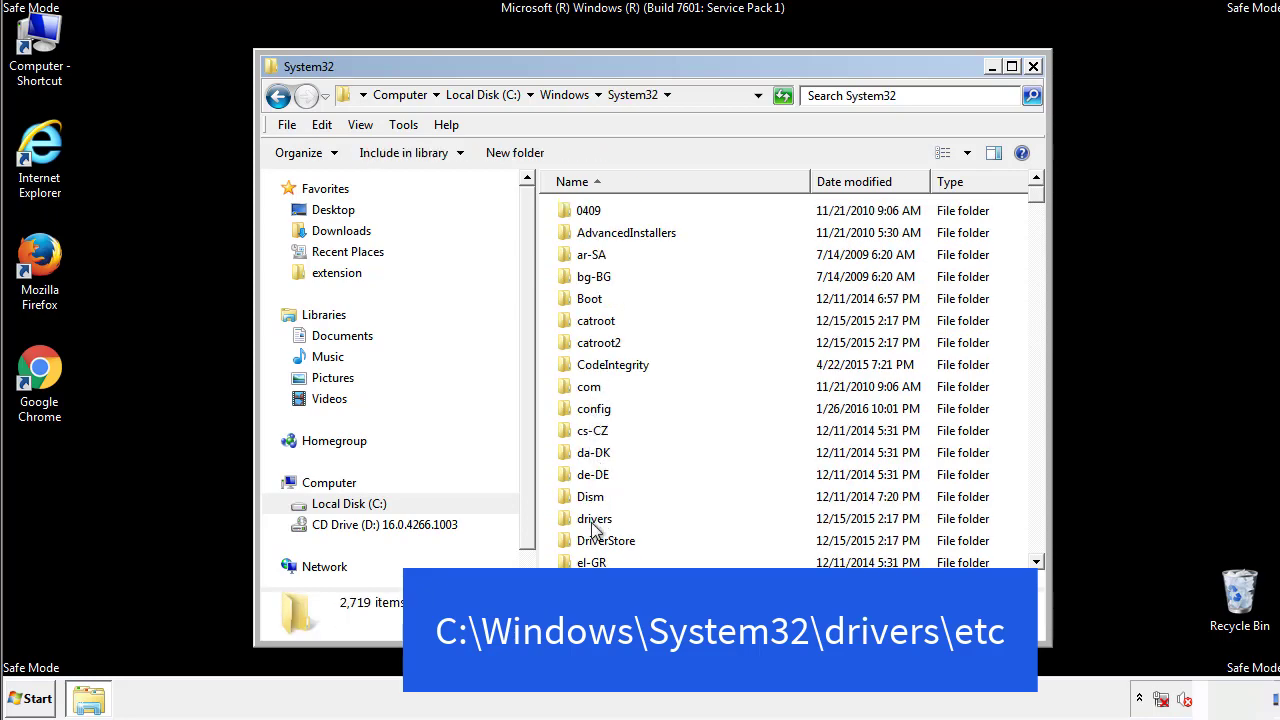
double_click(594, 518)
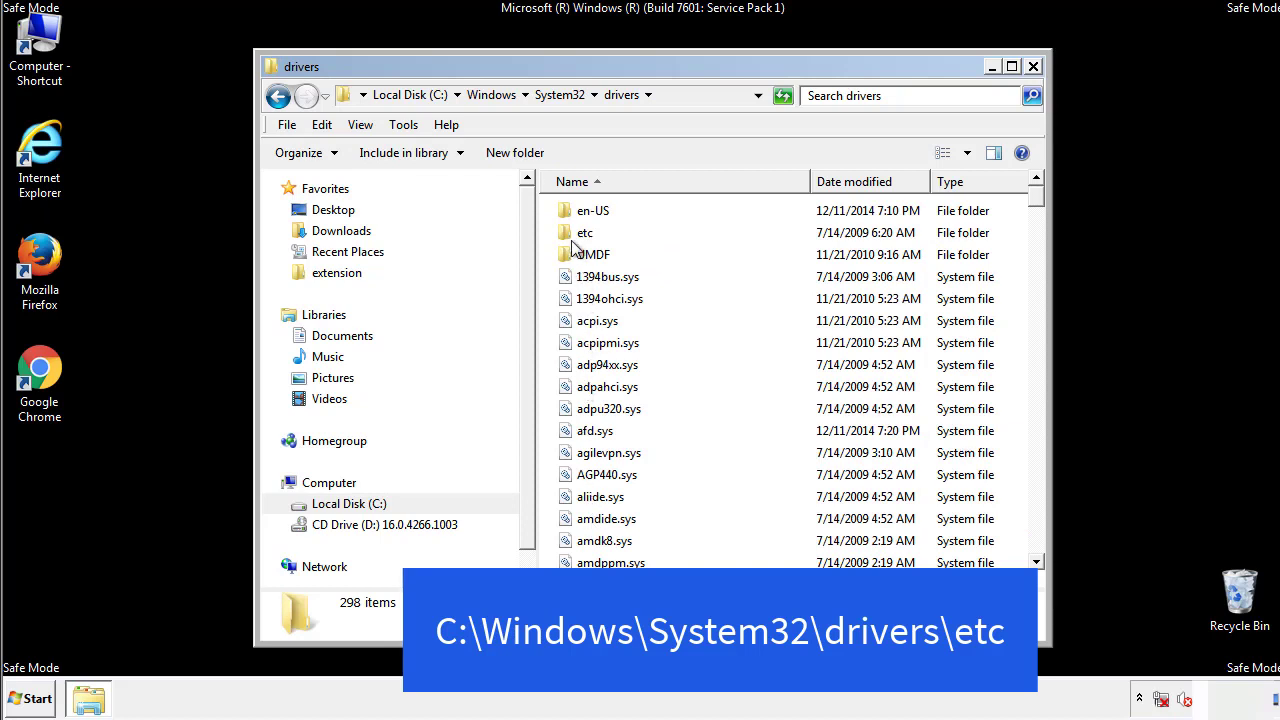
double_click(584, 232)
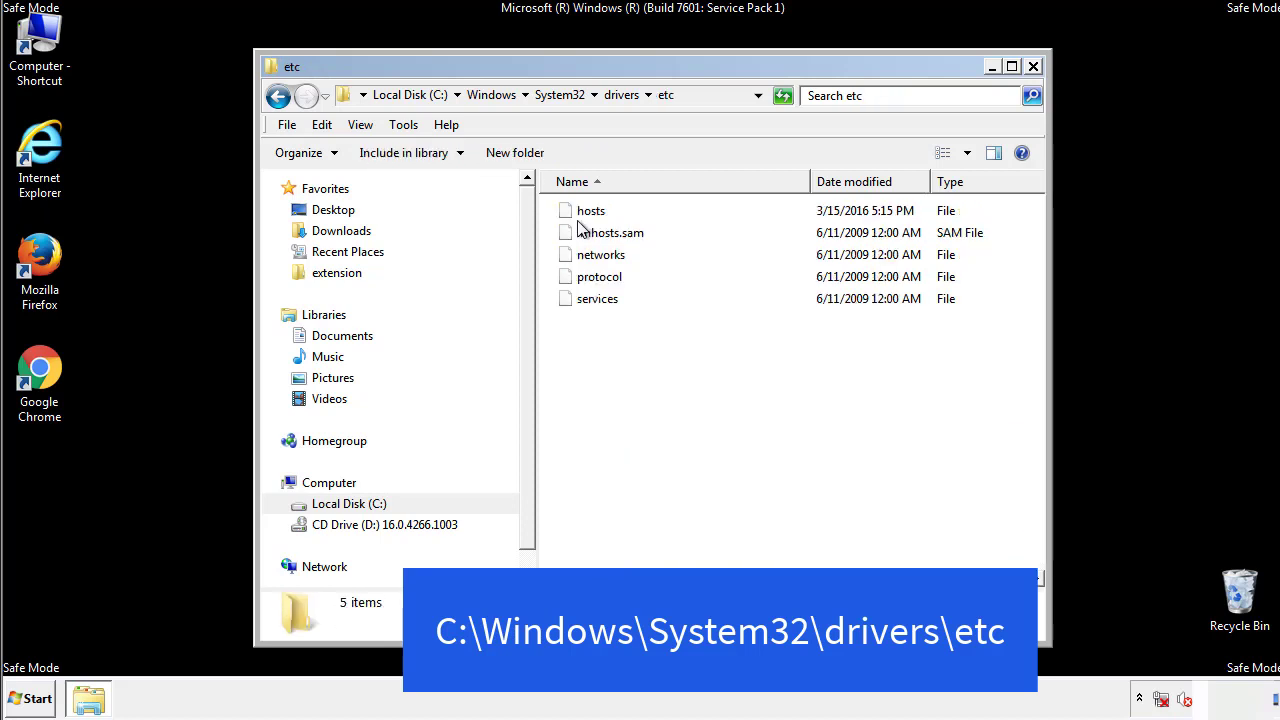
Load the hosts file in Notepad
double_click(590, 210)
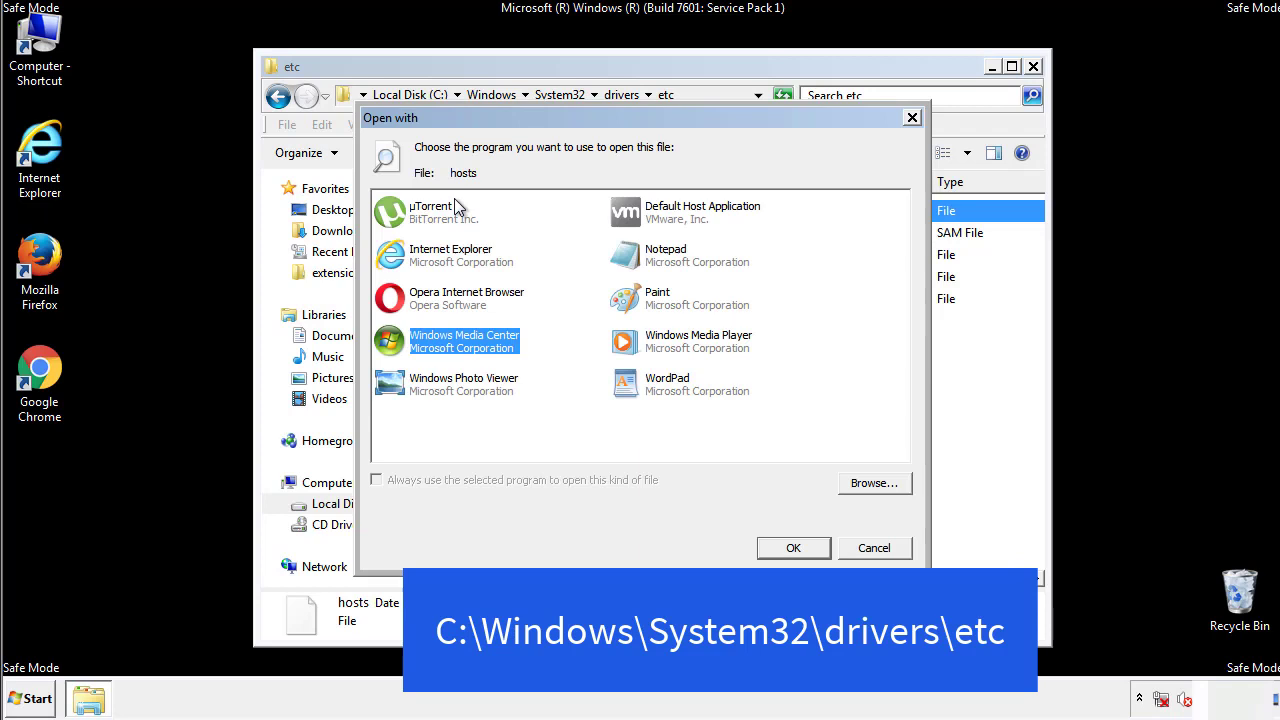
mouse_move(648, 262)
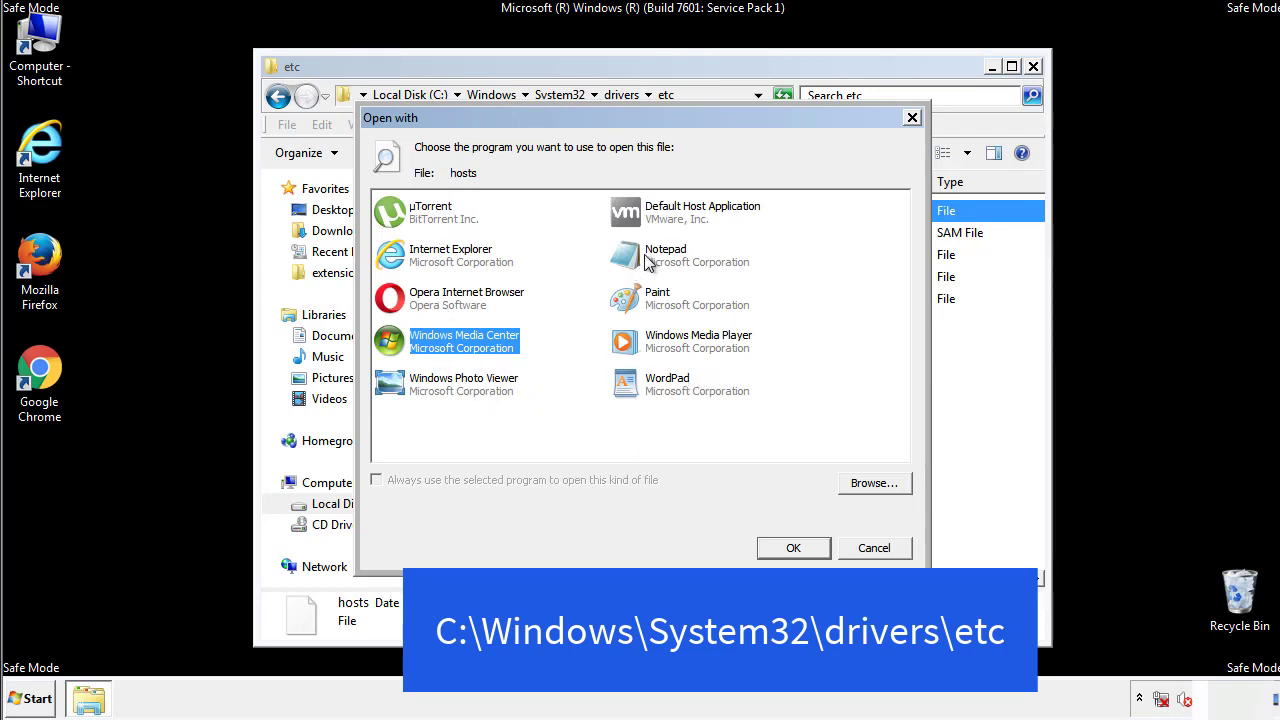
click(792, 548)
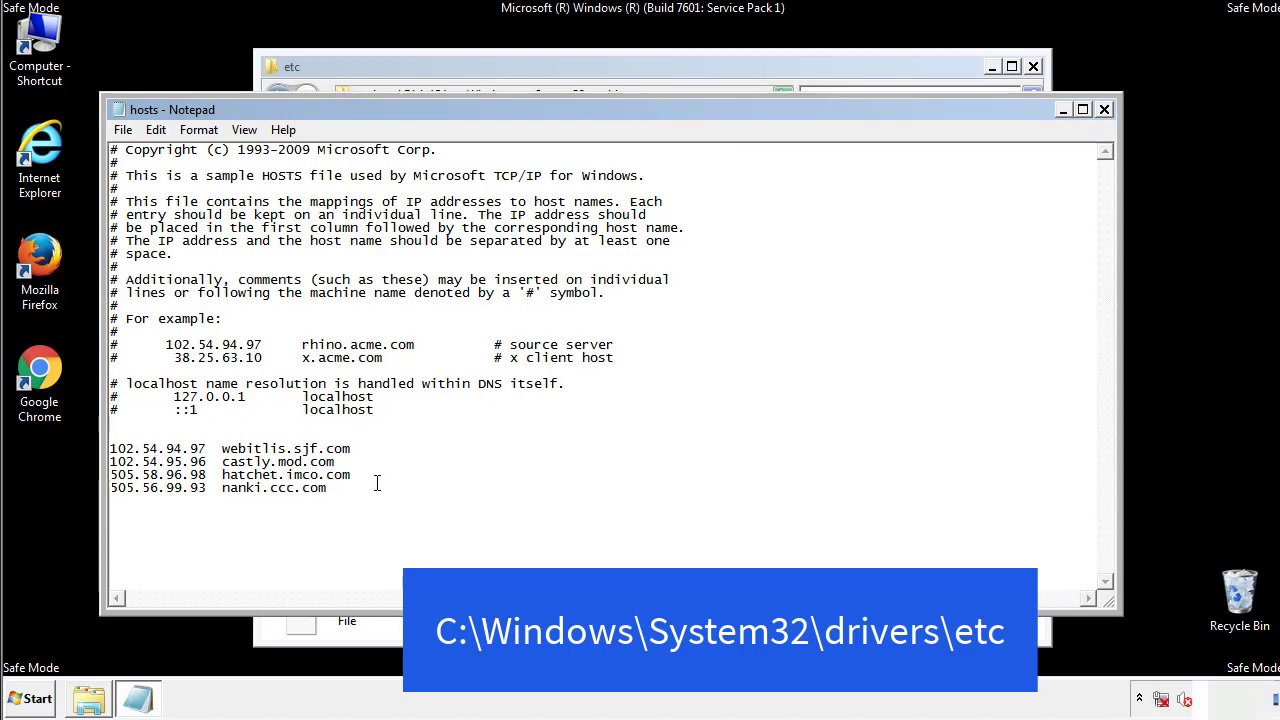
Delete the four suspicious redirect entries at the end of hosts and close Notepad
drag(112, 448, 350, 488)
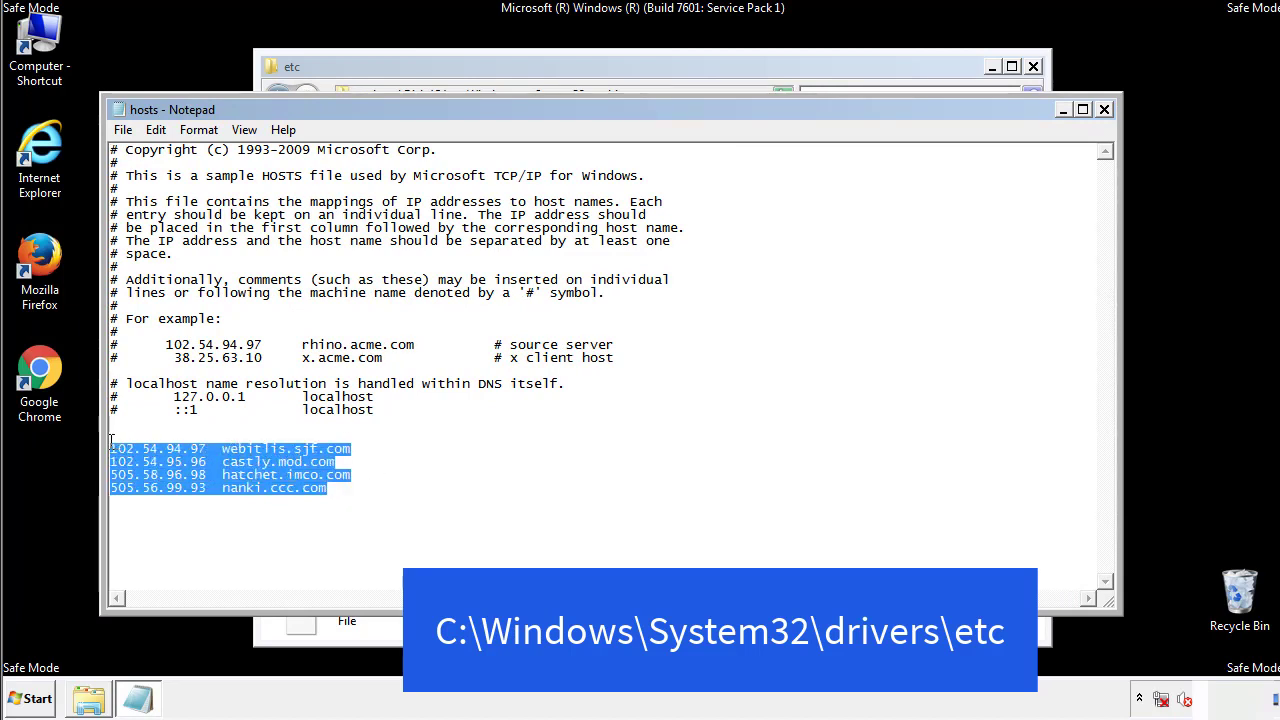
key(Delete)
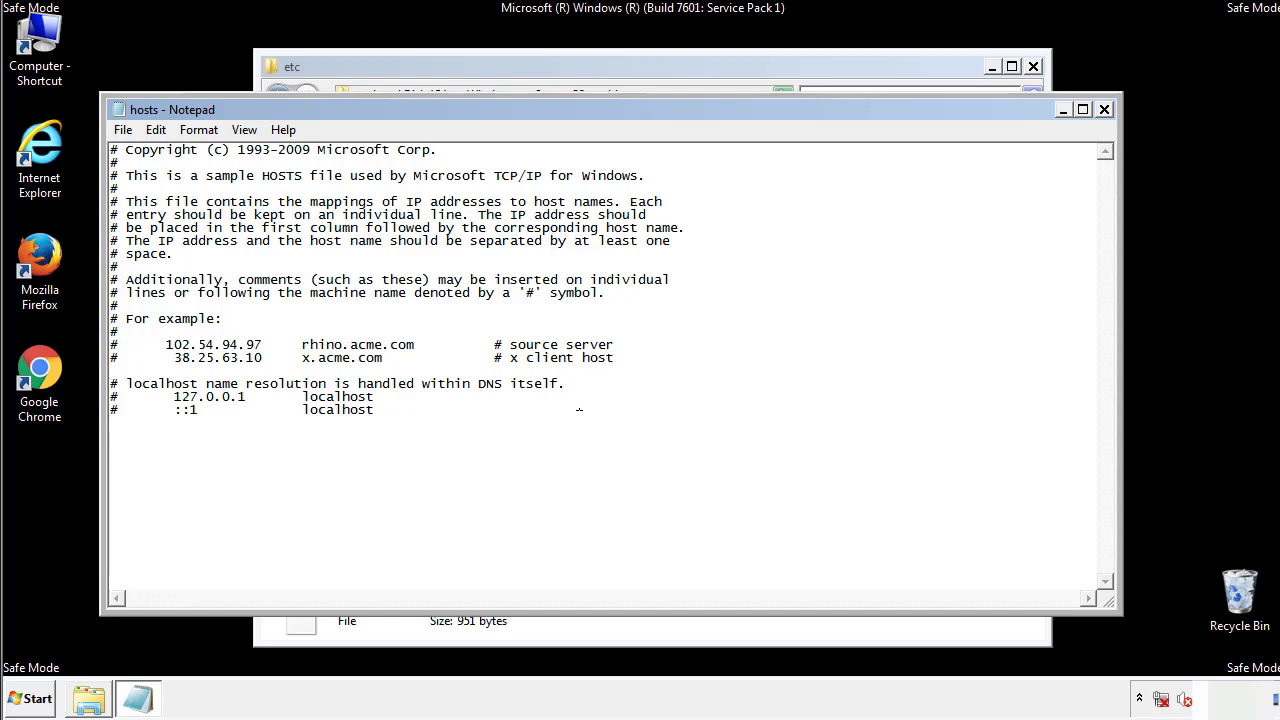
mouse_move(1104, 108)
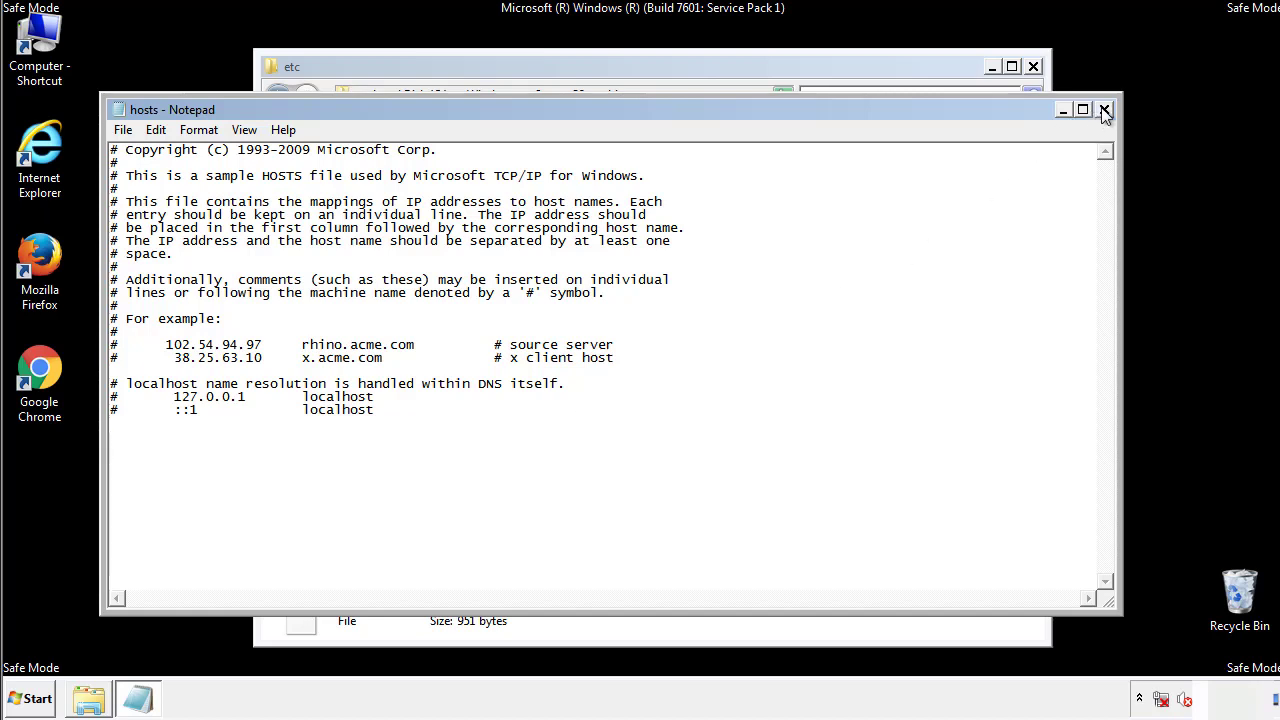
click(1104, 108)
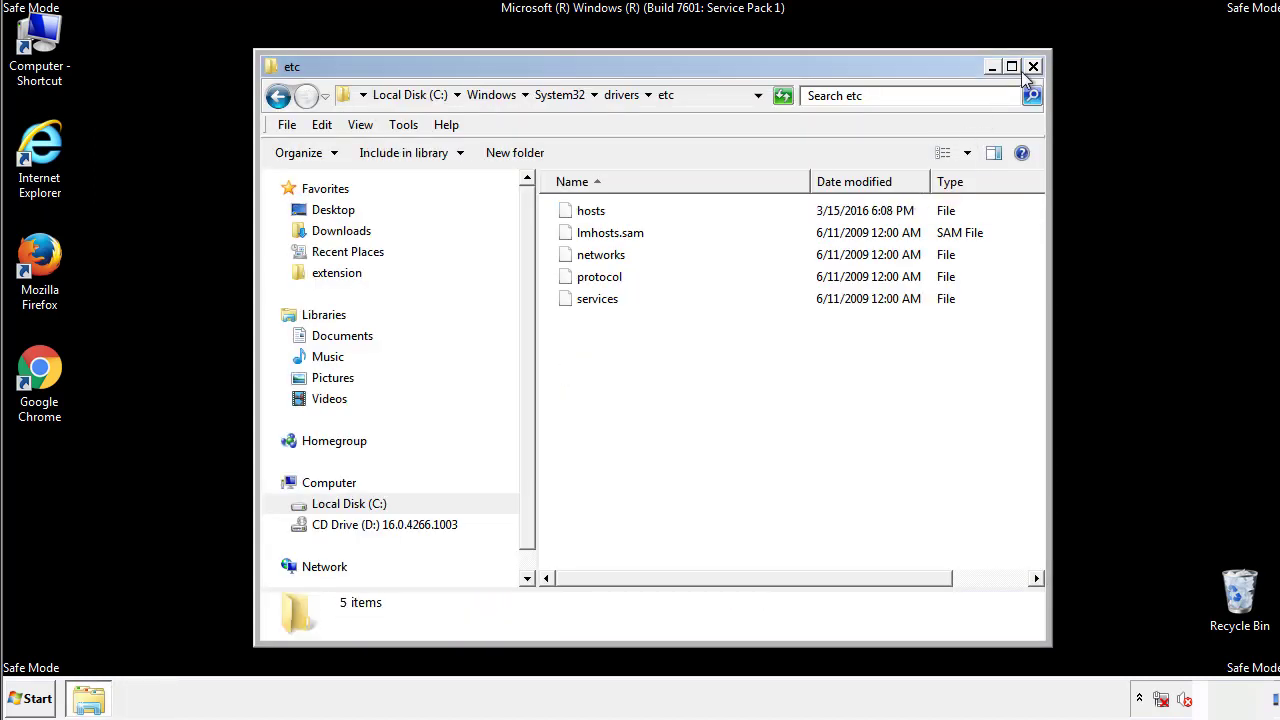
Reach the Startup folder via All Programs in the Start menu
click(1032, 66)
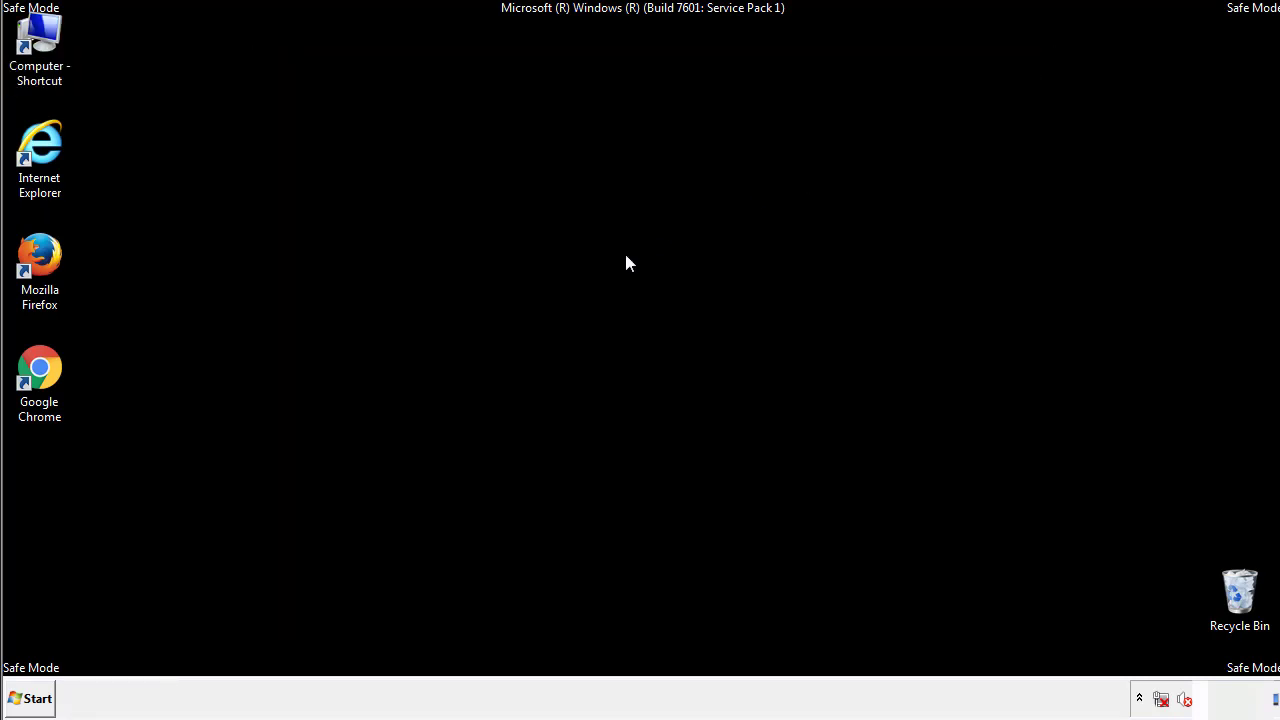
click(30, 698)
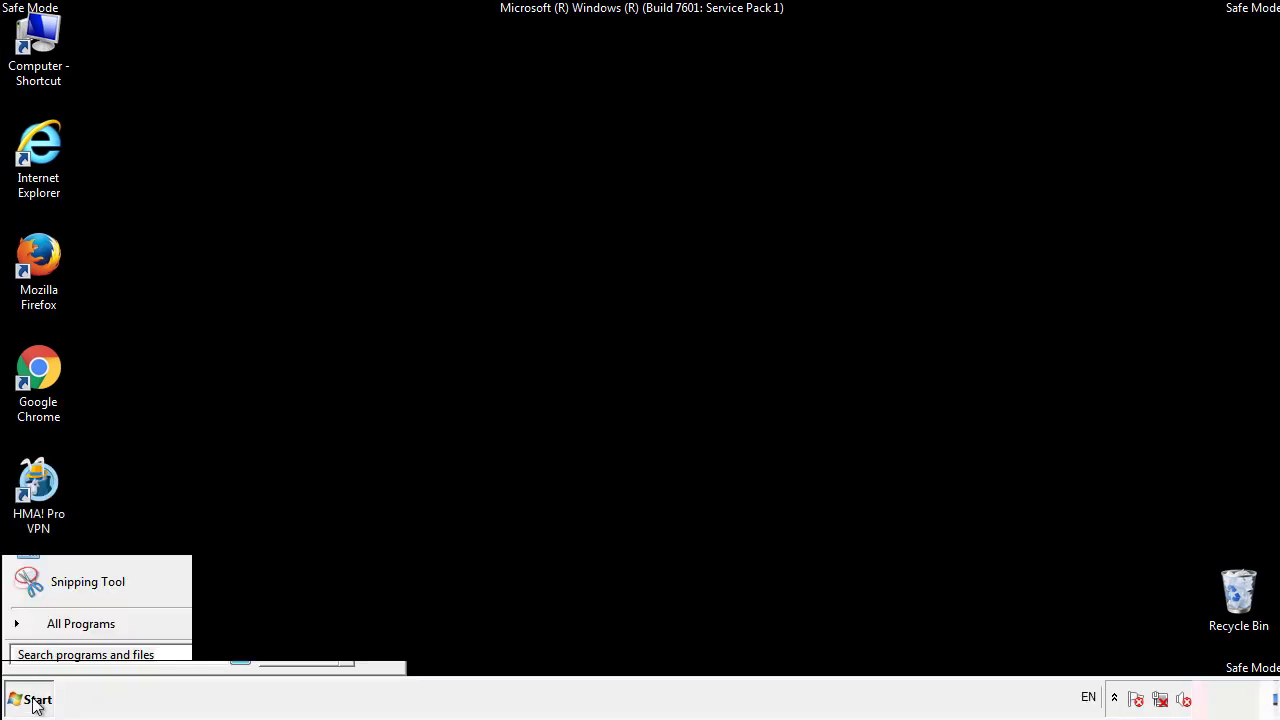
click(80, 624)
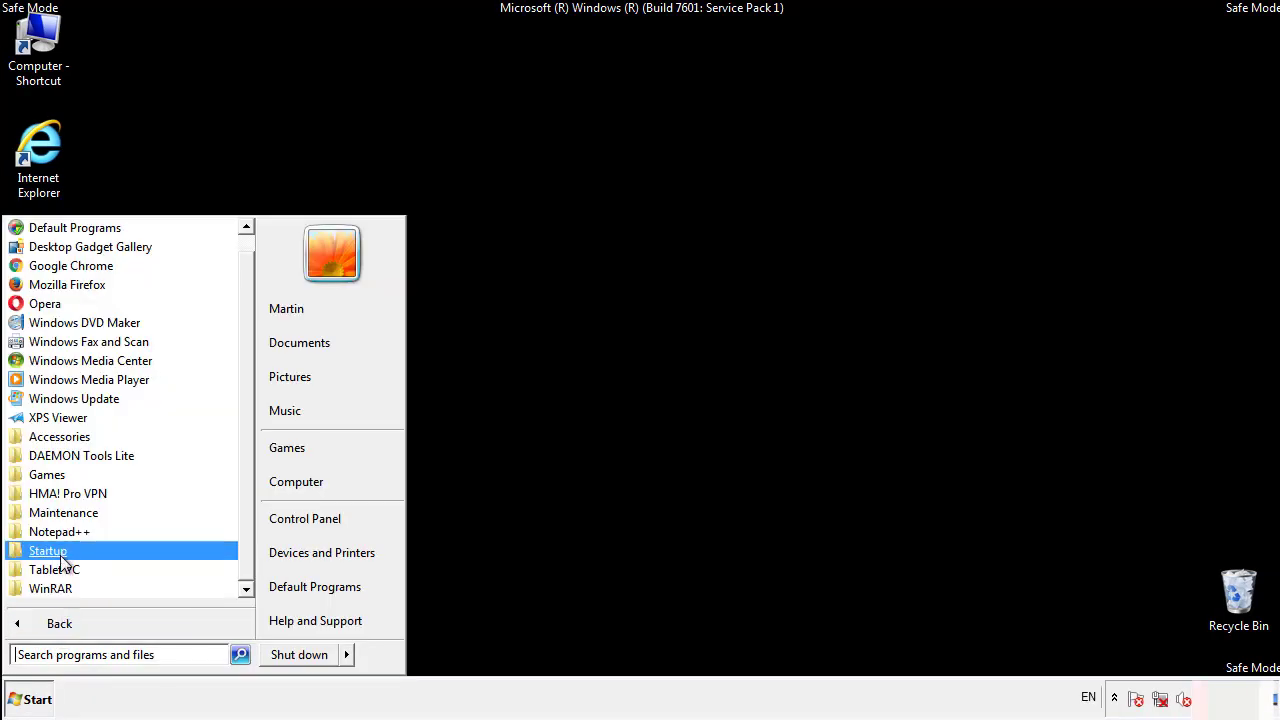
right_click(48, 550)
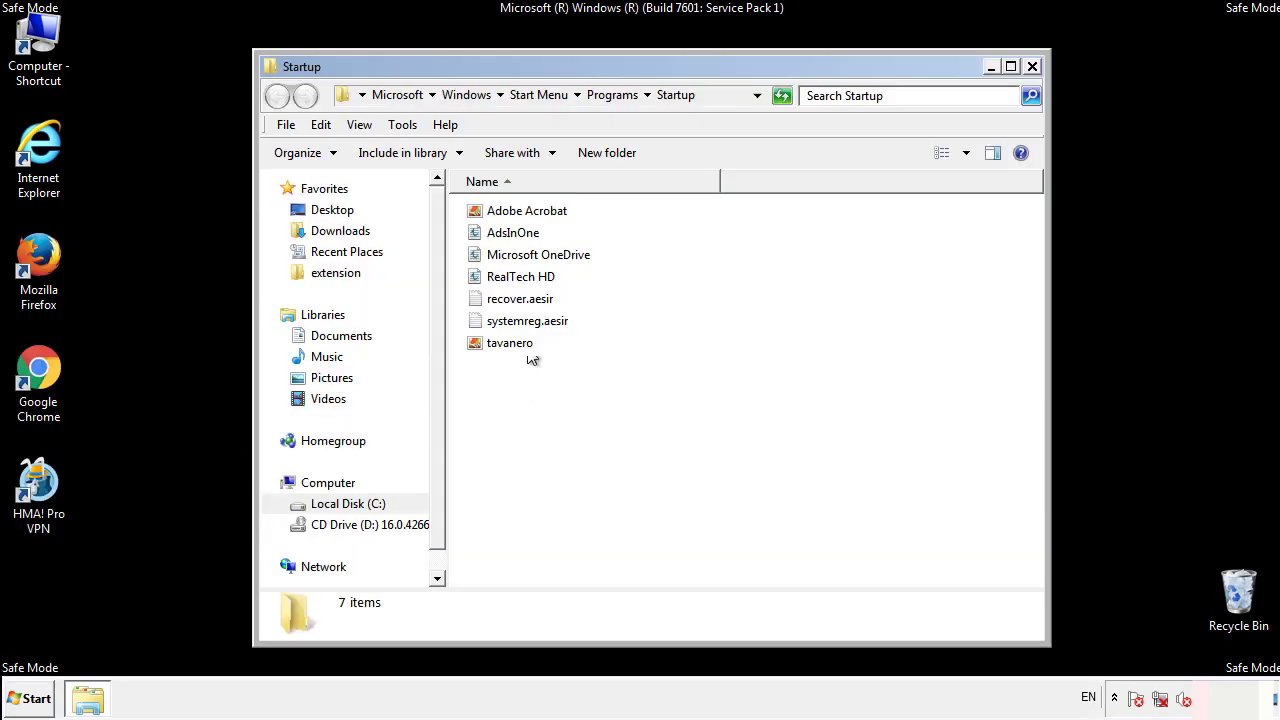
Delete AddsInOne, recover.aesir, systemreg.aesir and tavanero from Startup and close the folder
click(512, 232)
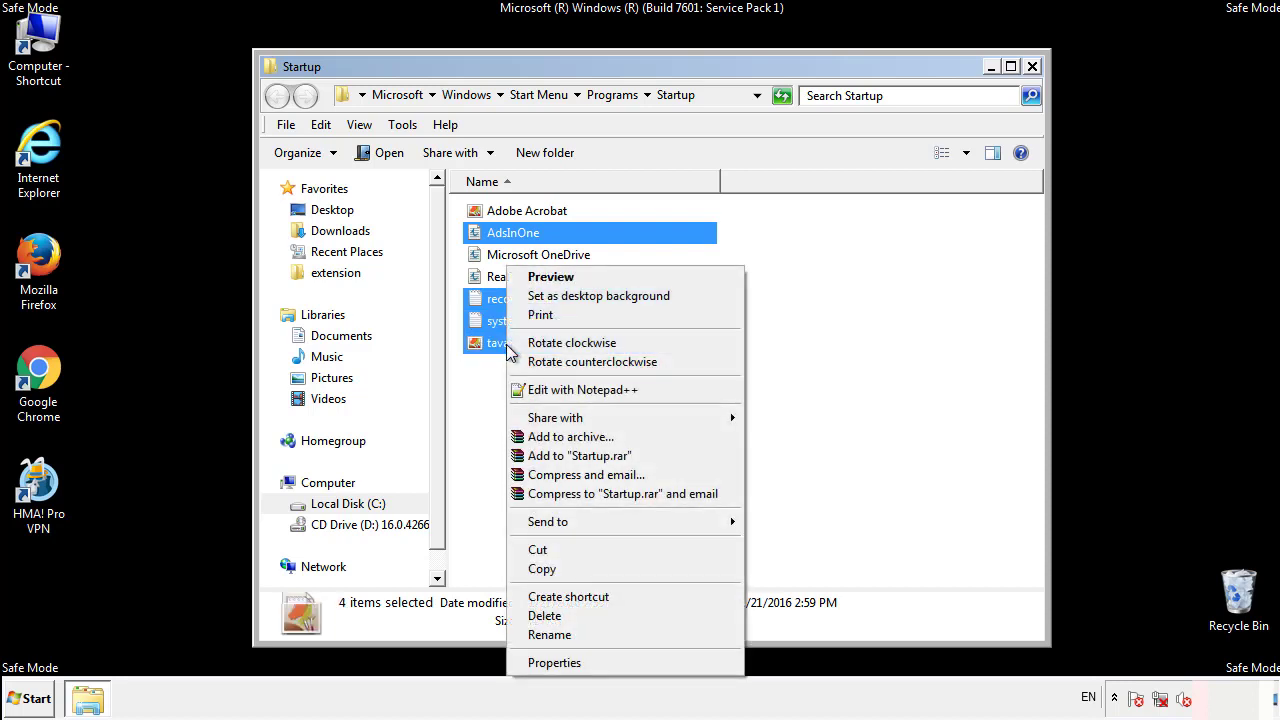
click(544, 616)
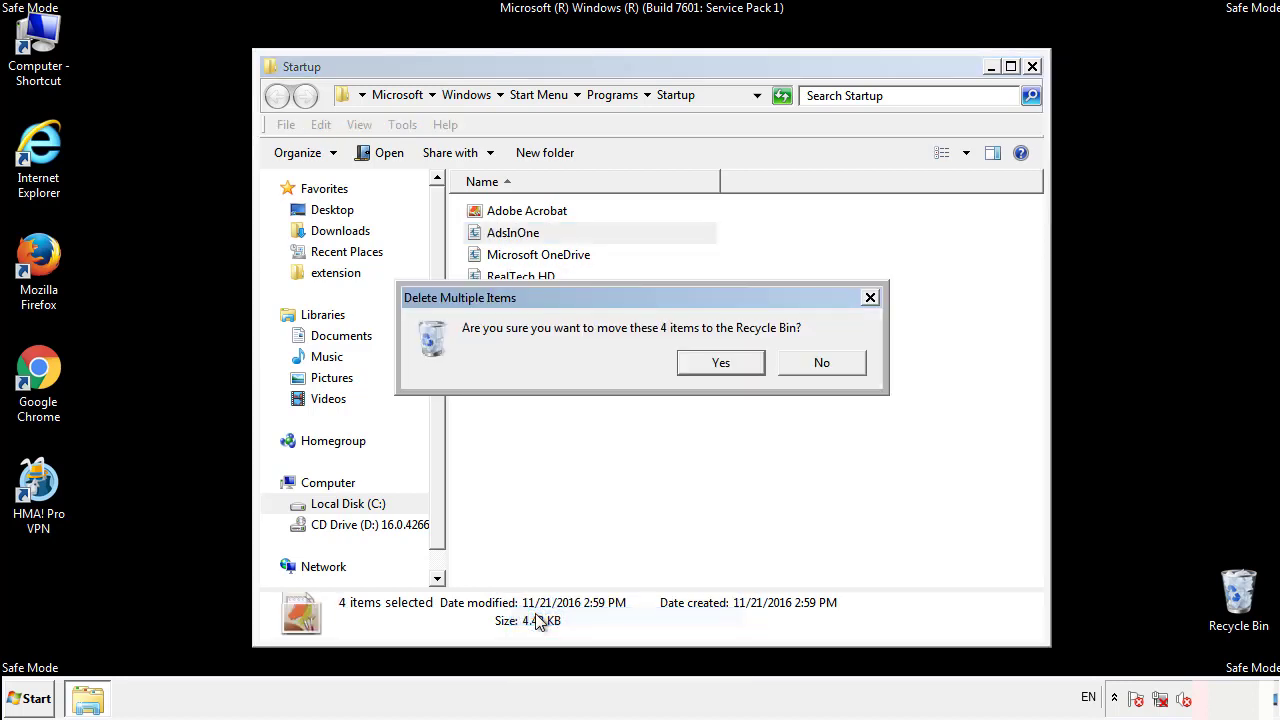
click(720, 362)
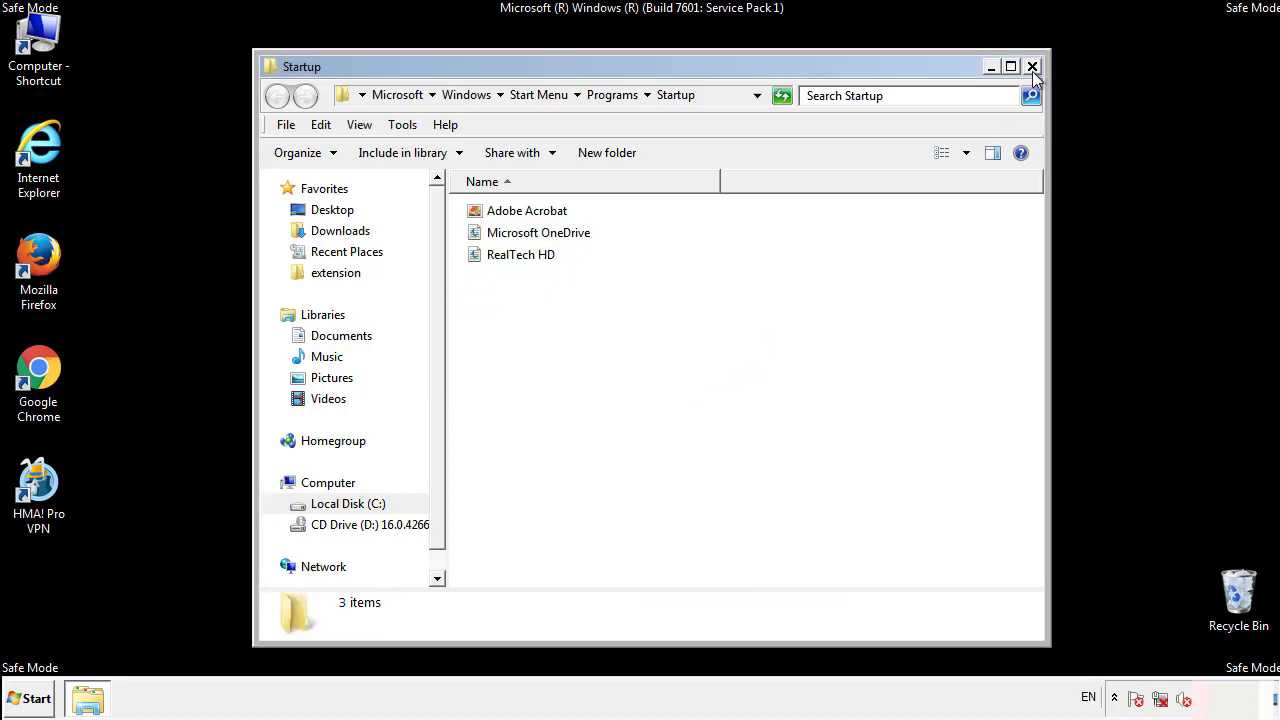
click(1032, 66)
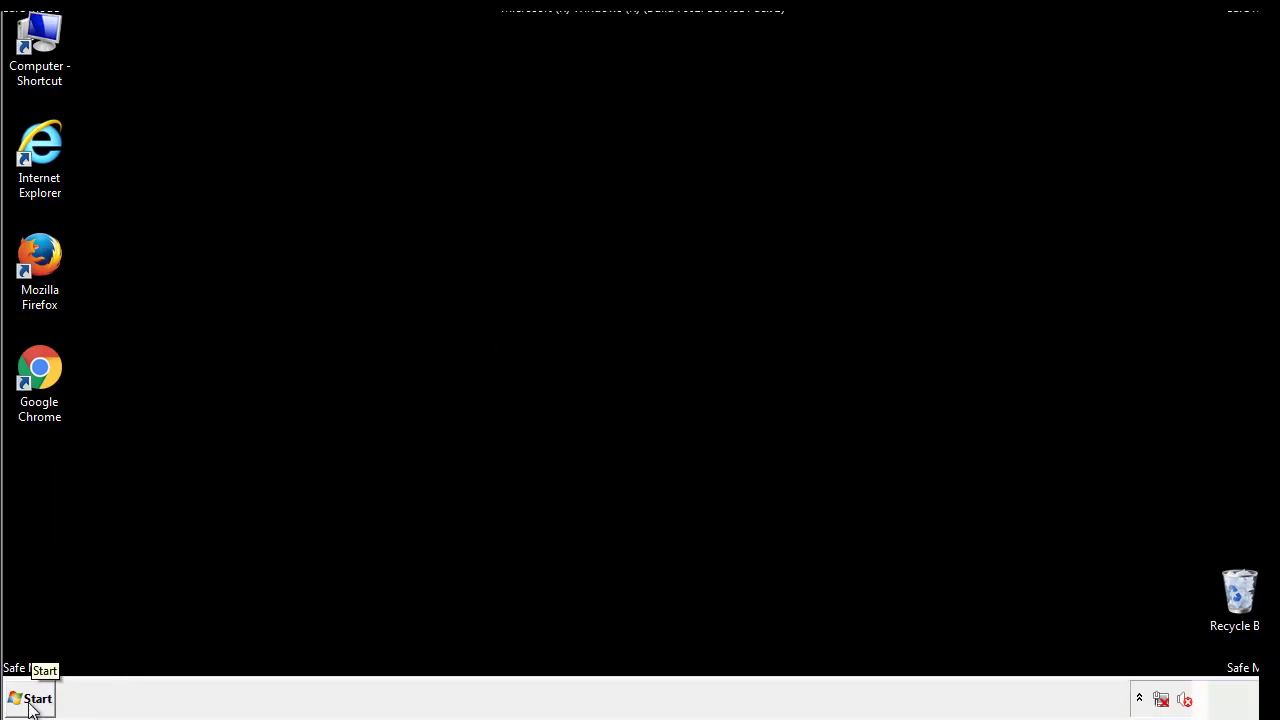
Launch regedit from Start search and expand HKEY_LOCAL_MACHINE\SOFTWARE
click(30, 698)
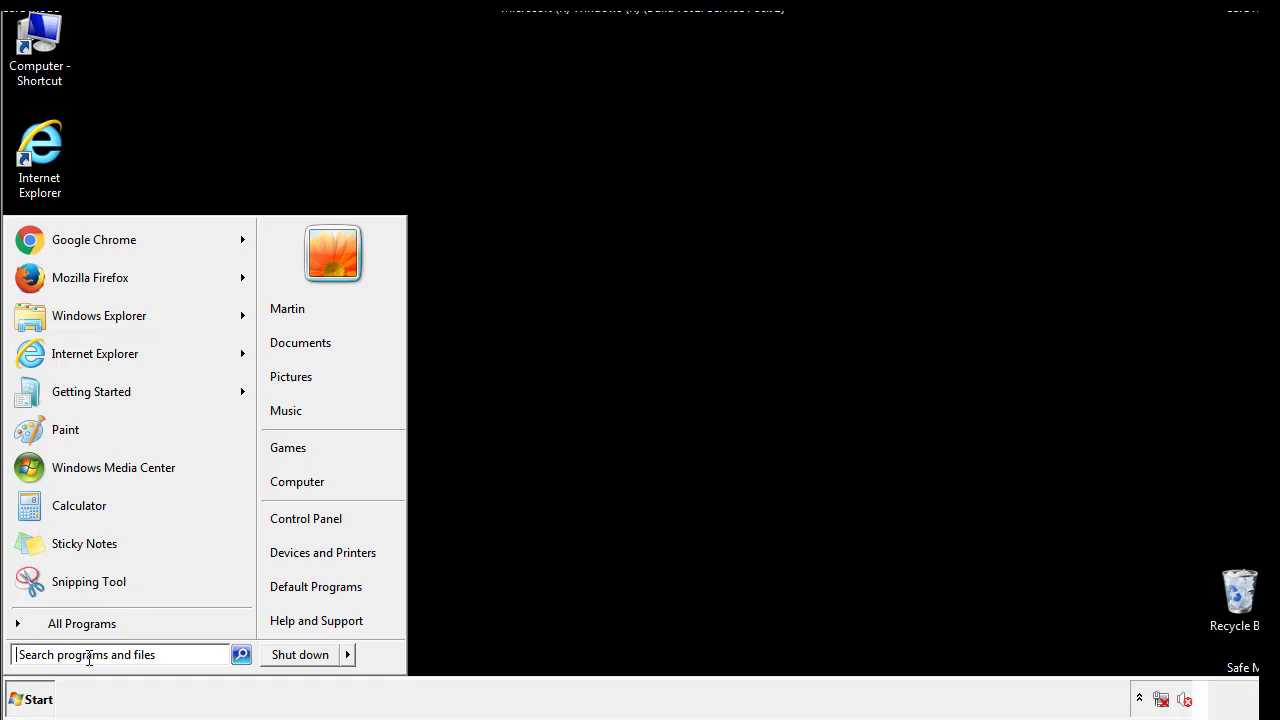
text(reged)
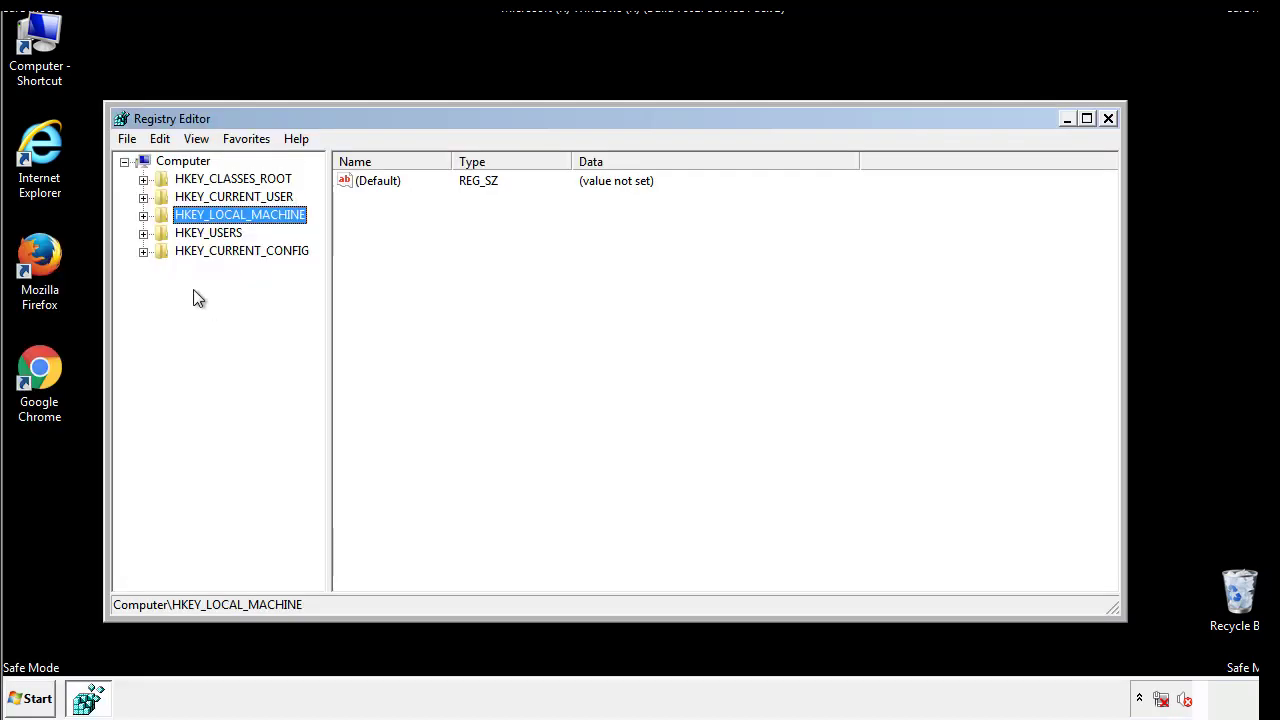
click(144, 214)
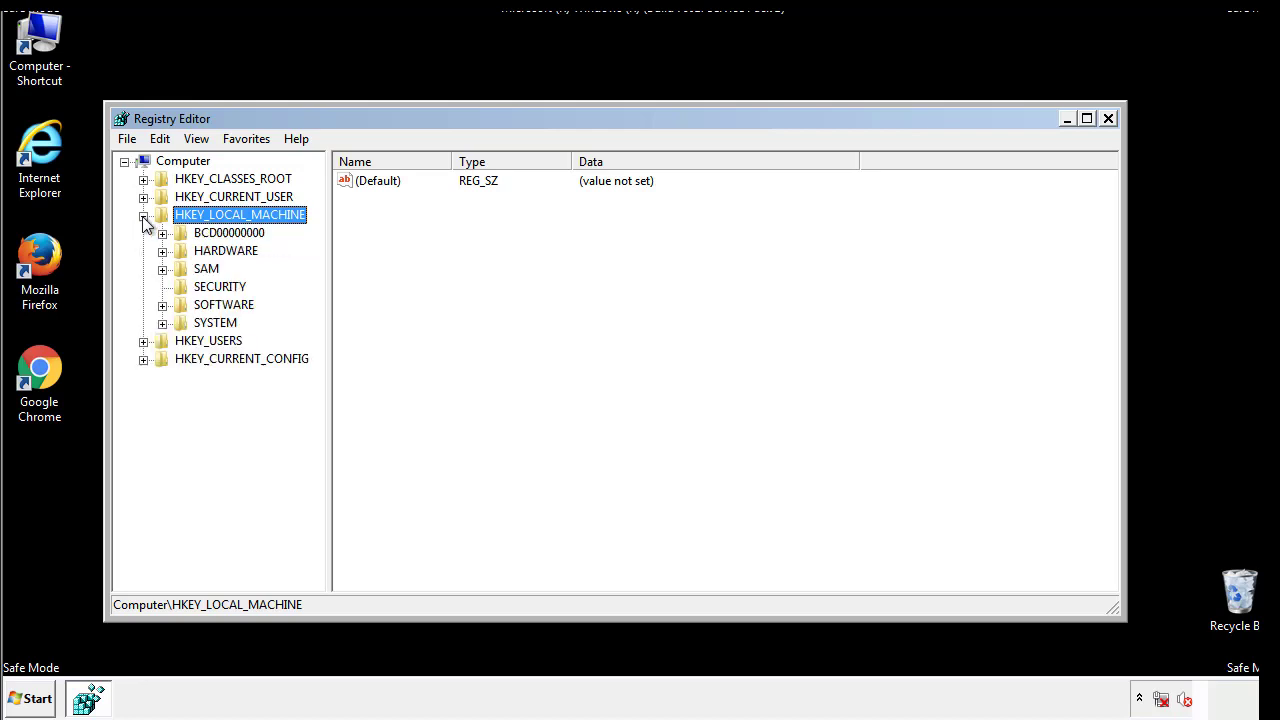
mouse_move(164, 308)
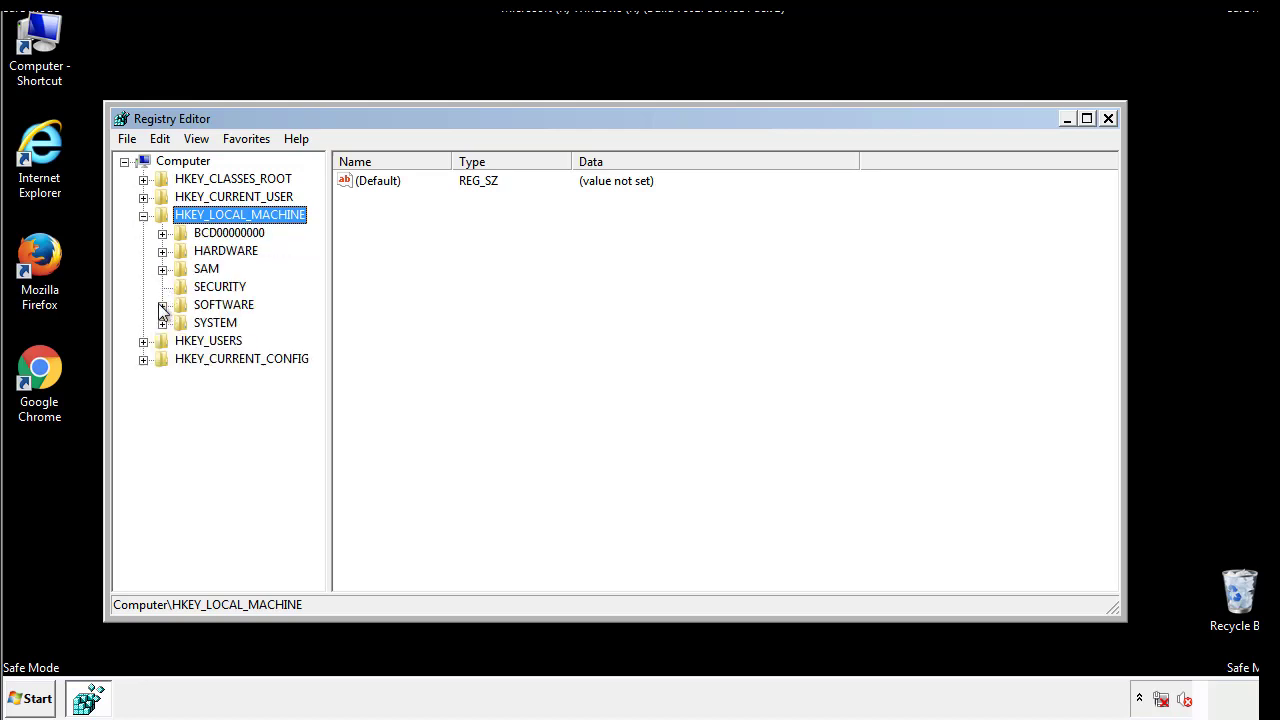
click(164, 304)
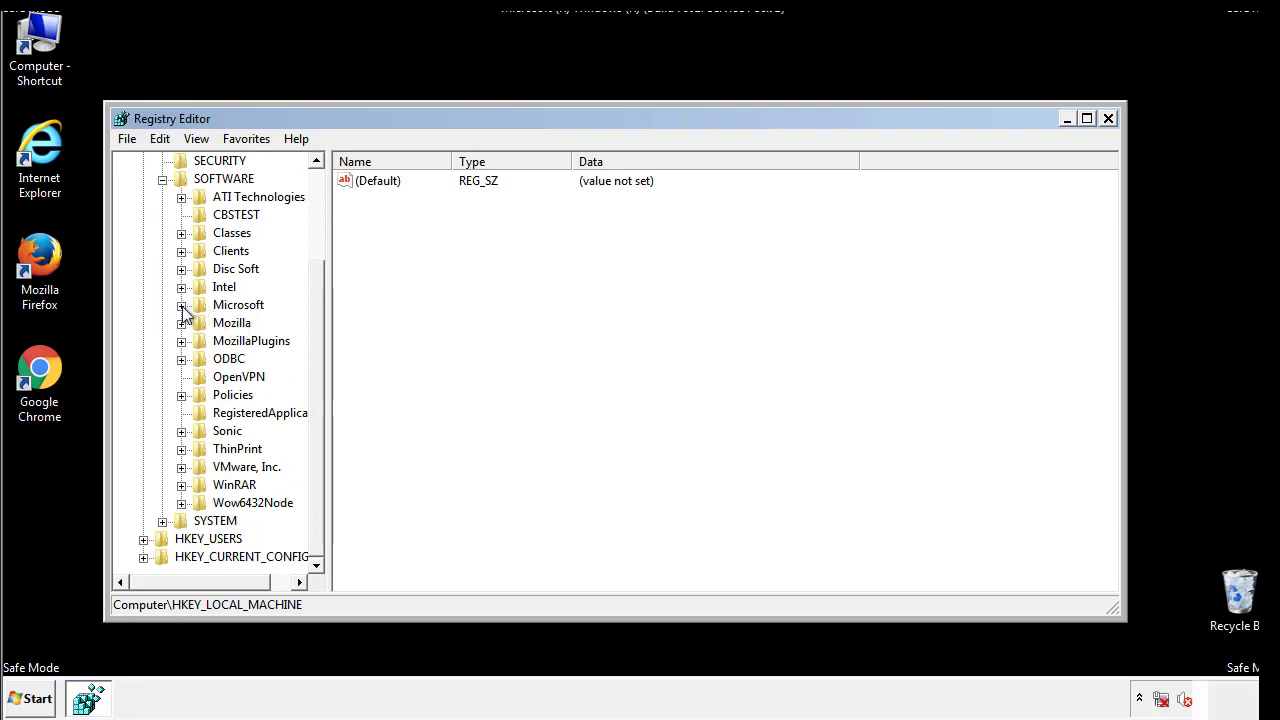
Expand Microsoft and Windows down toward the CurrentVersion key
click(182, 304)
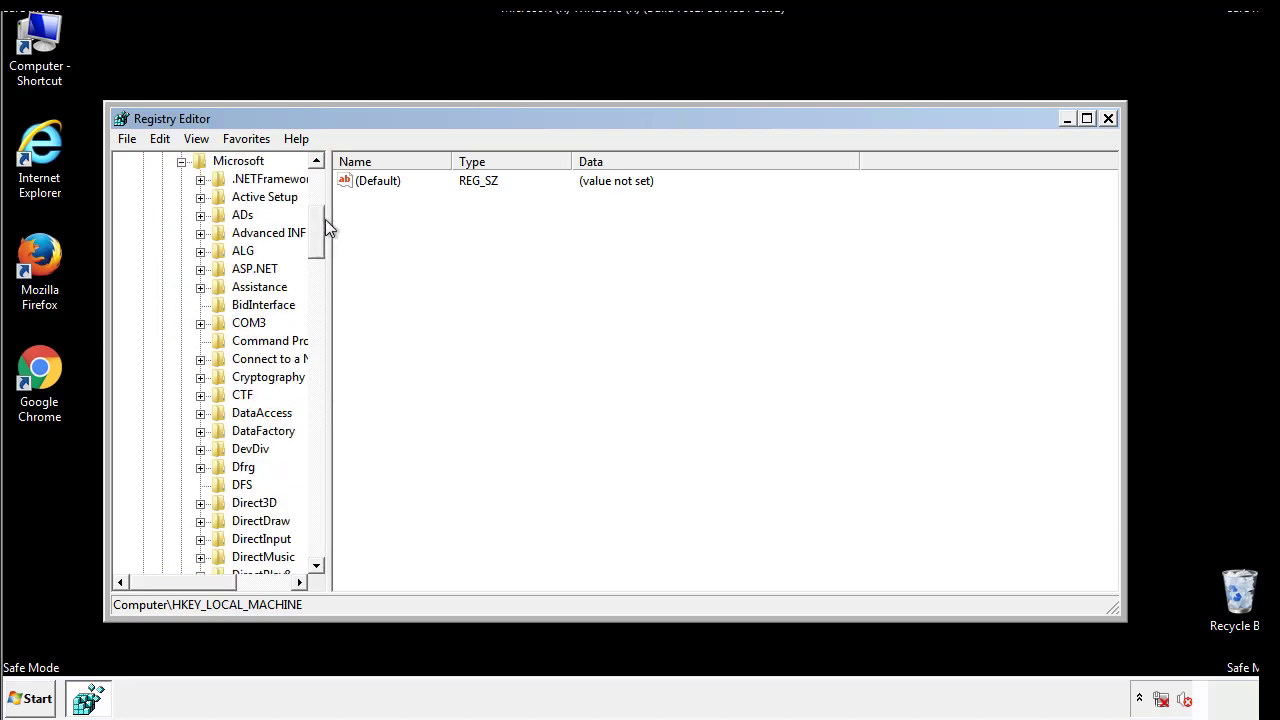
scroll(down, 3)
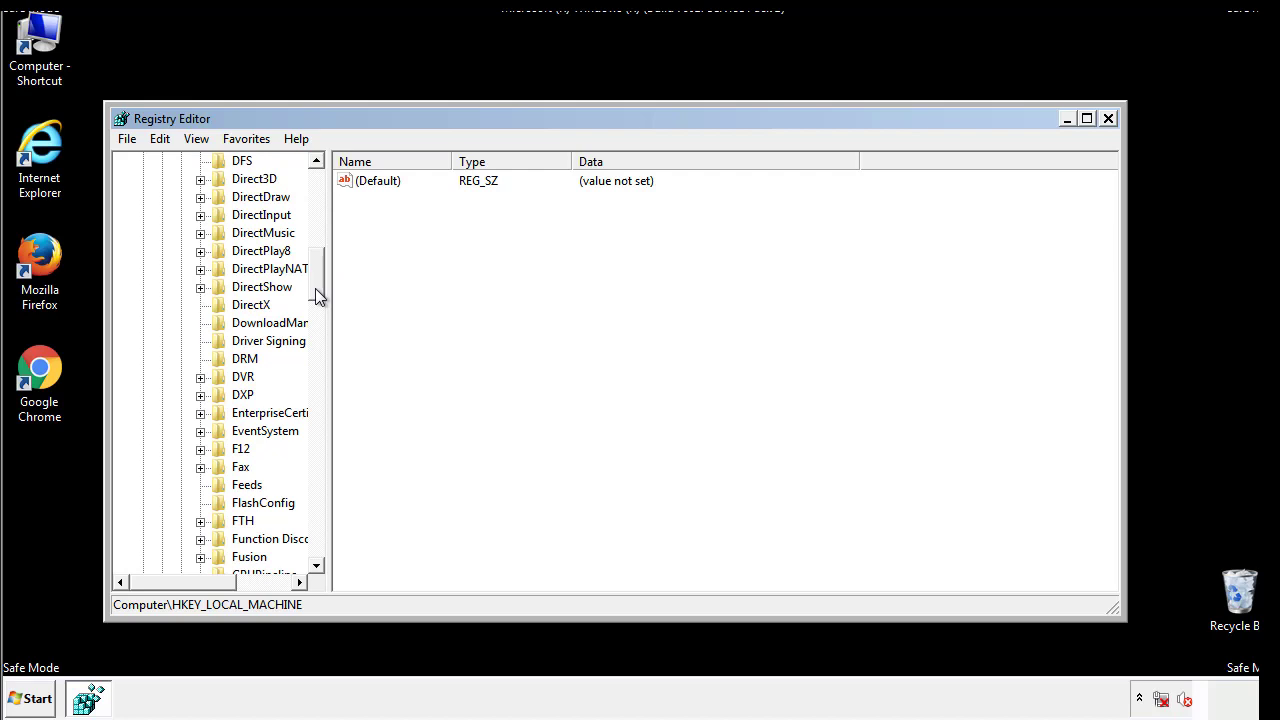
scroll(down, 3)
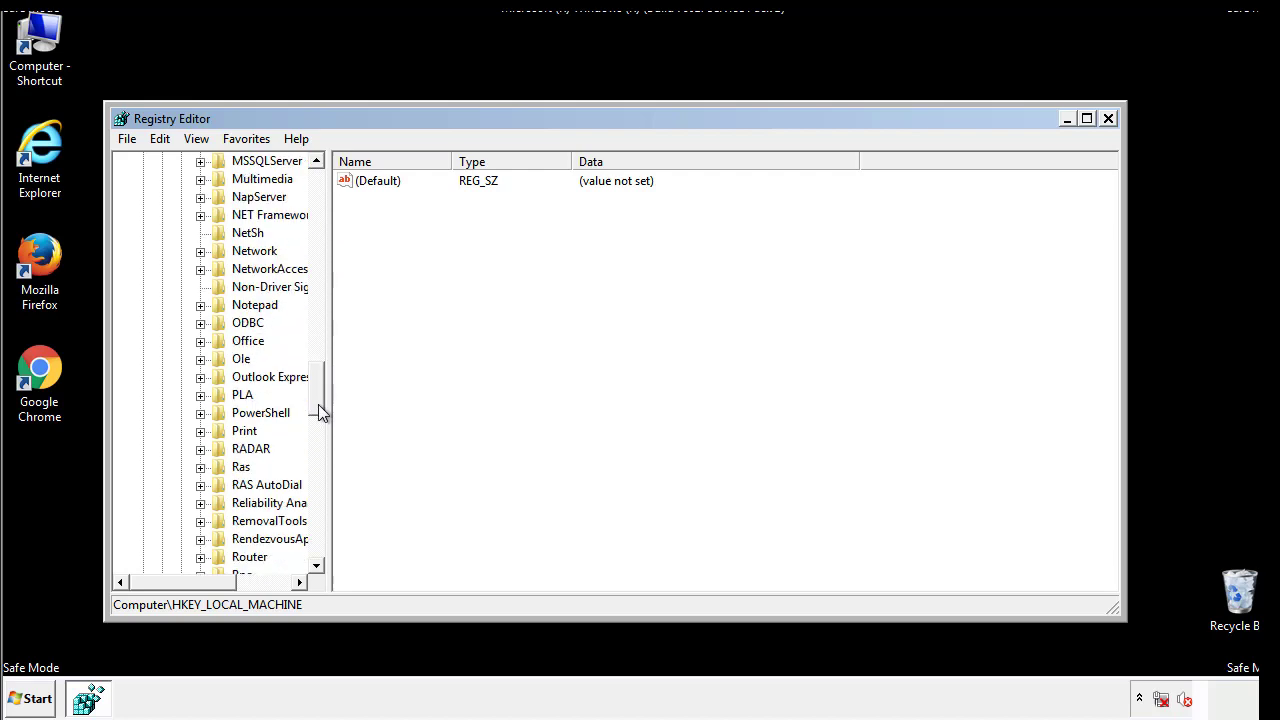
scroll(down, 3)
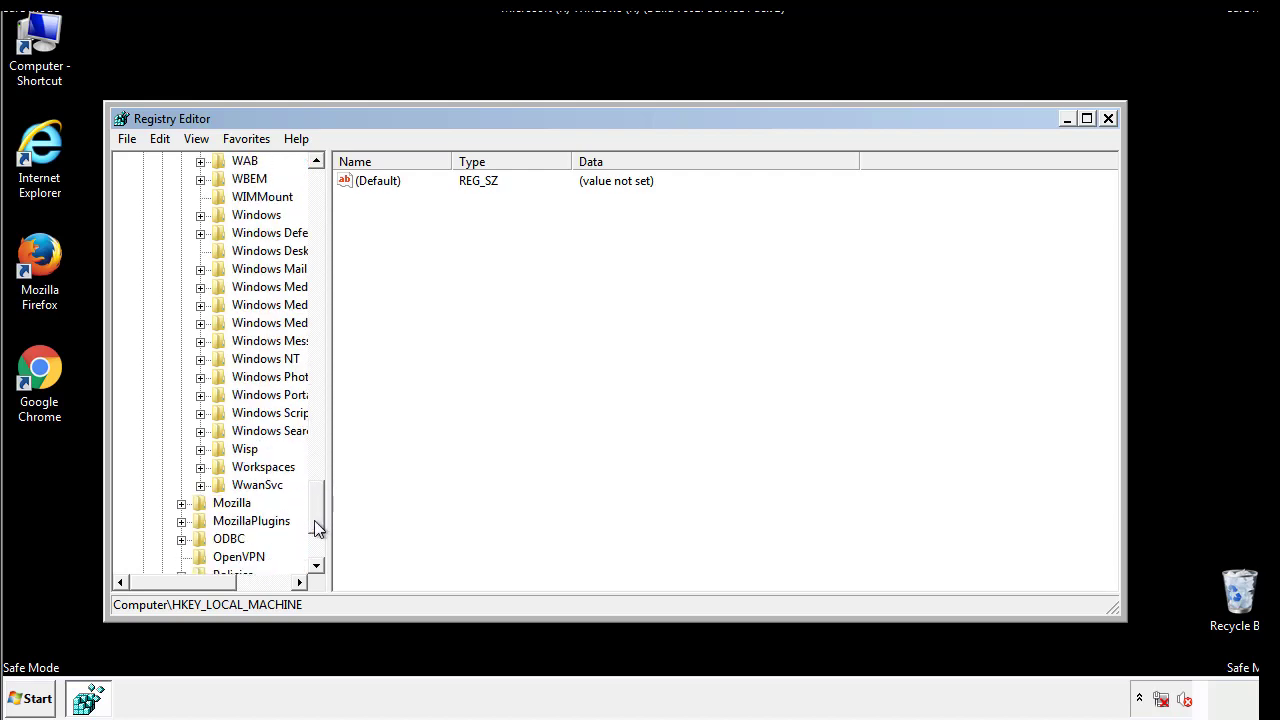
click(200, 304)
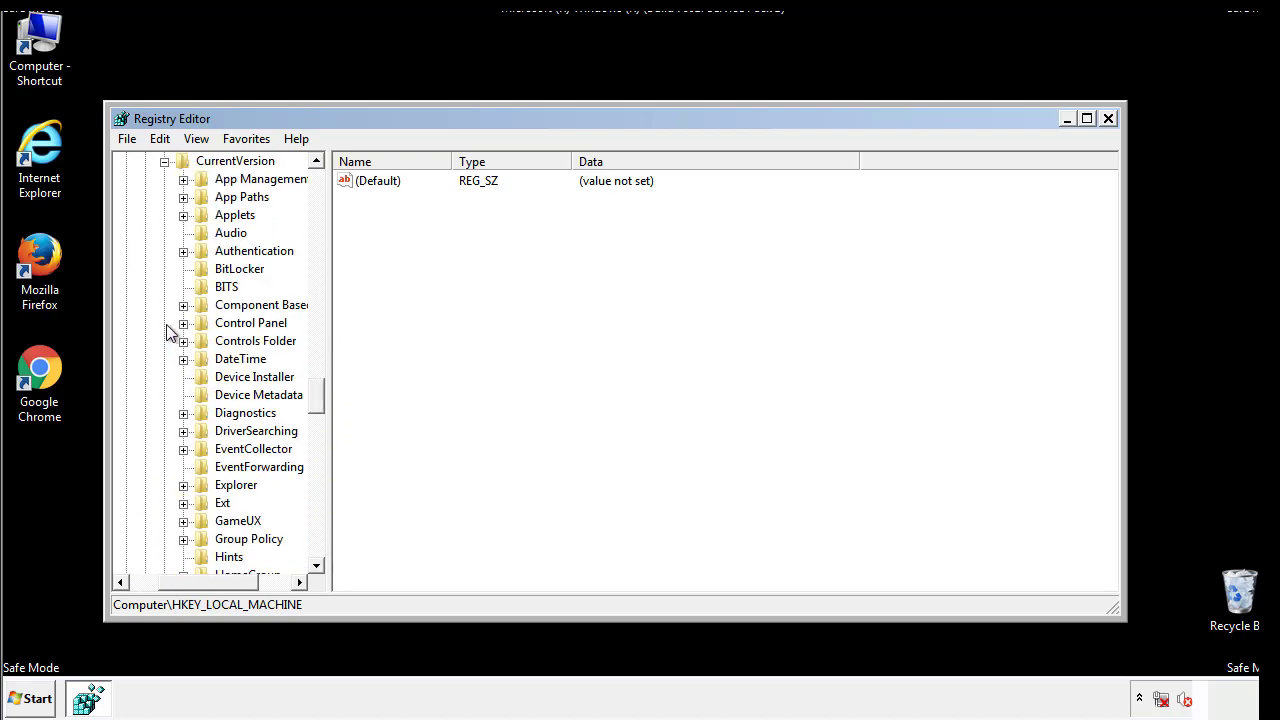
Locate and select the machine-wide CurrentVersion Run key
scroll(down, 3)
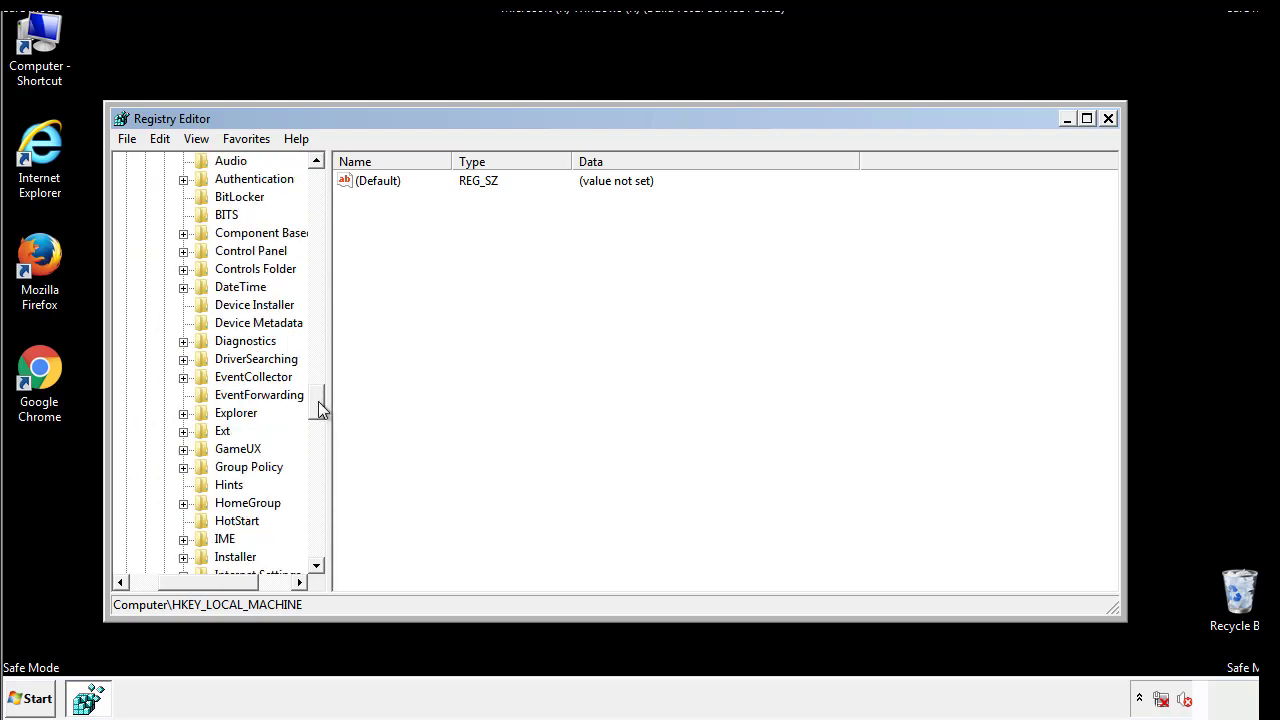
scroll(down, 3)
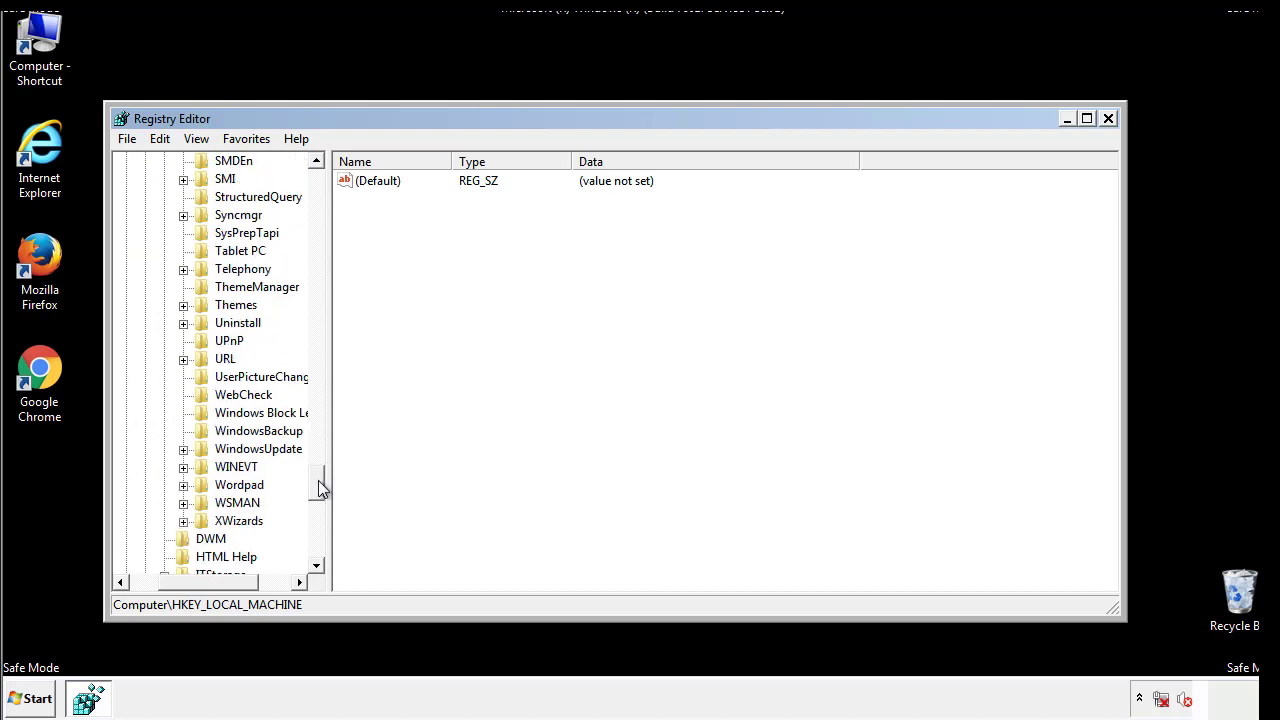
scroll(up, 3)
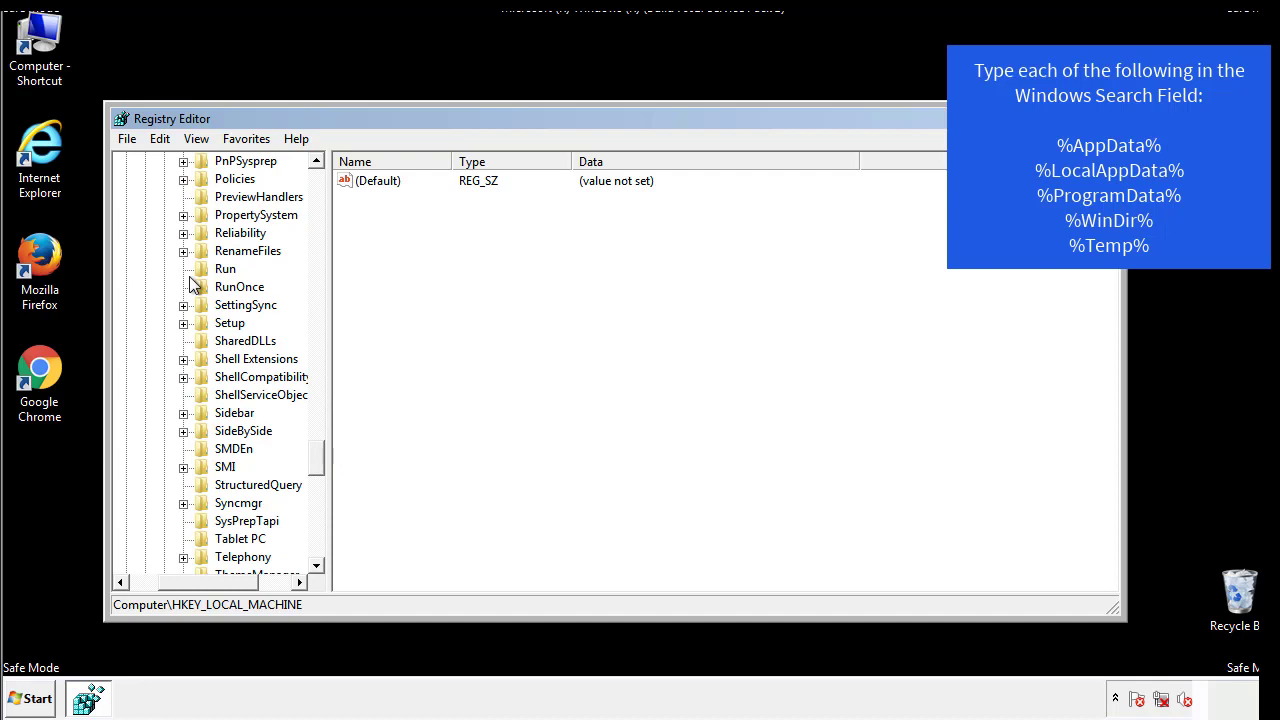
click(224, 268)
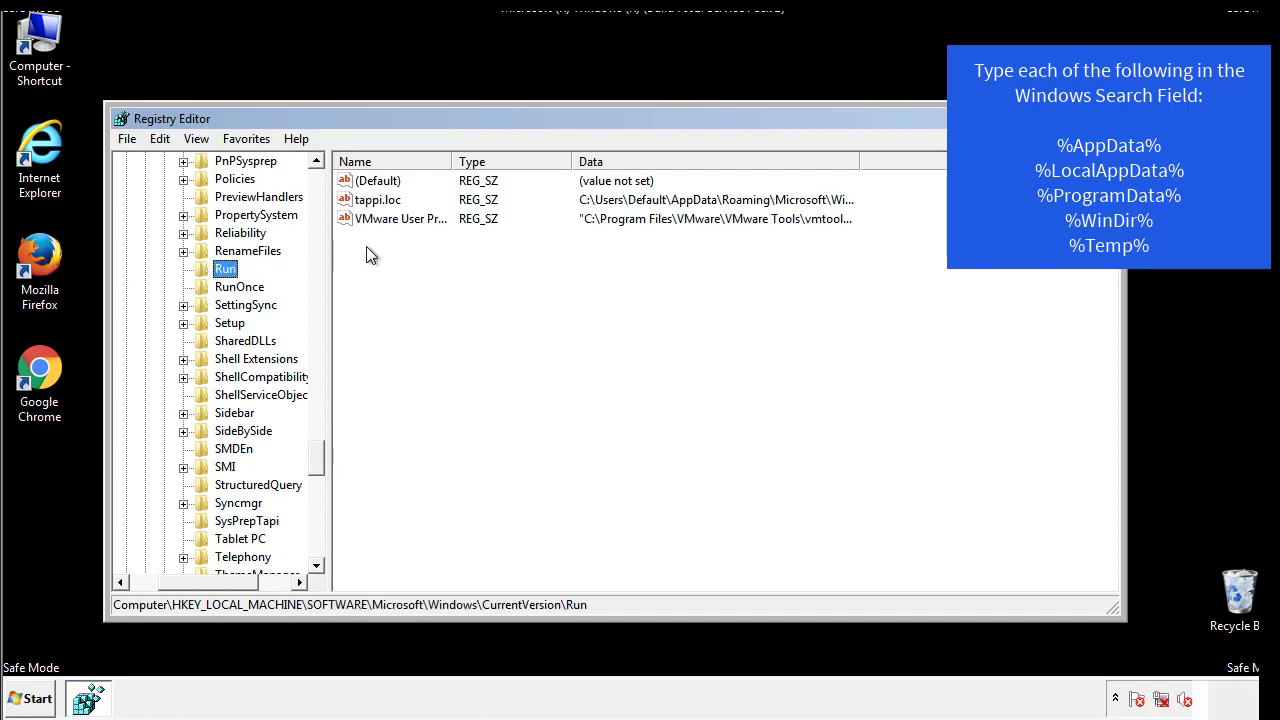
mouse_move(824, 220)
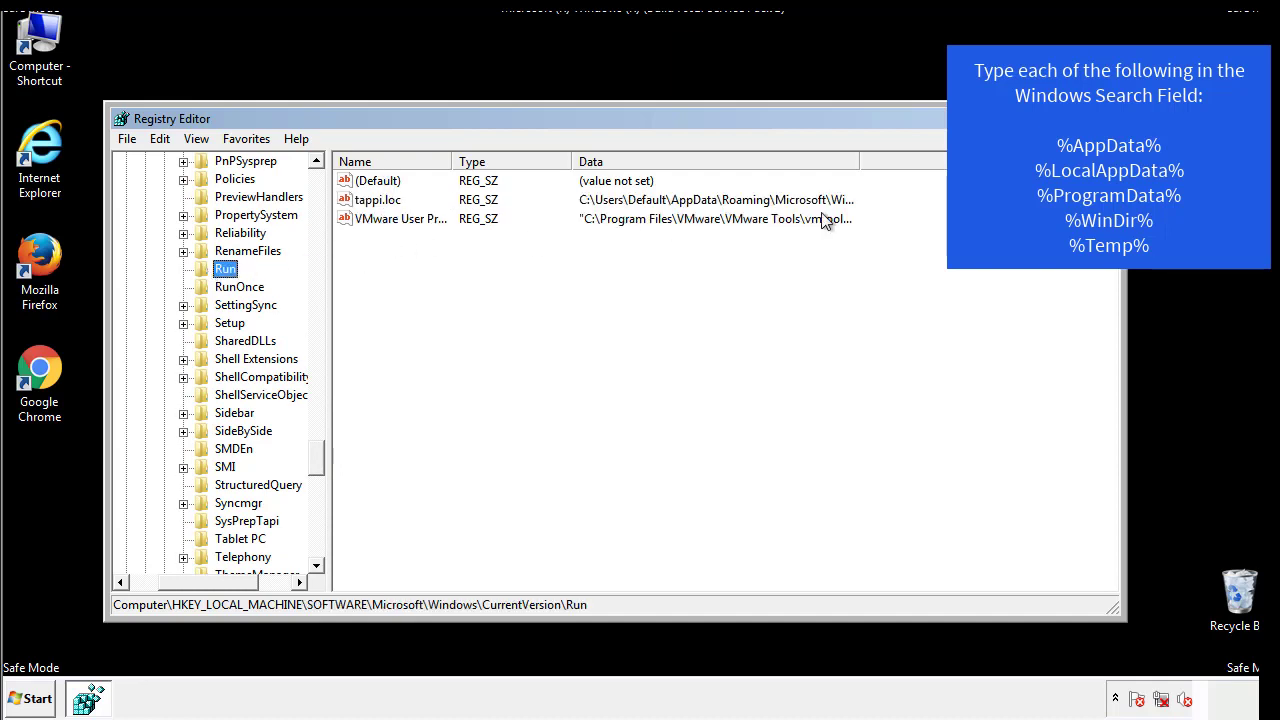
Permanently delete the tappi.loc value, leaving only (Default) and VMware User Process
click(378, 200)
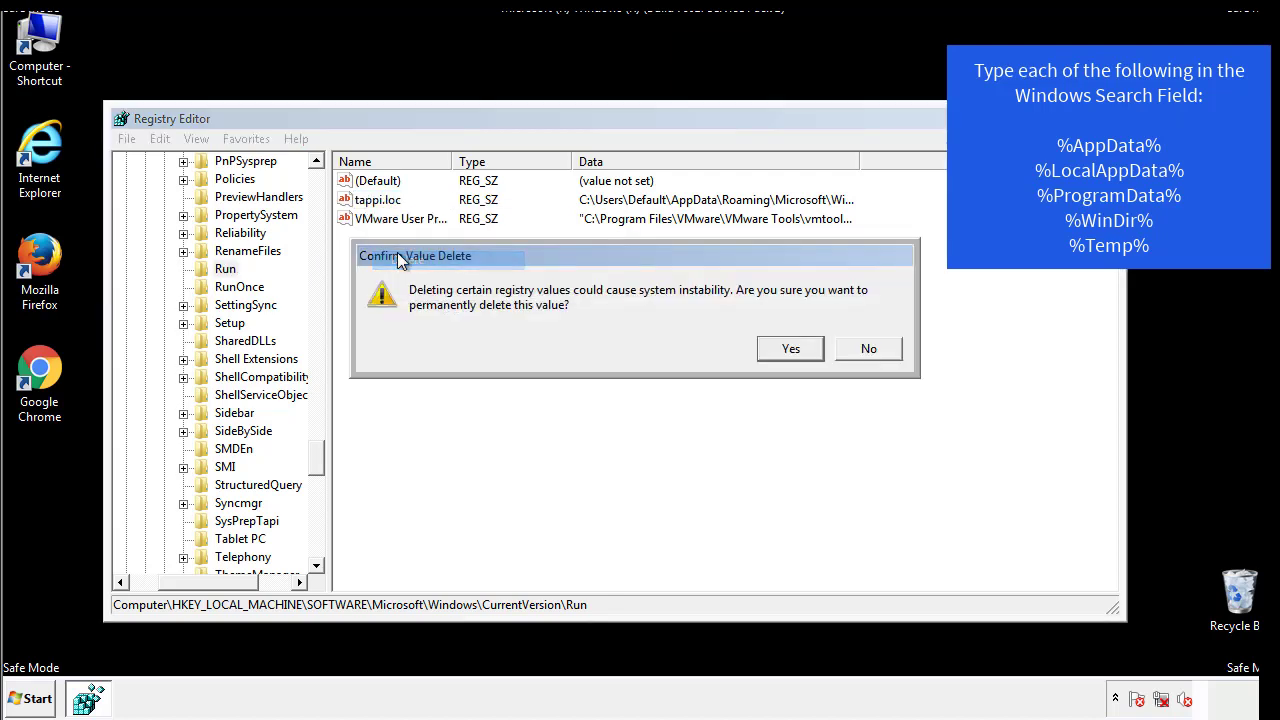
click(790, 348)
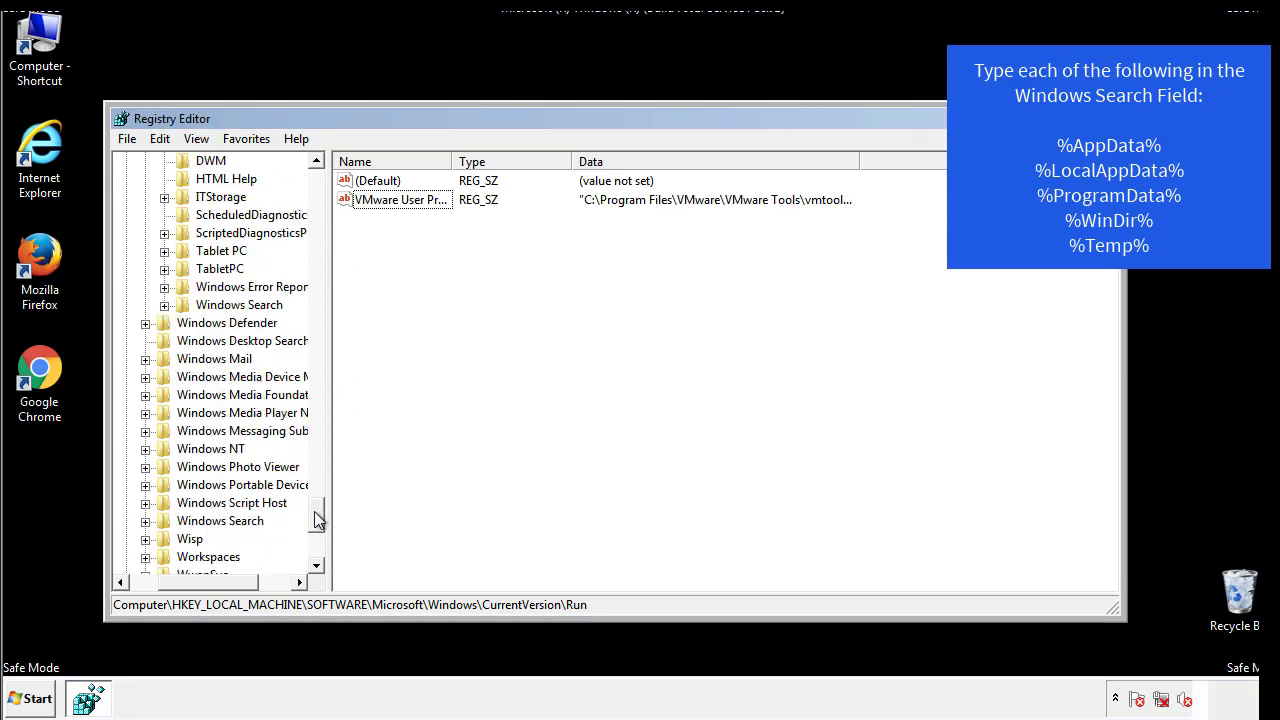
scroll(down, 3)
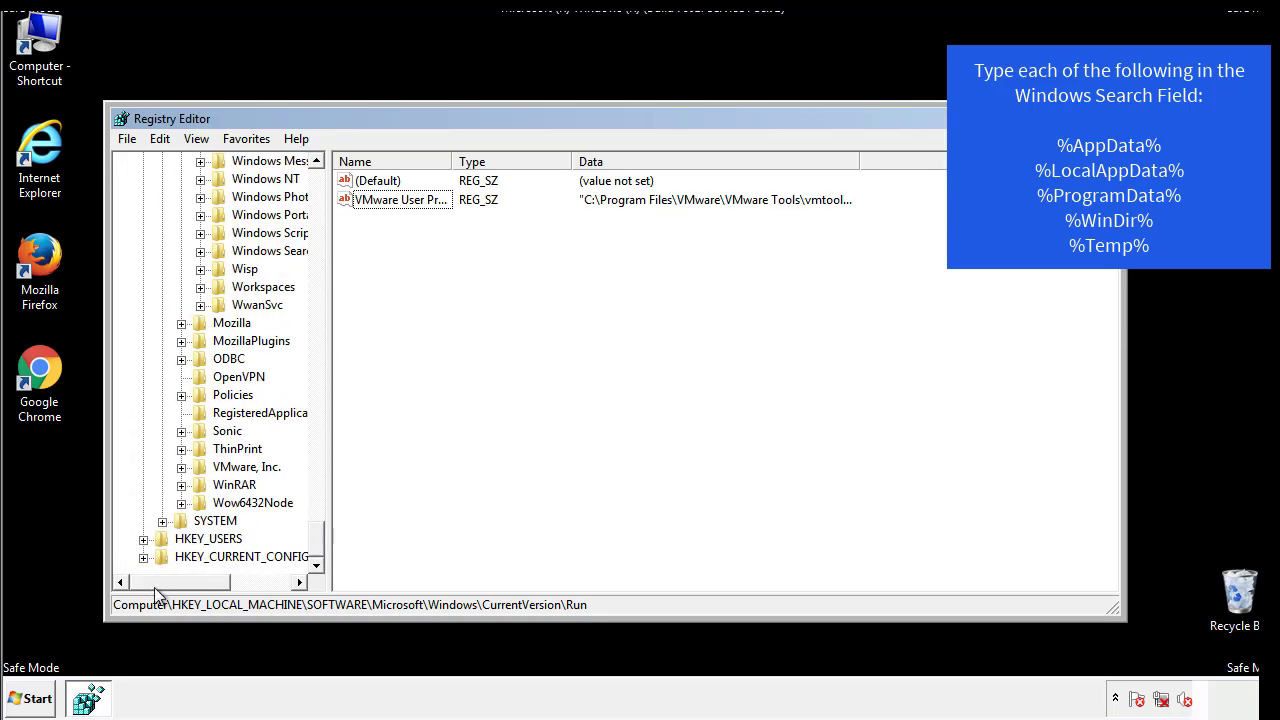
scroll(up, 3)
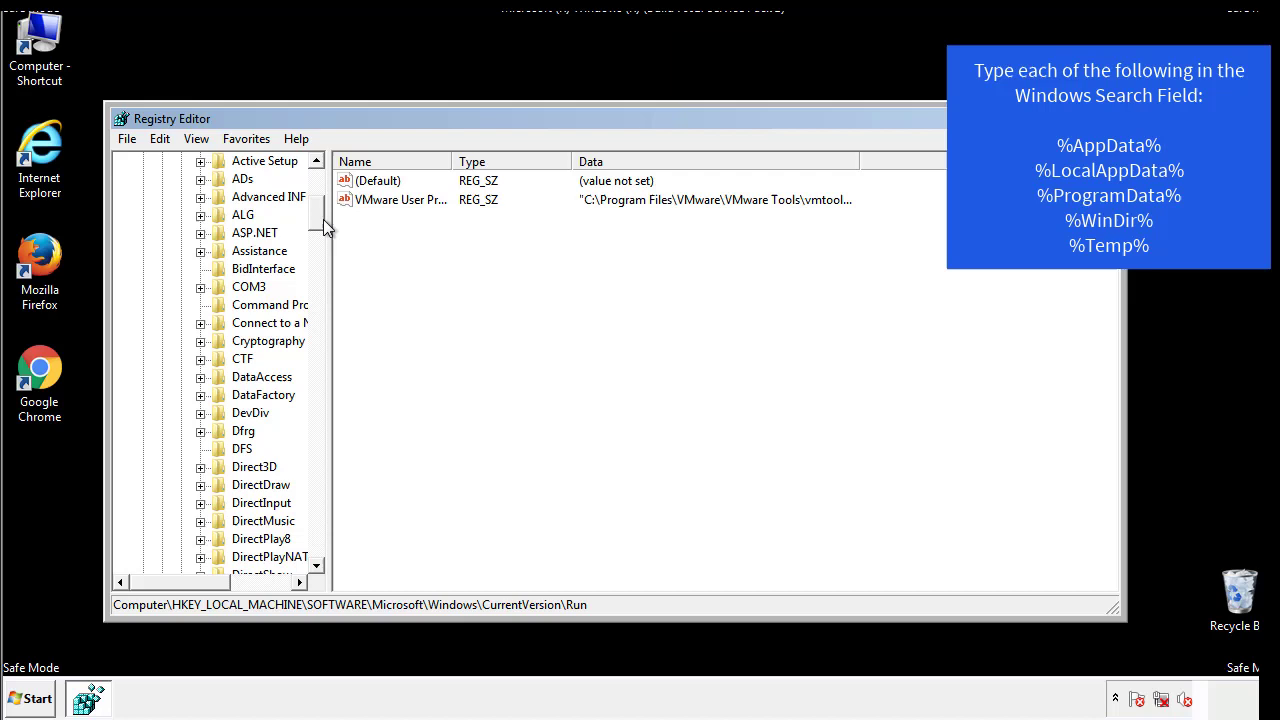
Collapse HKEY_LOCAL_MACHINE and expand HKEY_CURRENT_USER\Software down toward CurrentVersion
click(144, 214)
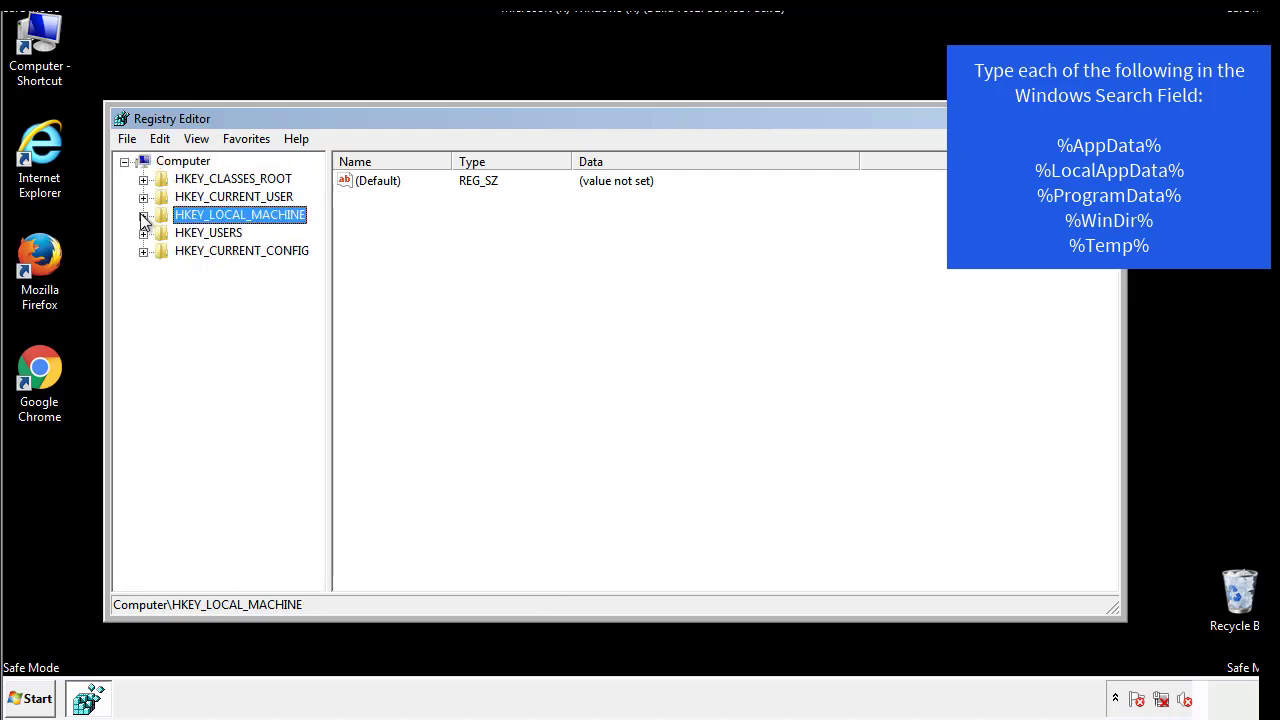
click(144, 196)
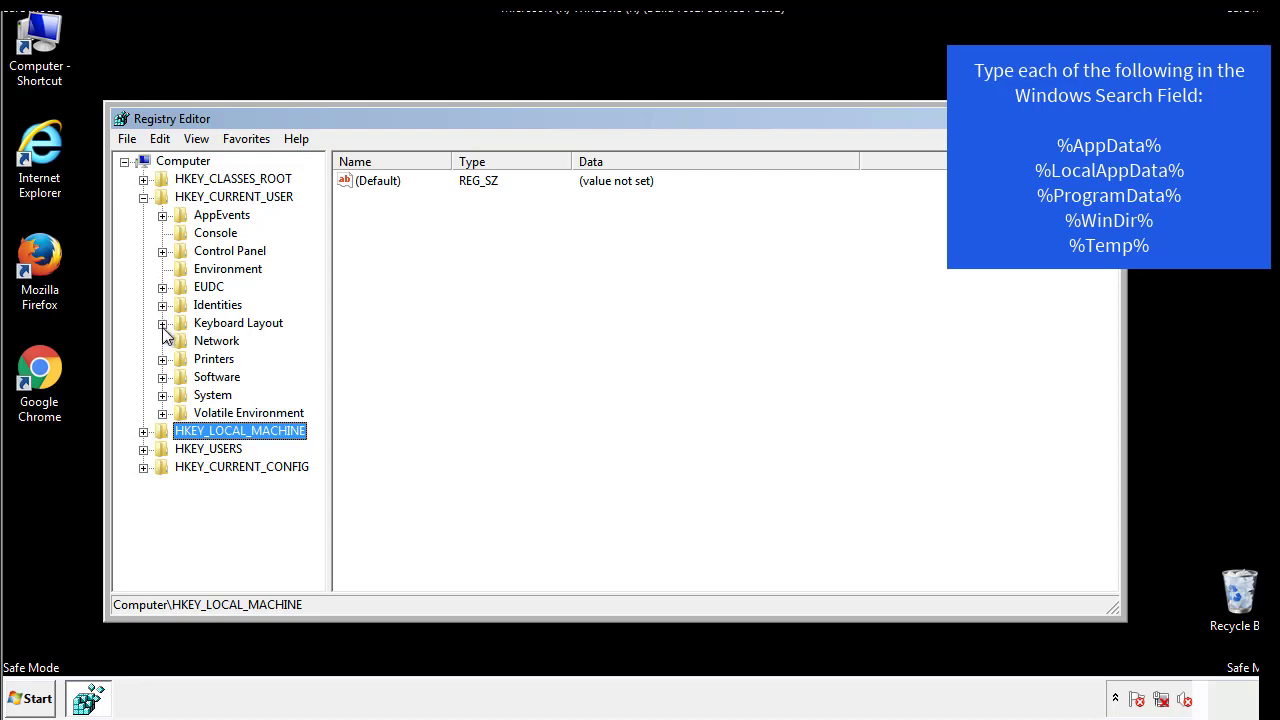
click(162, 376)
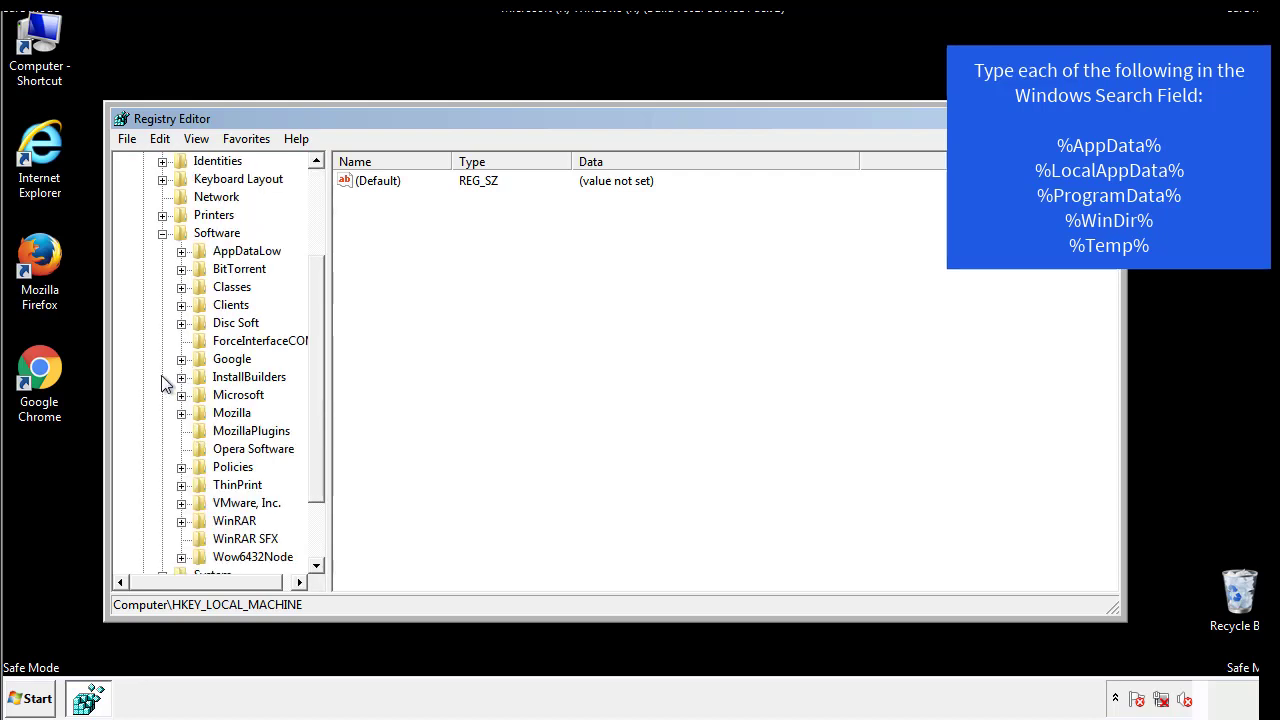
scroll(down, 3)
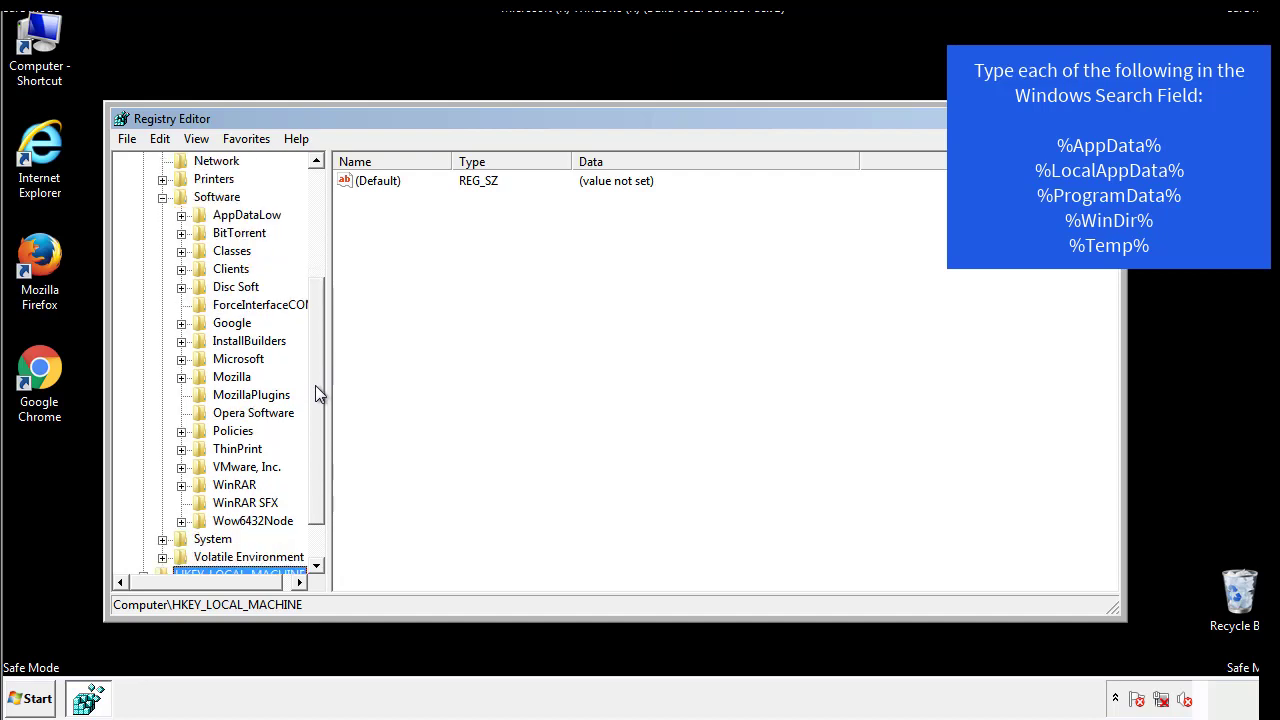
mouse_move(204, 402)
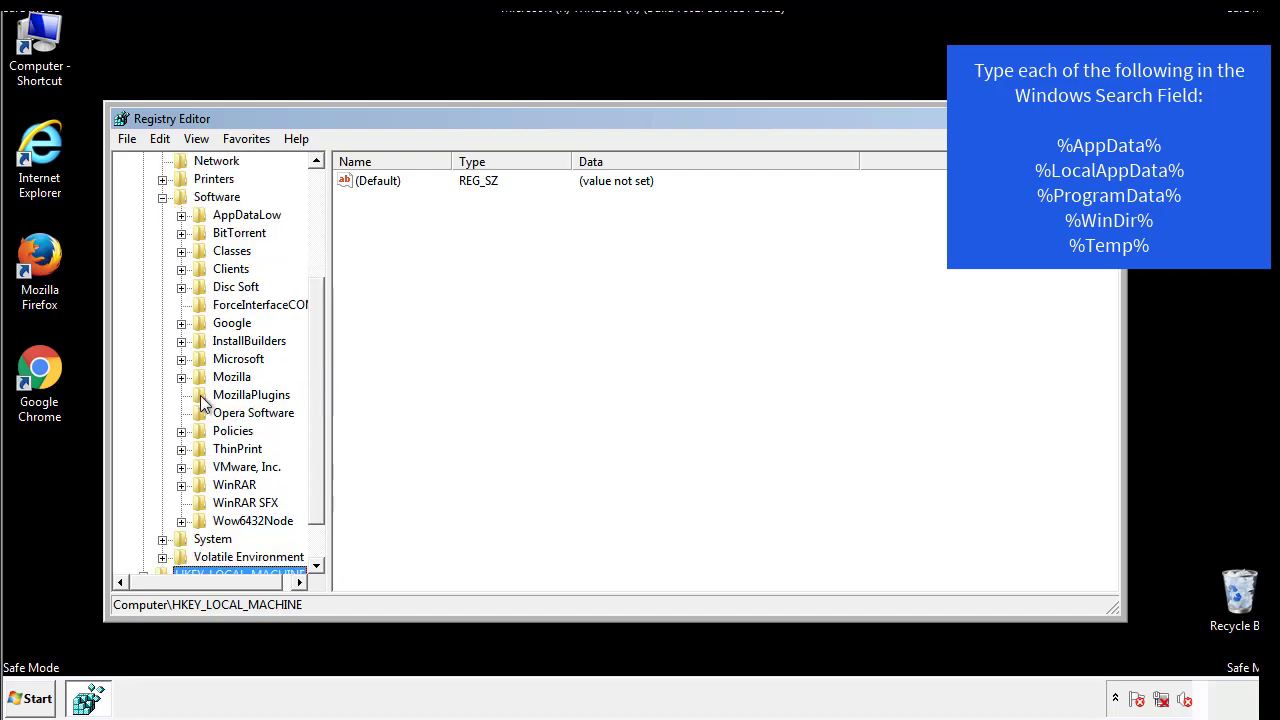
mouse_move(196, 272)
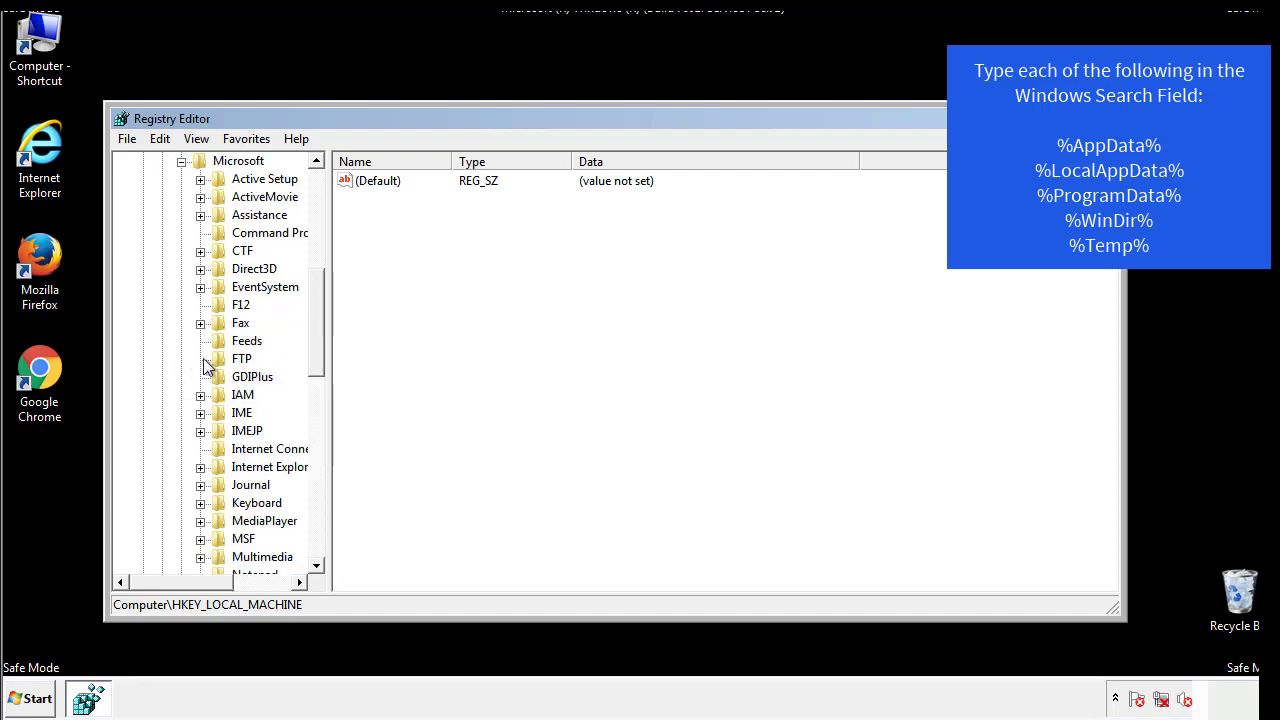
scroll(down, 3)
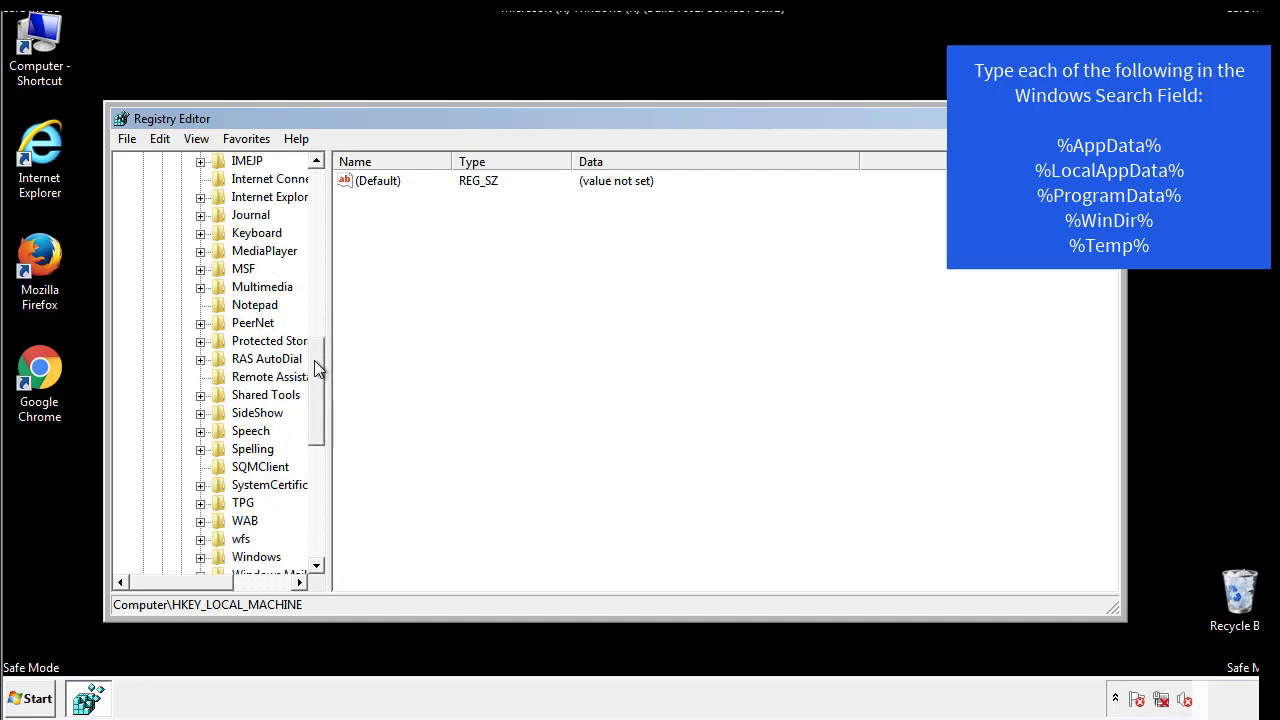
scroll(down, 3)
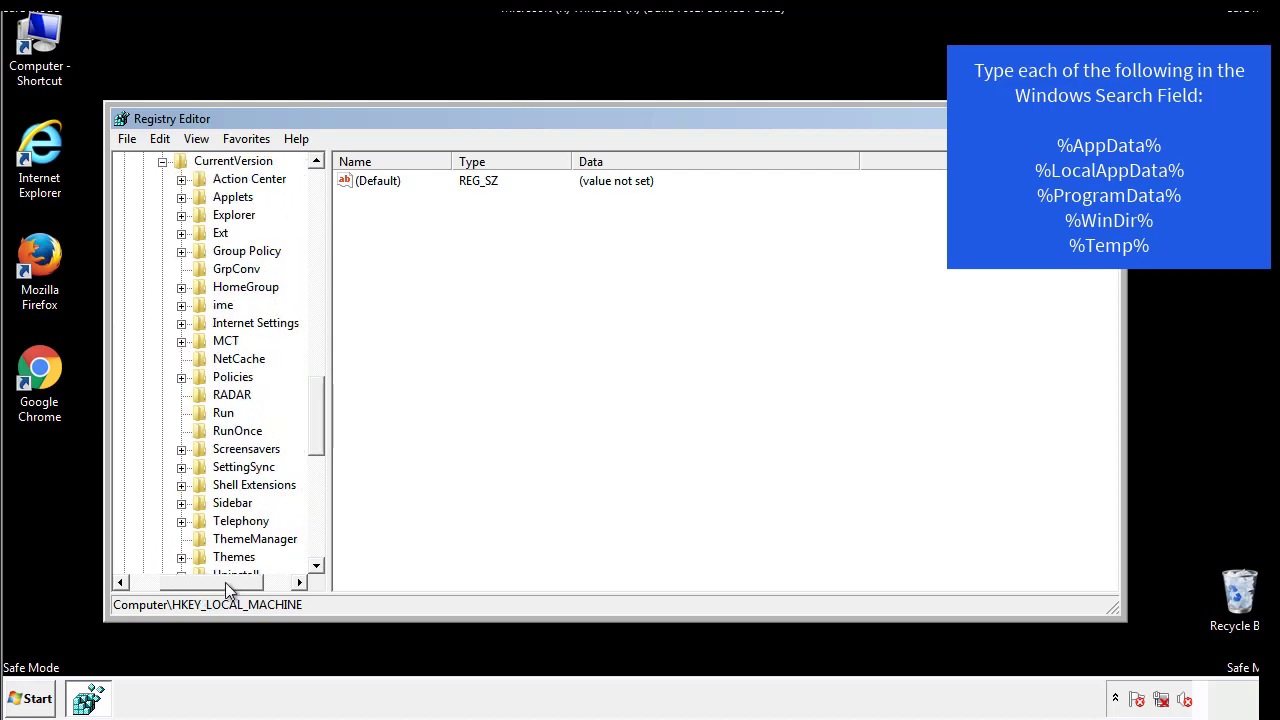
Review the current-user Run key holding only the DAEMON Tools entry, then collapse the tree
click(224, 412)
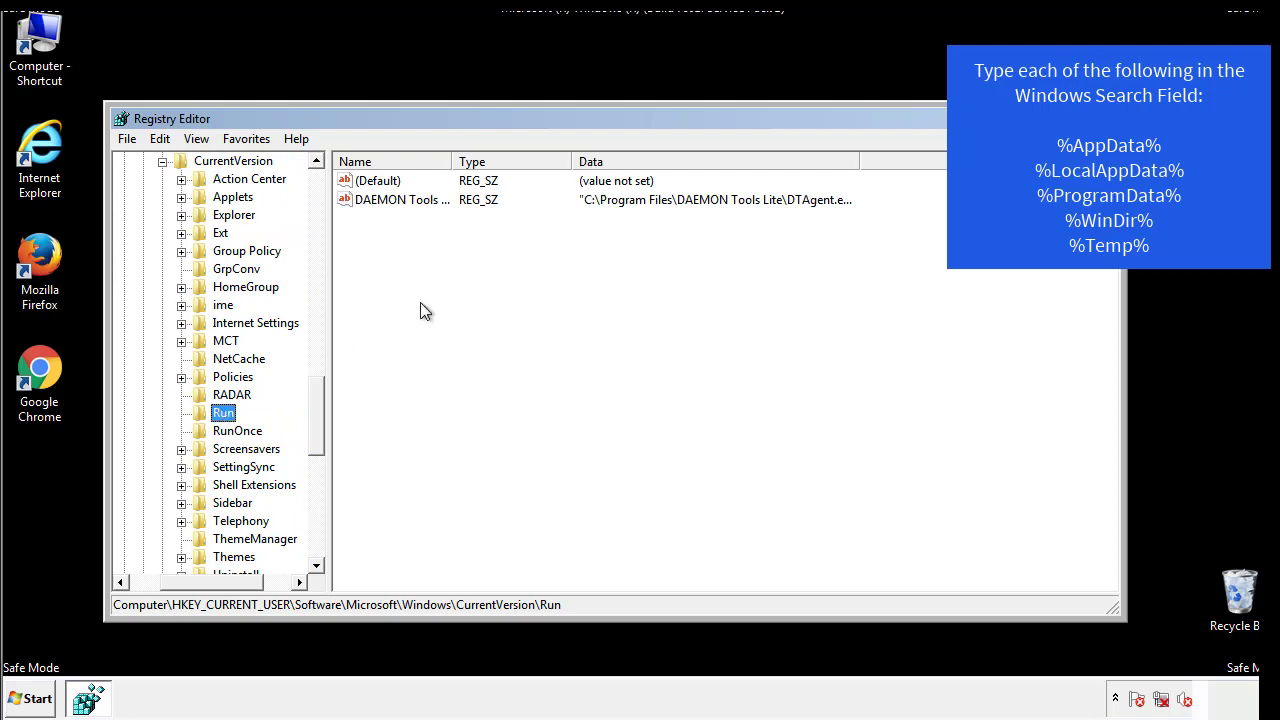
mouse_move(416, 218)
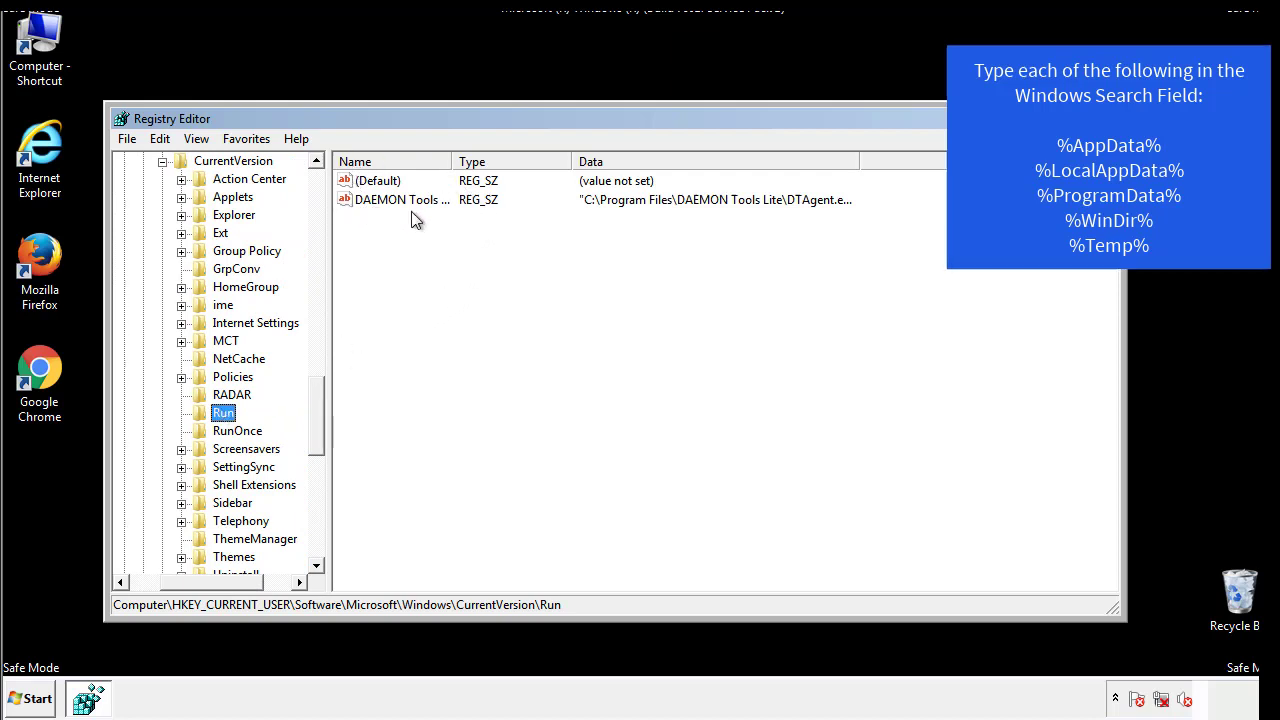
mouse_move(548, 236)
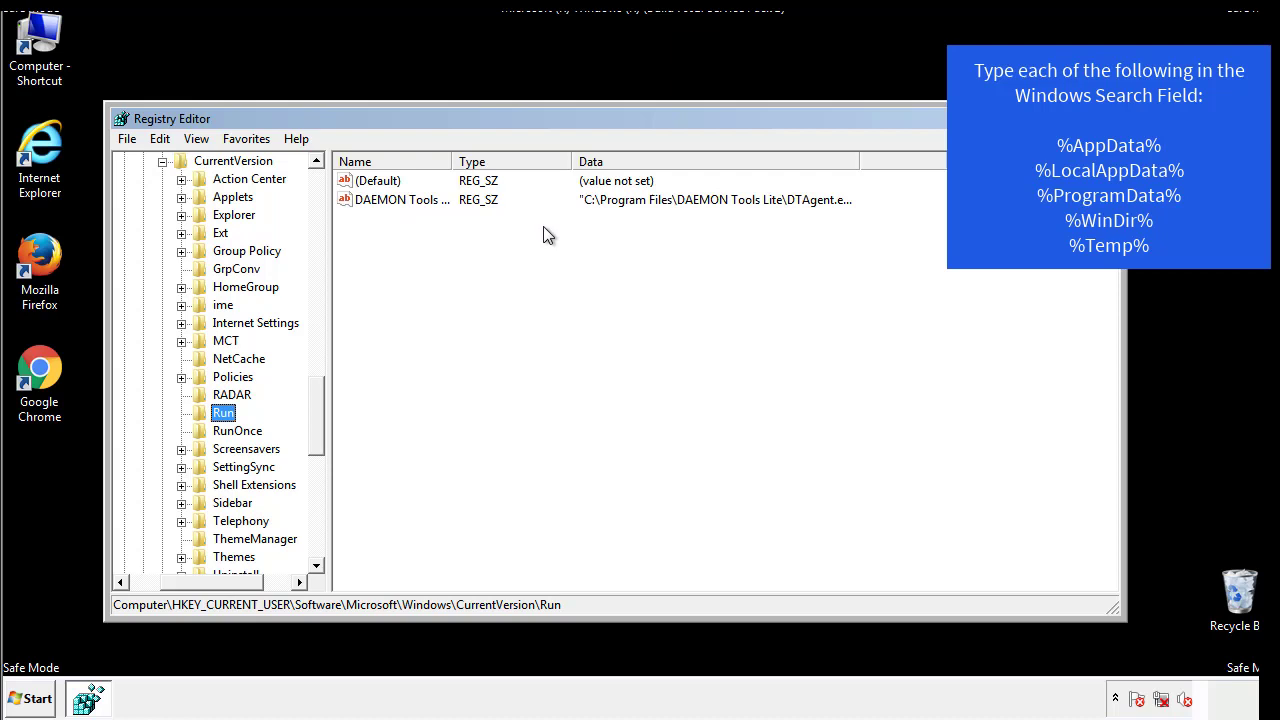
click(378, 180)
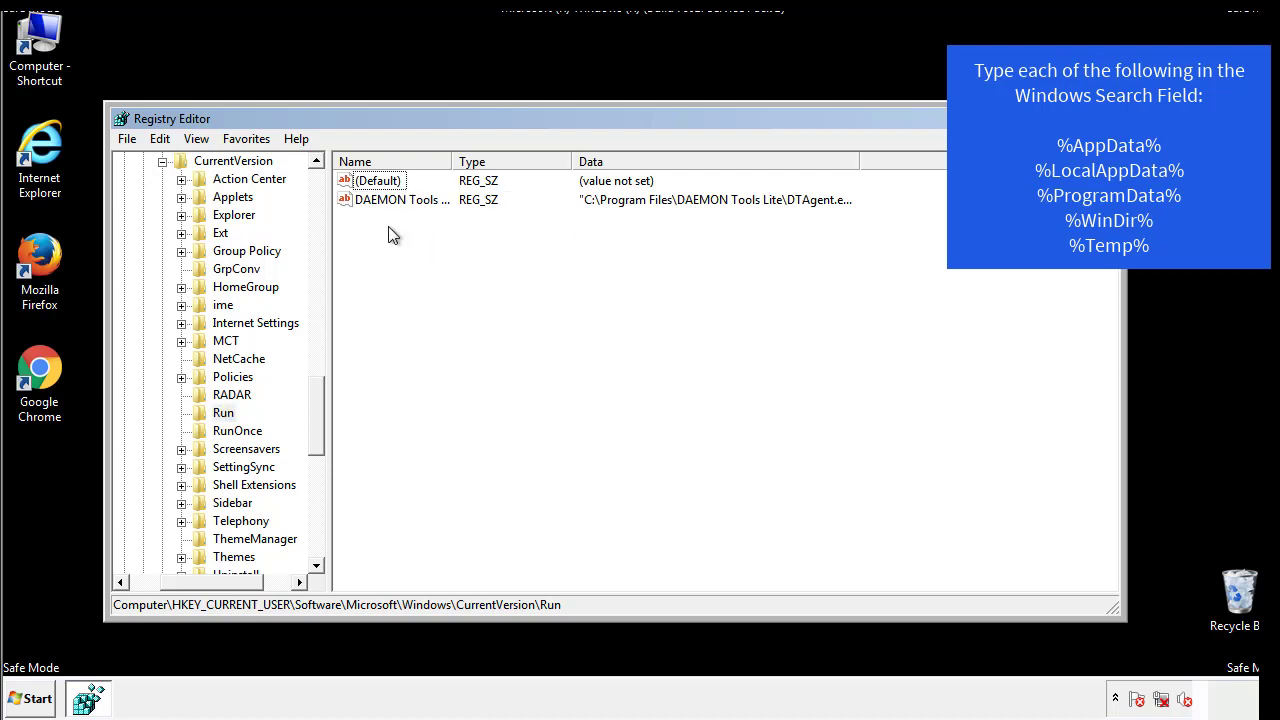
mouse_move(464, 236)
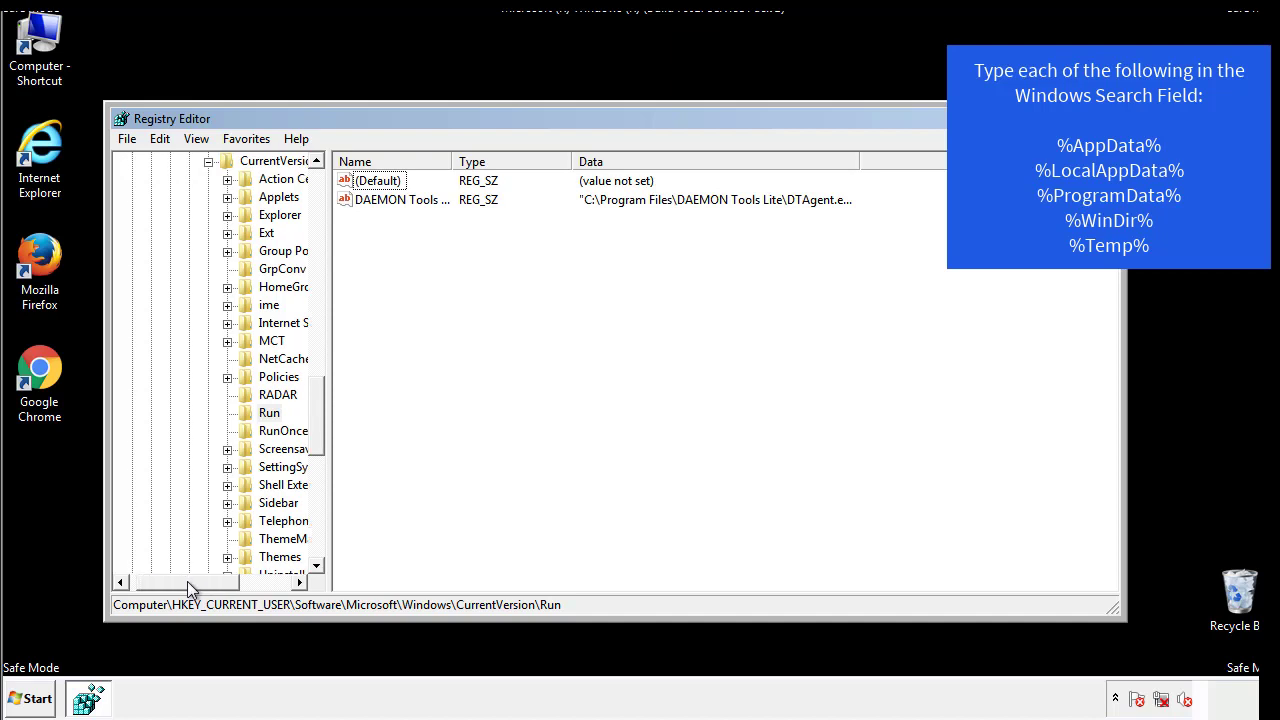
scroll(up, 3)
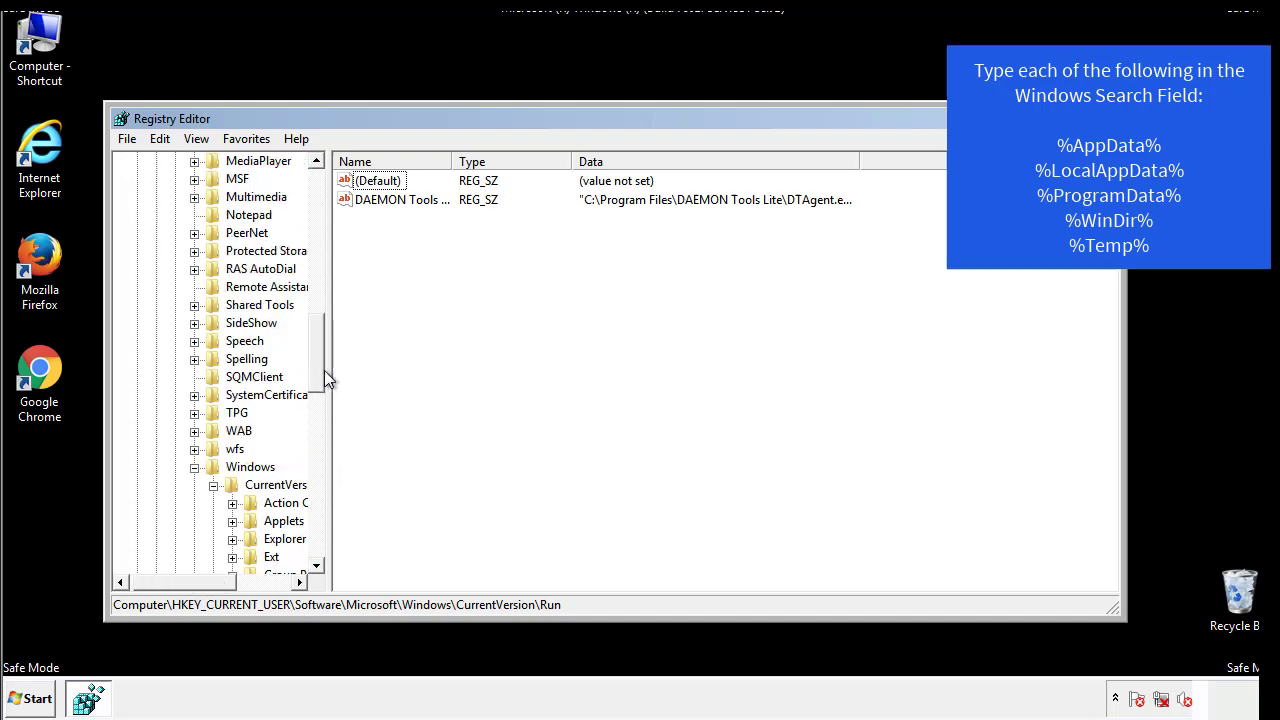
click(250, 468)
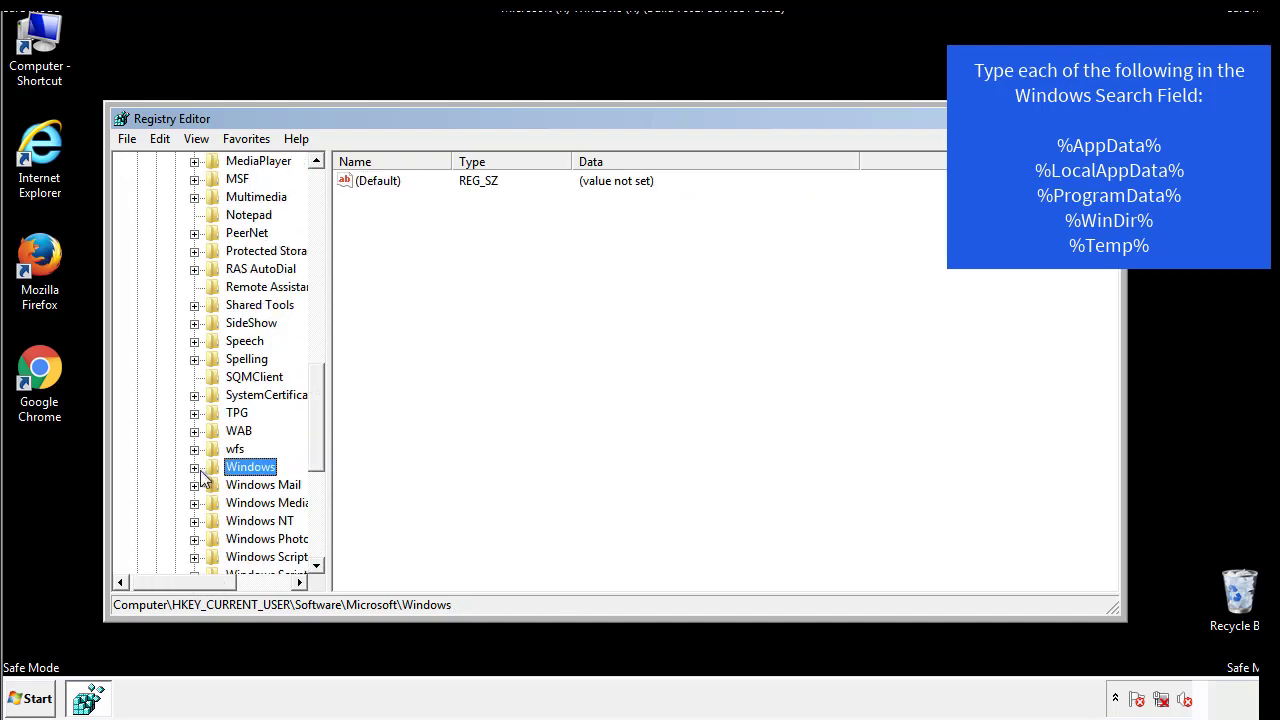
scroll(up, 3)
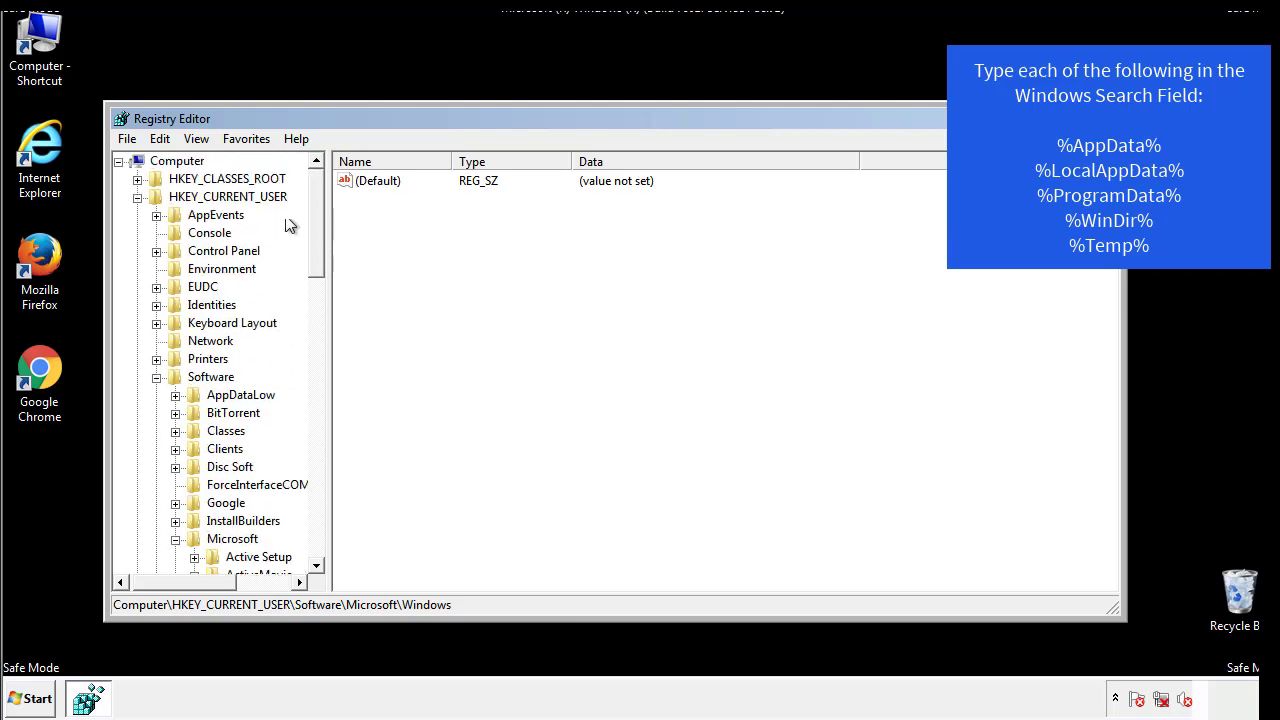
Search the registry for %temp% via Edit > Find, landing in the Temporary Files key
click(160, 138)
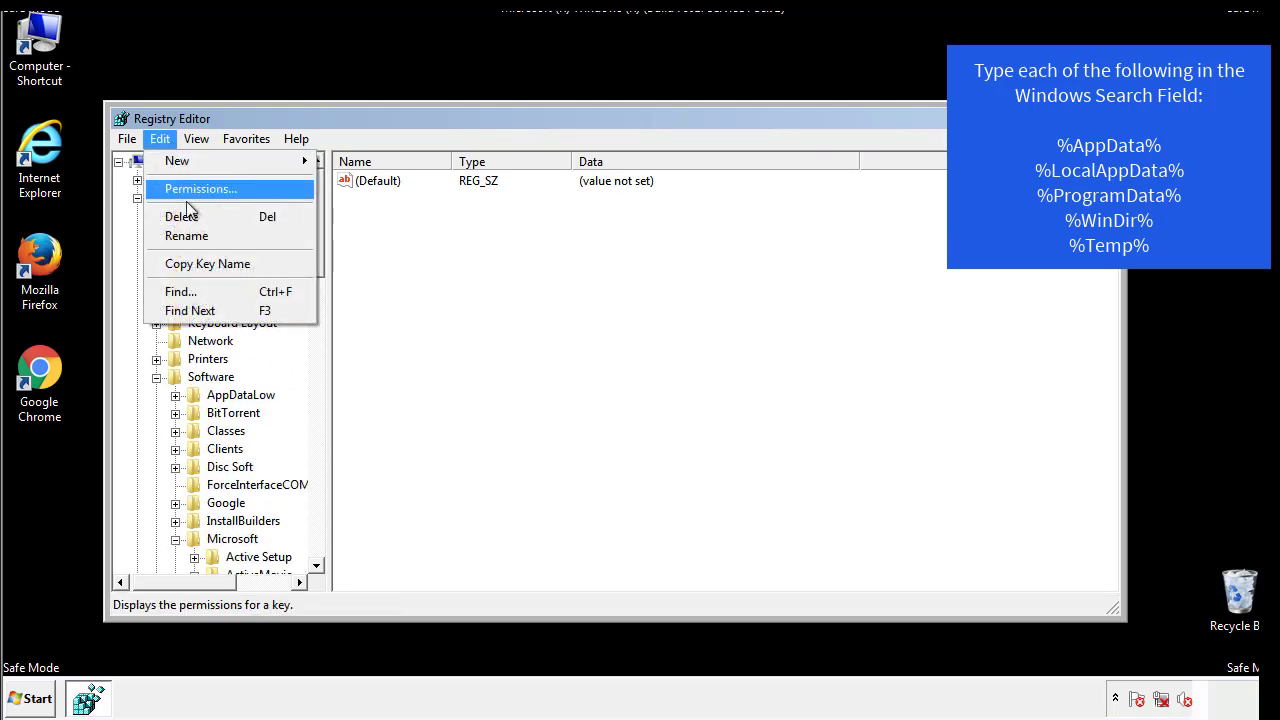
click(180, 292)
text(%l)
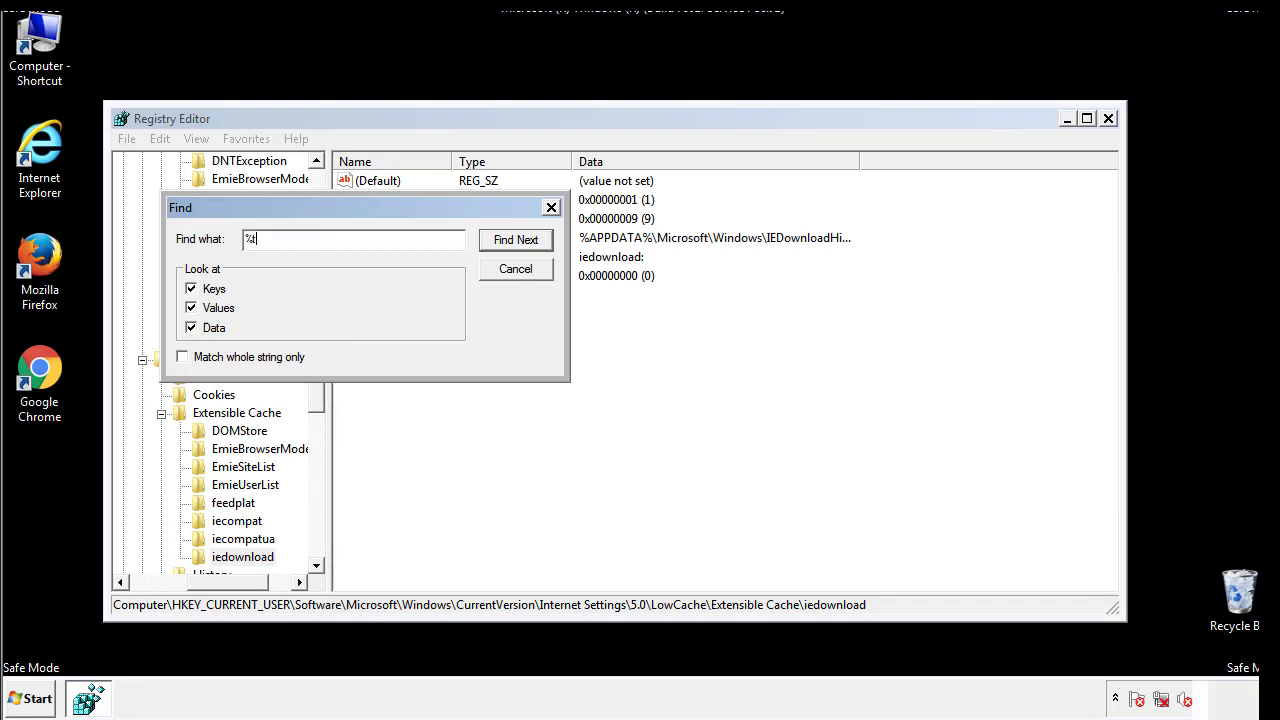
text(temp%)
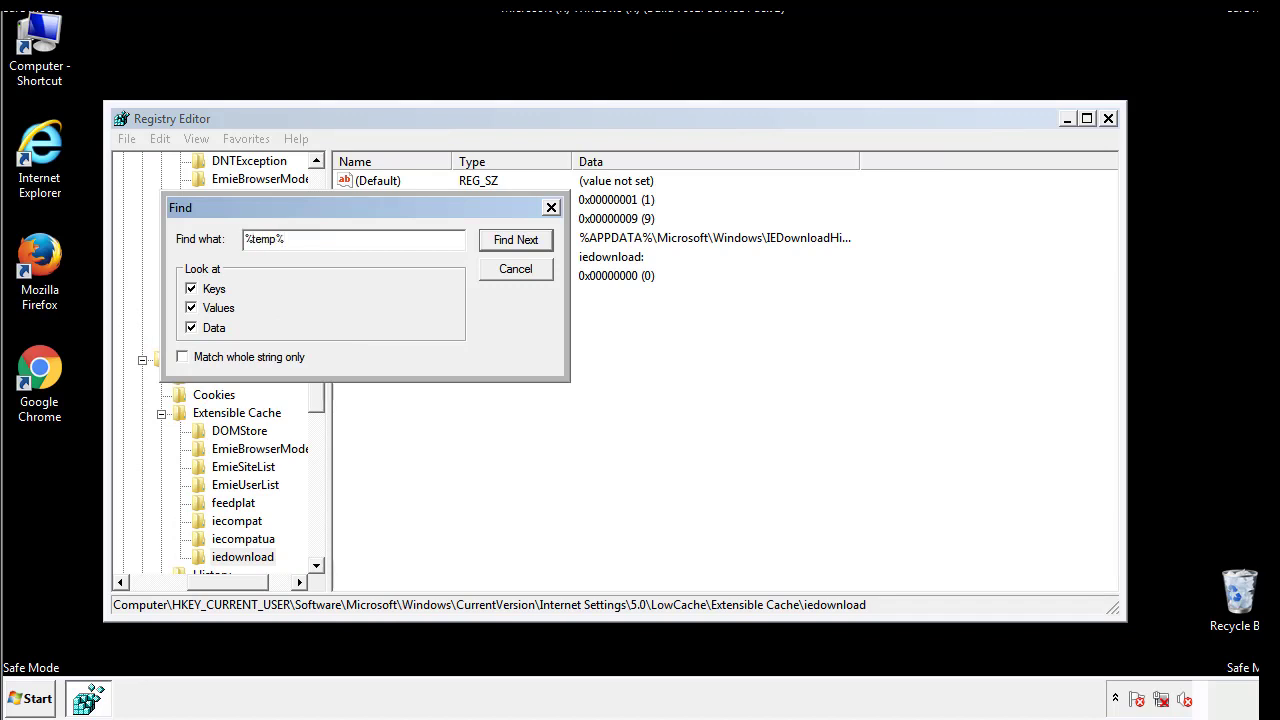
click(516, 240)
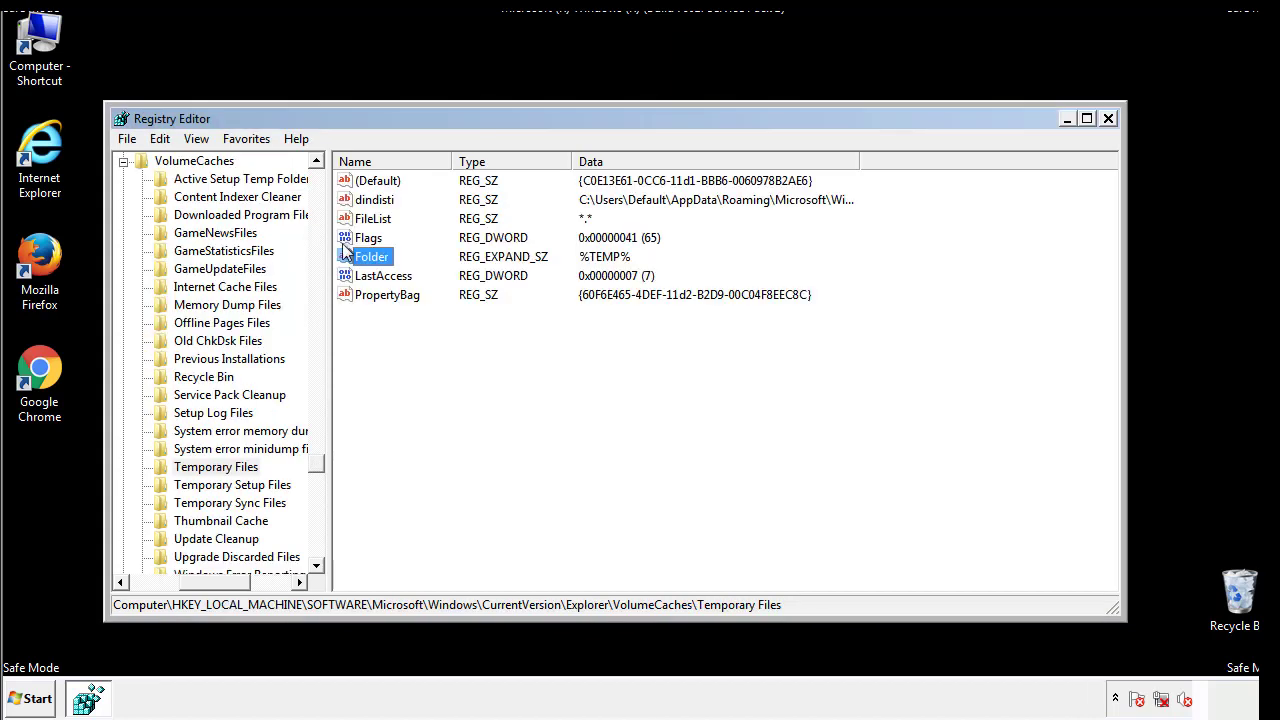
Select all values in the Temporary Files key and permanently delete them
click(416, 330)
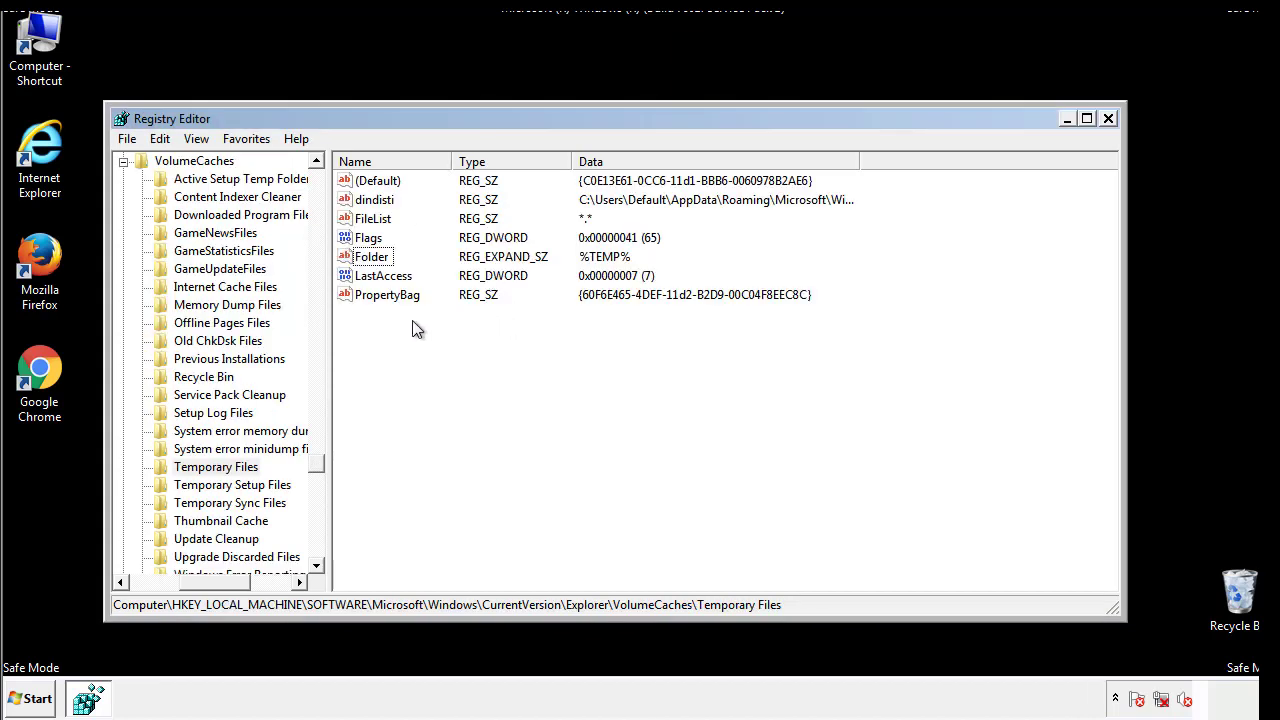
key(ctrl+a)
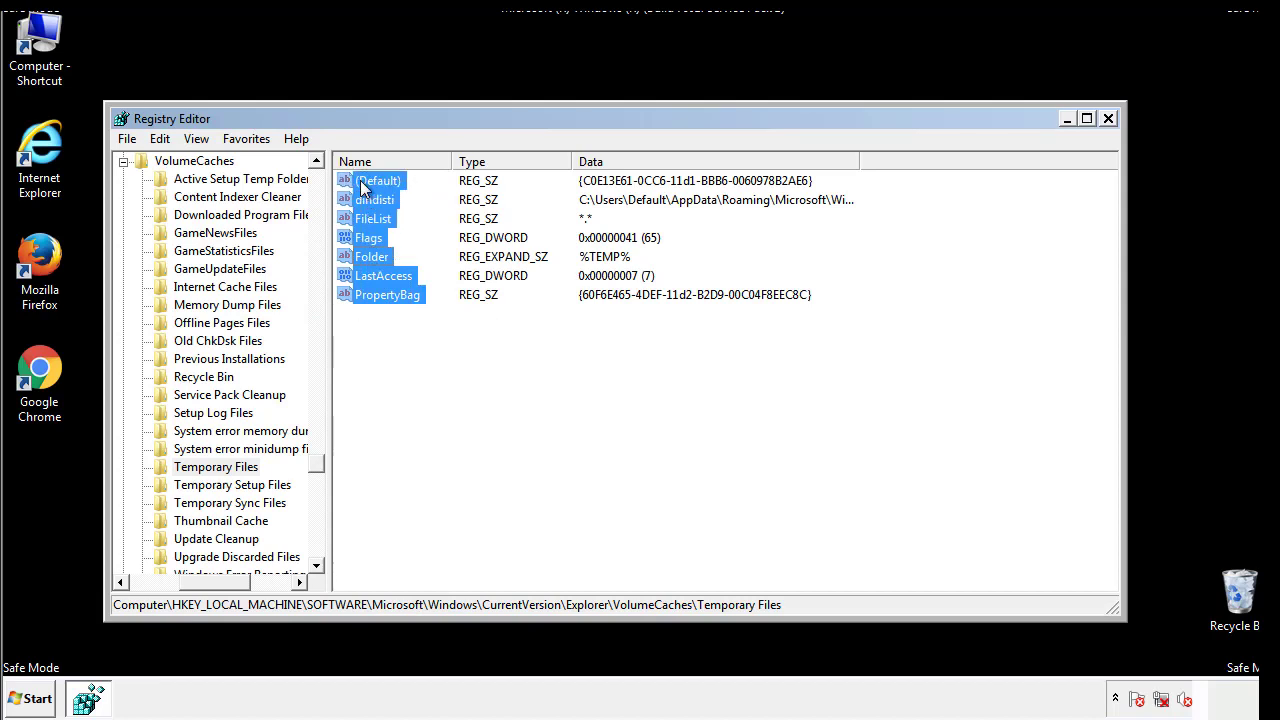
right_click(378, 180)
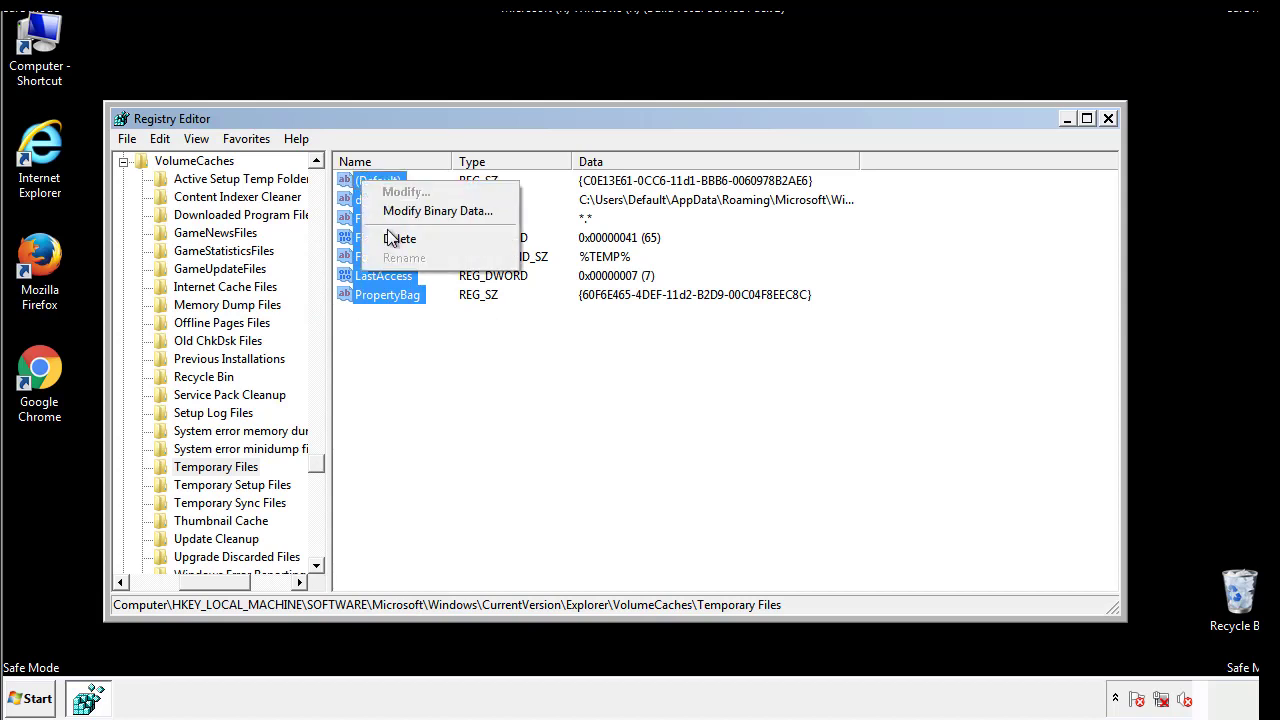
click(400, 238)
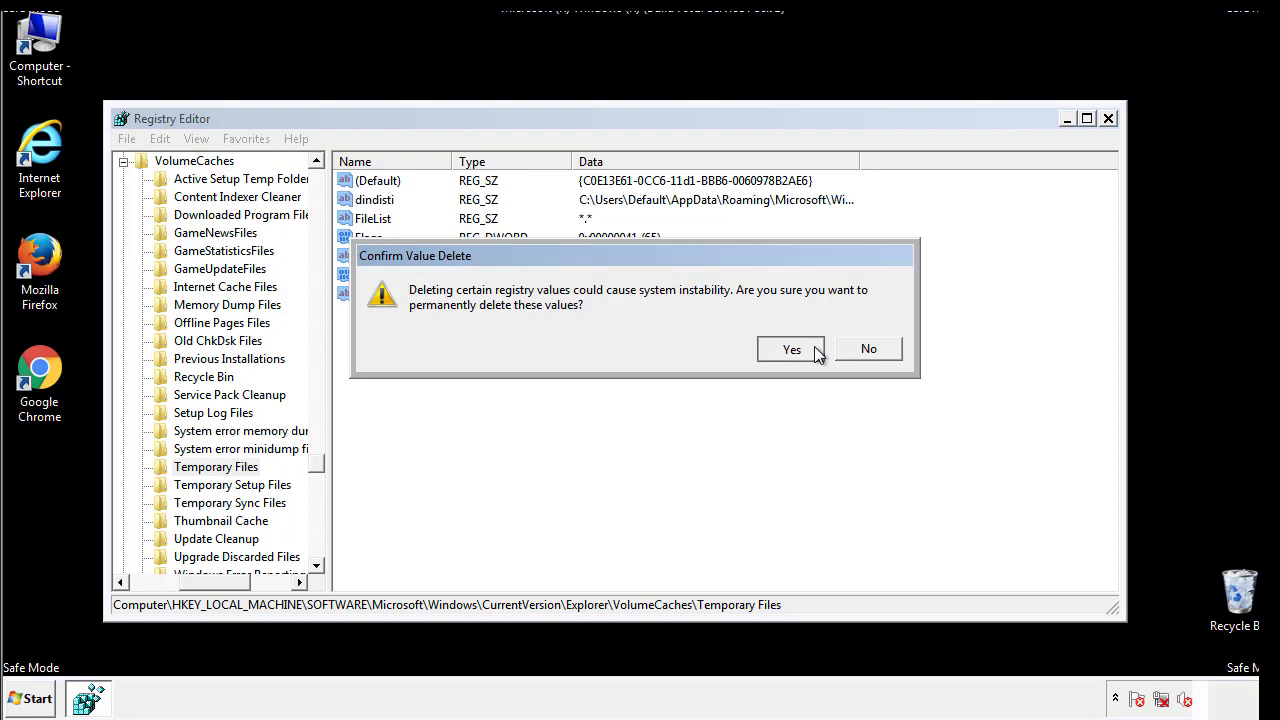
click(792, 348)
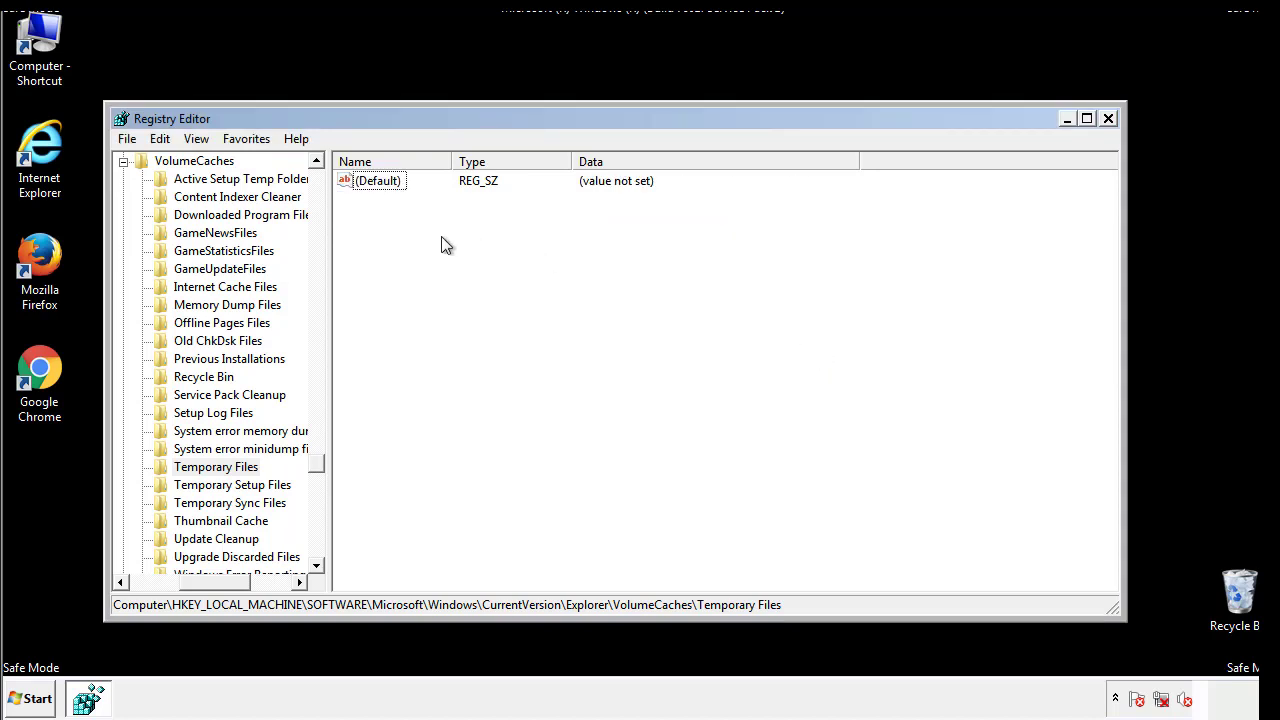
mouse_move(1108, 120)
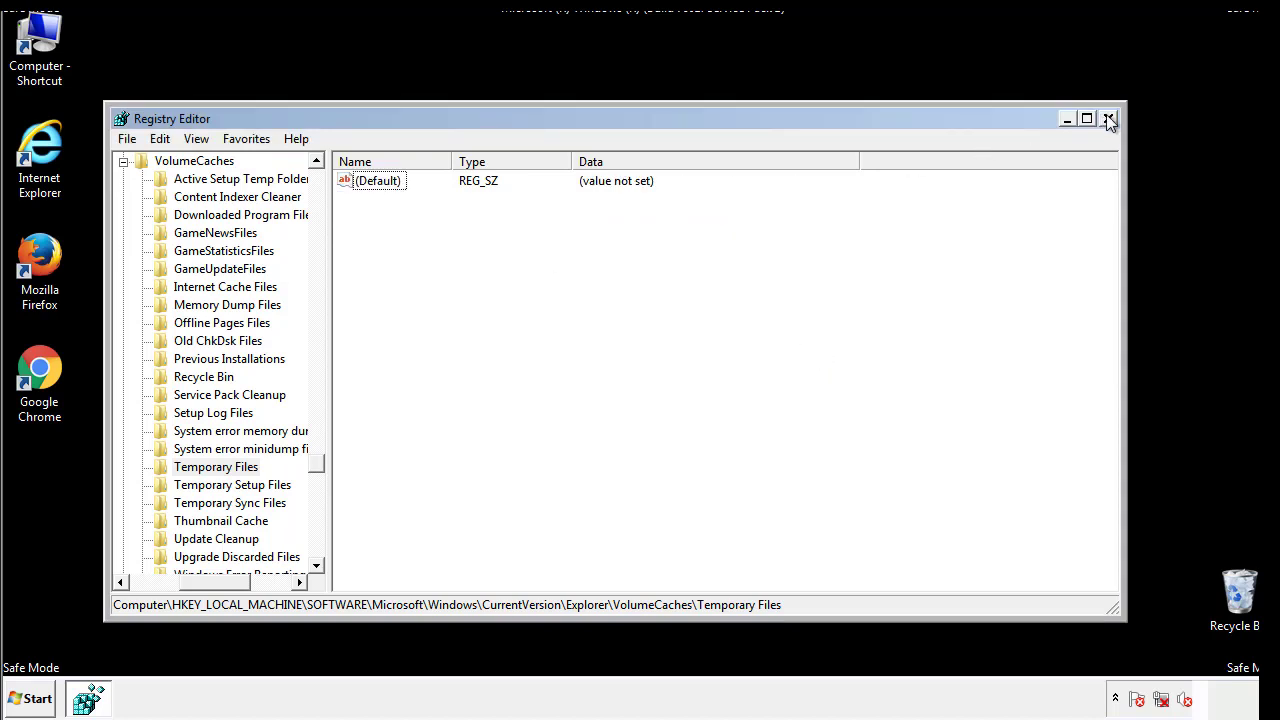
Close Registry Editor and launch msconfig from Start search
click(1108, 120)
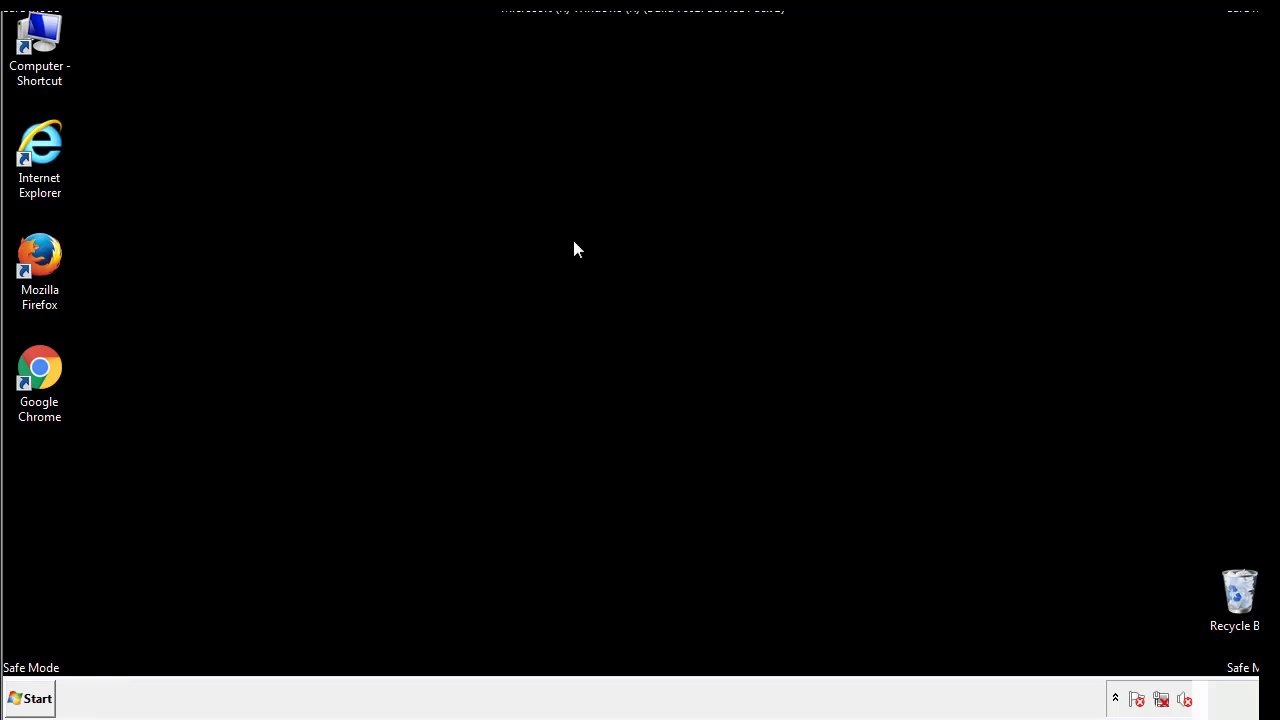
mouse_move(52, 500)
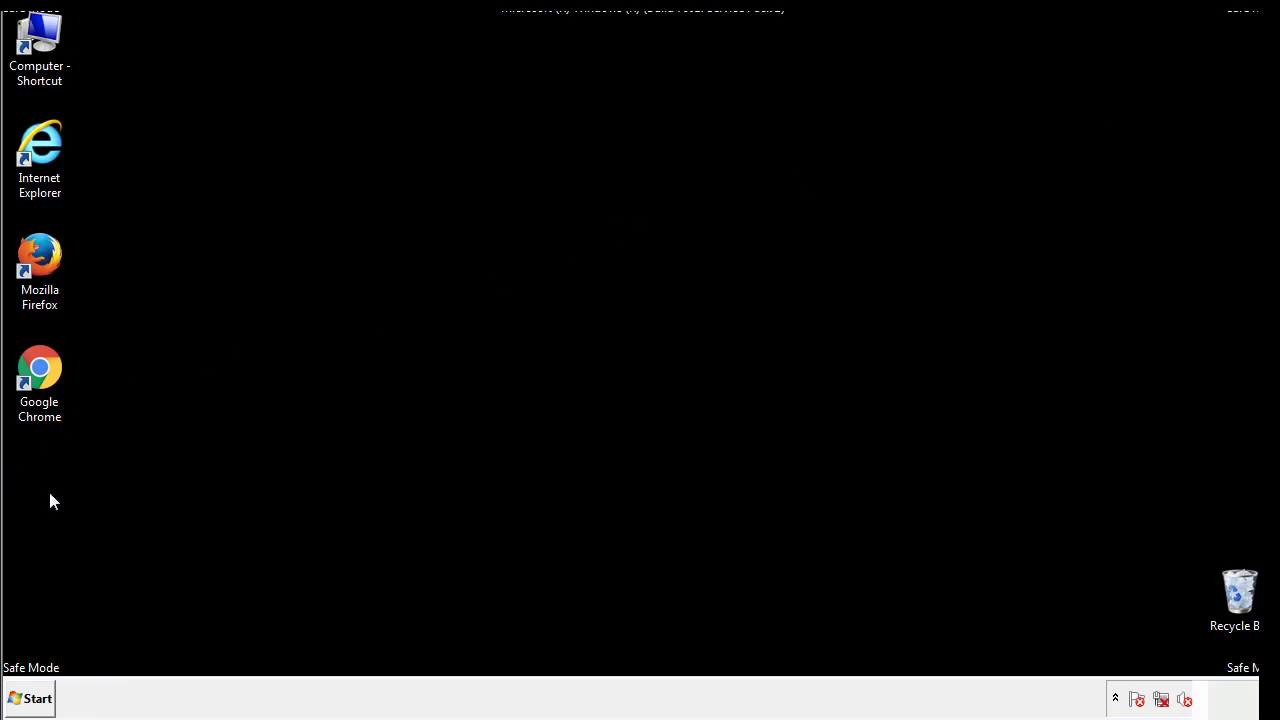
click(30, 698)
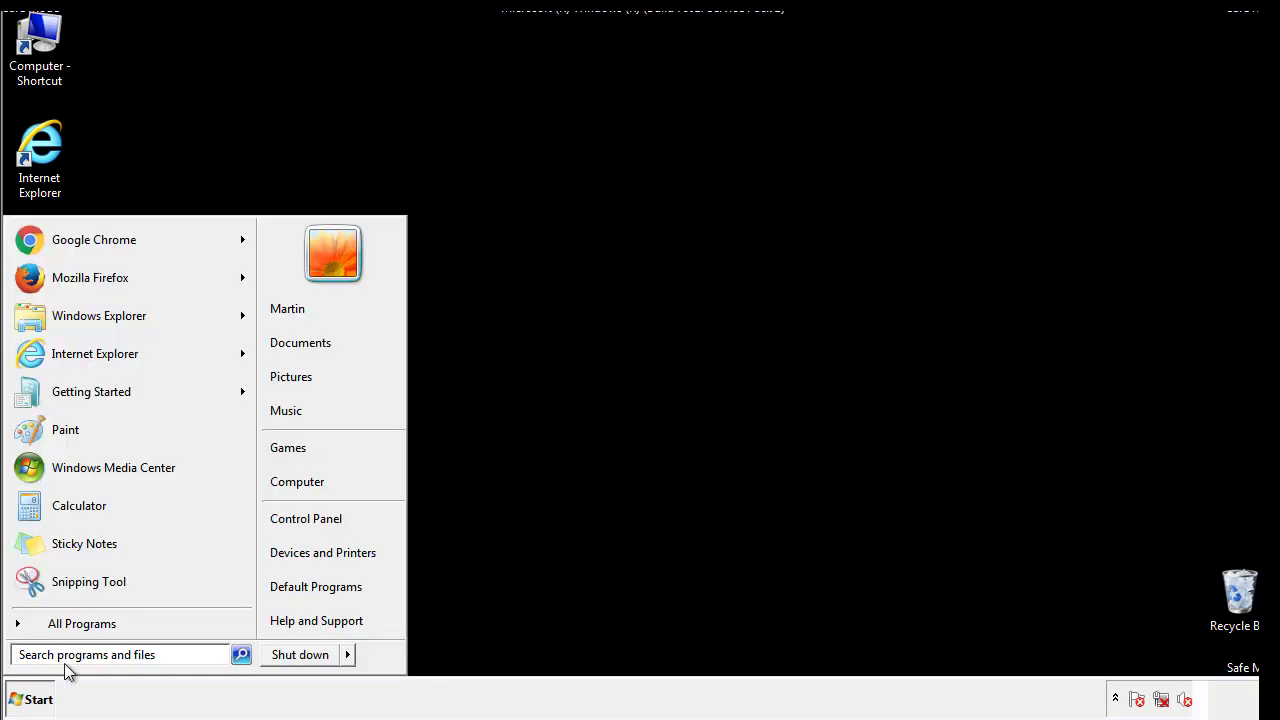
text(mscon)
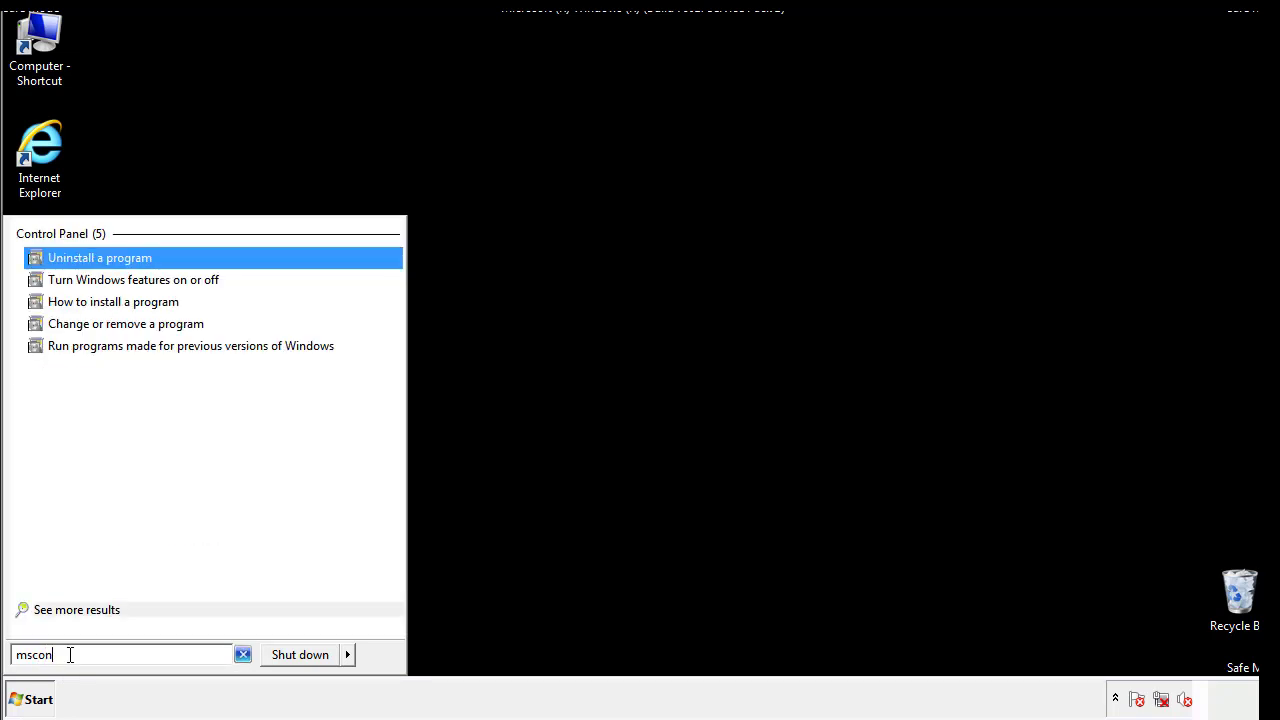
text(fig)
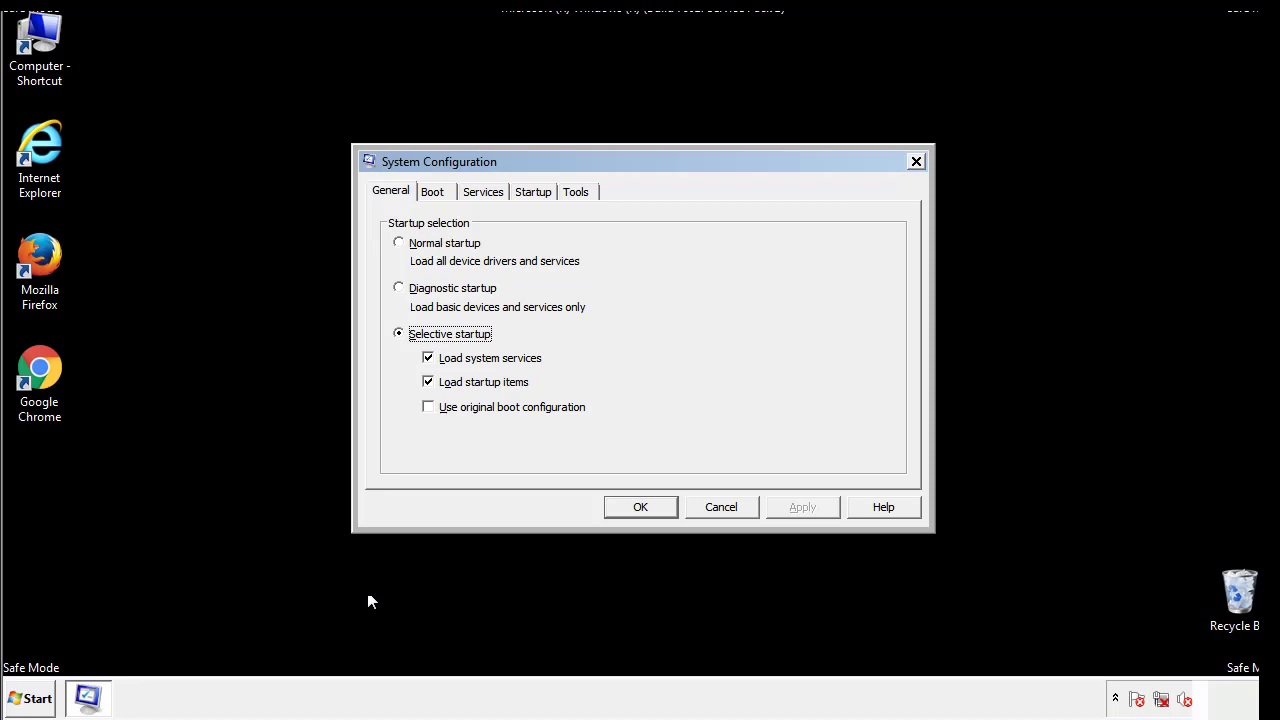
Uncheck Safe boot in the Boot settings, apply it, and restart the computer
click(432, 192)
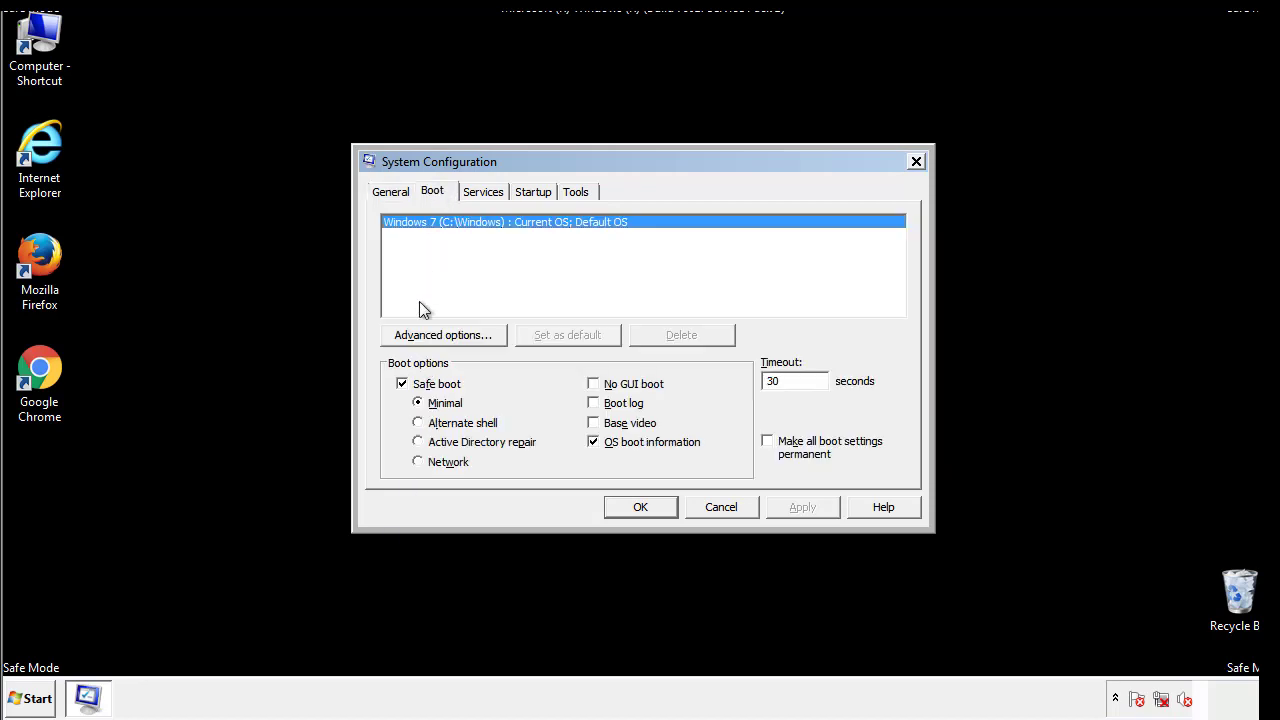
click(402, 384)
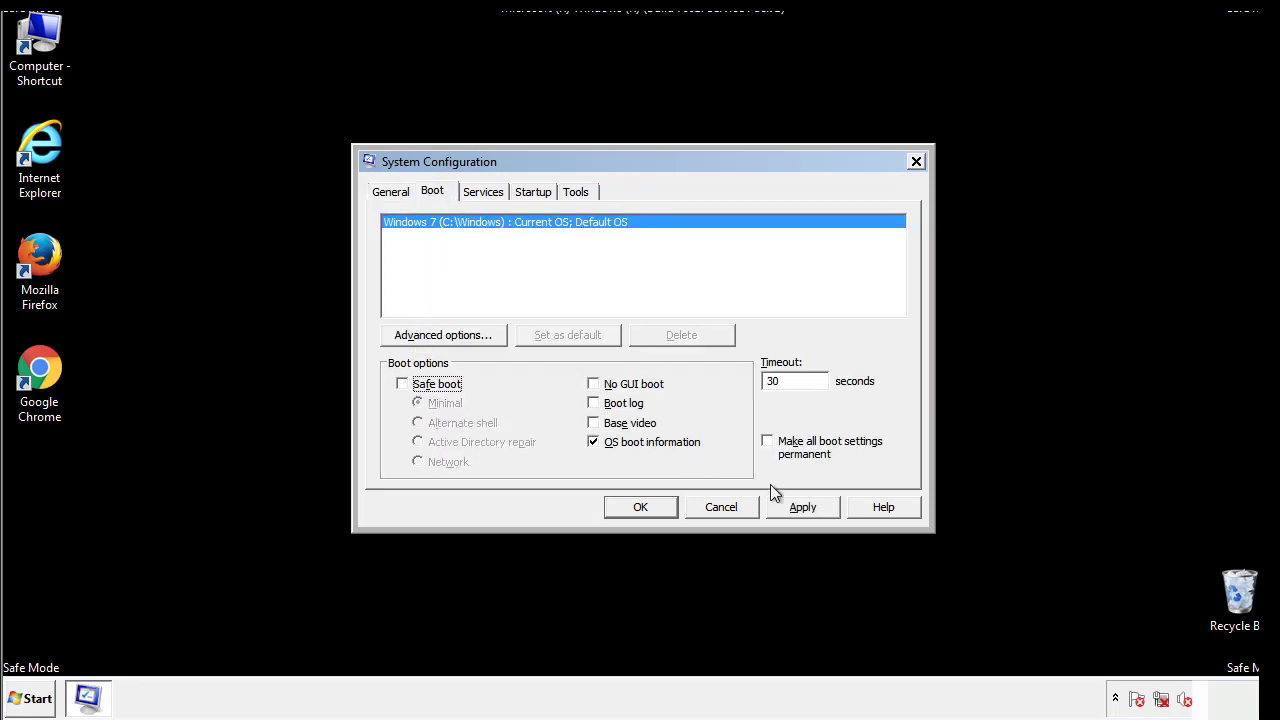
click(640, 508)
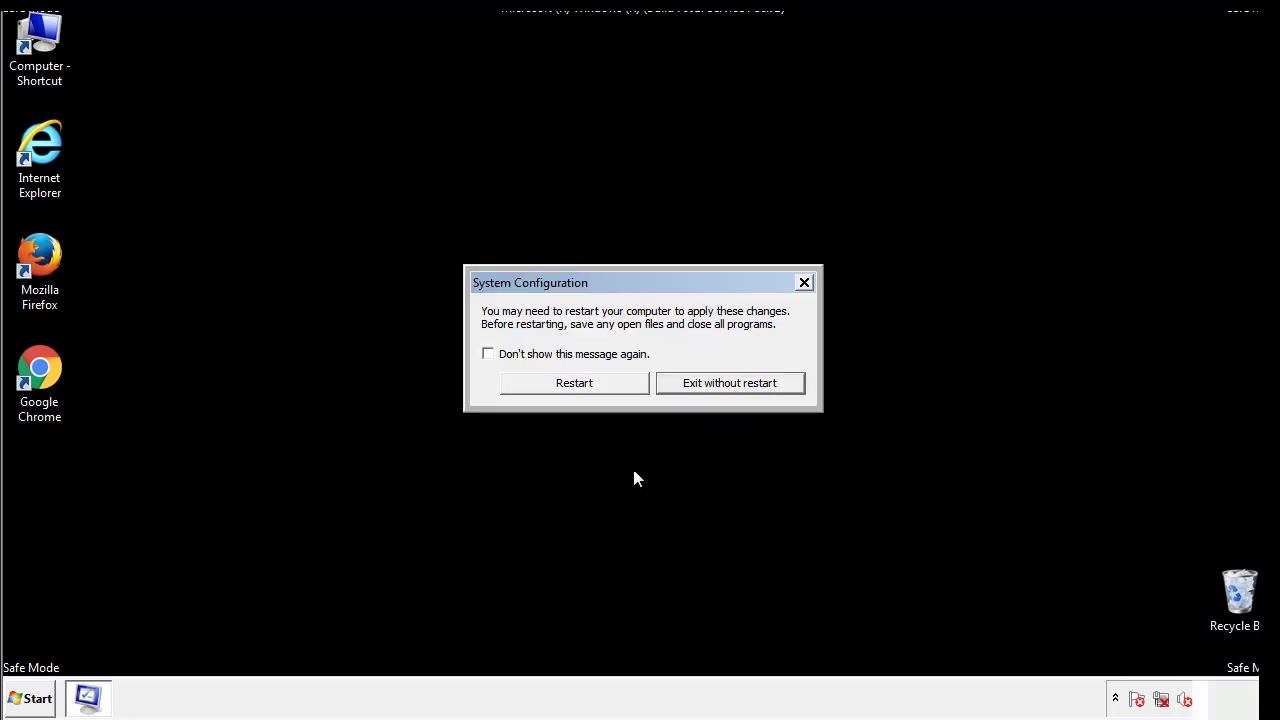
click(574, 384)
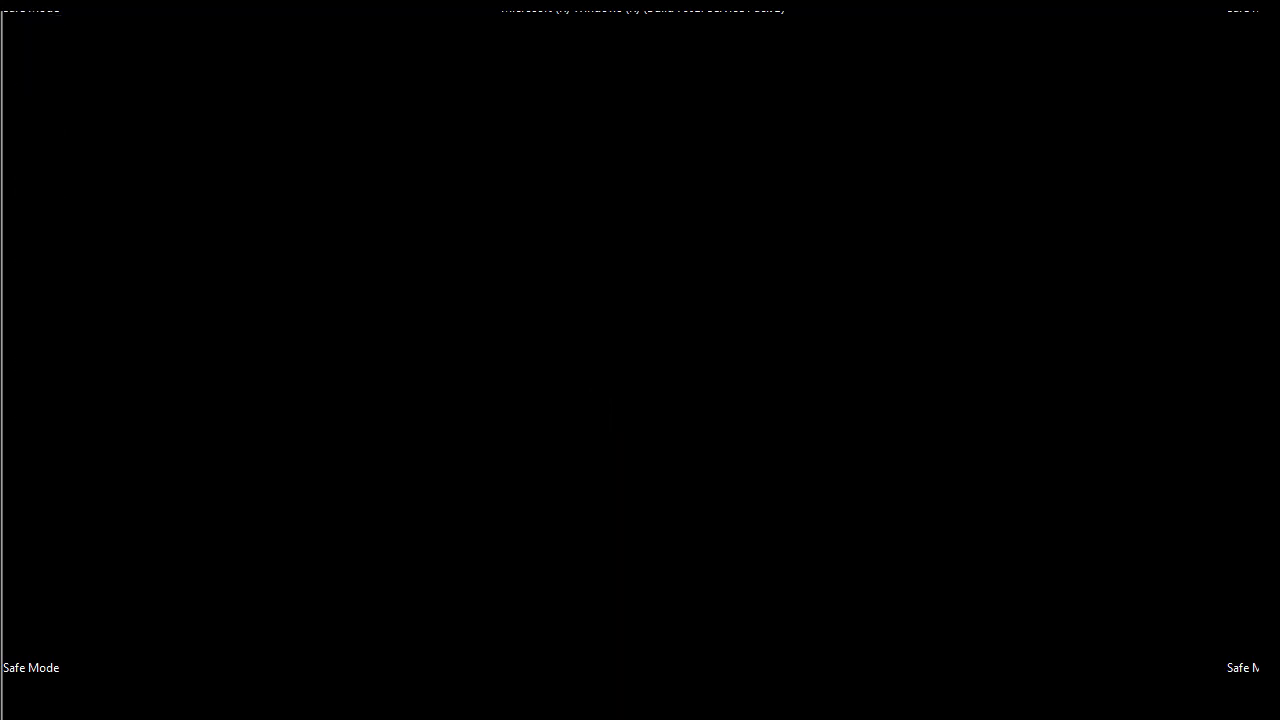